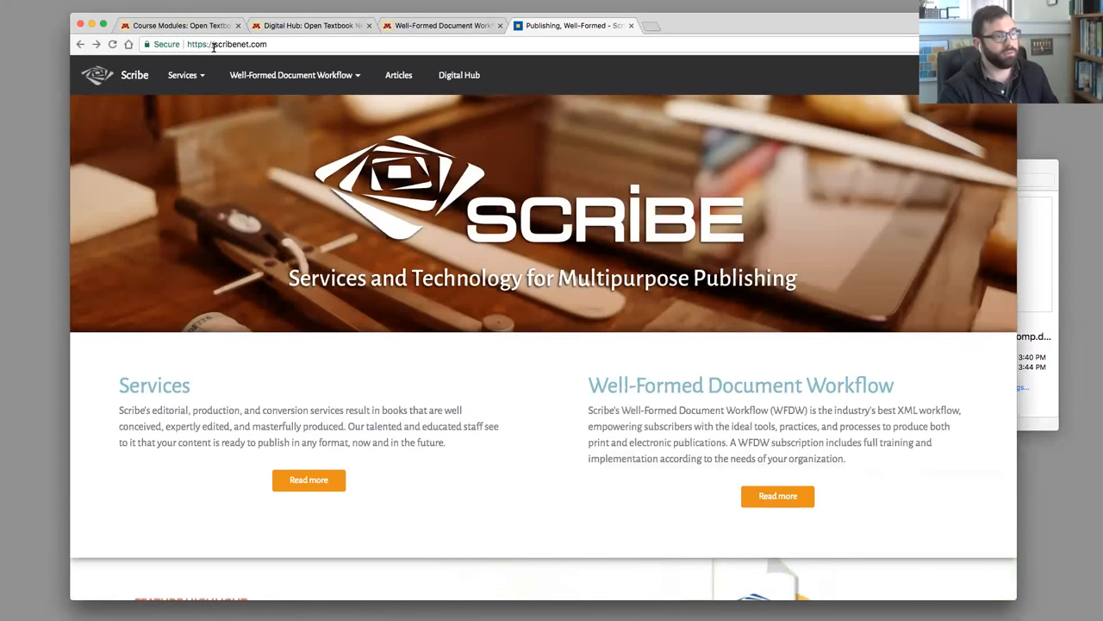
mouse_move(472, 97)
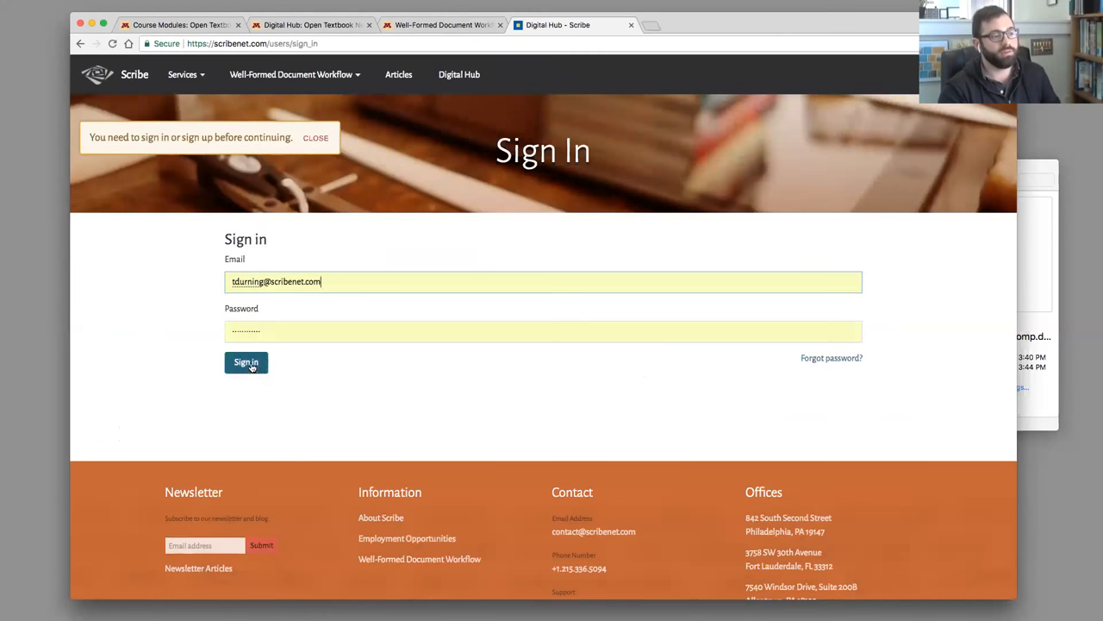
Sign in, visit the ePub Validator from Online Tools, and return to the Digital Hub dashboard.
click(244, 362)
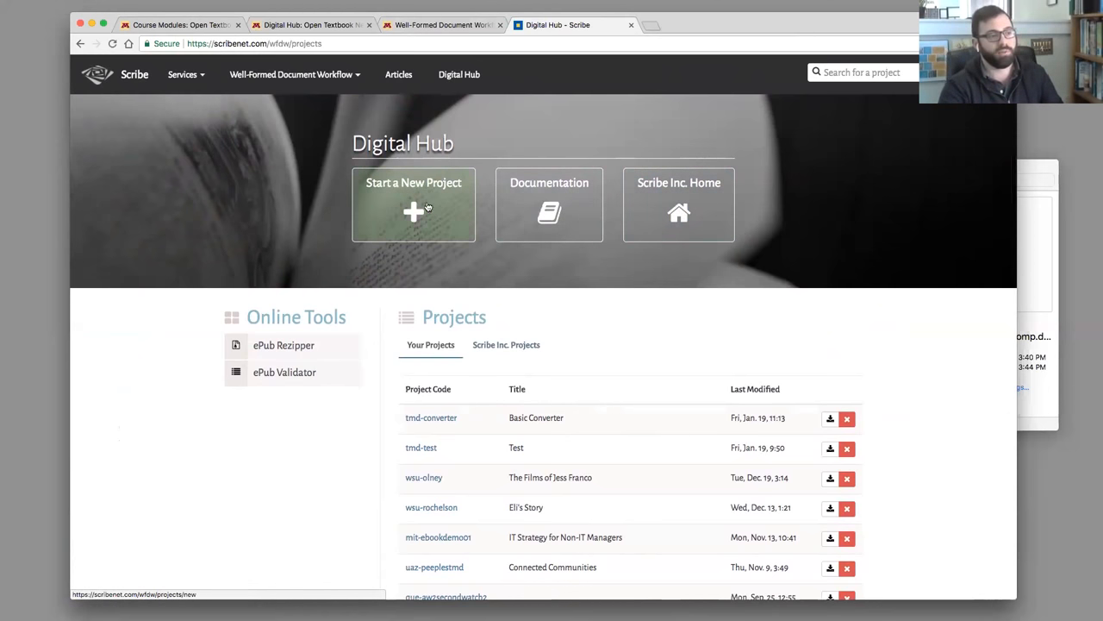
mouse_move(548, 203)
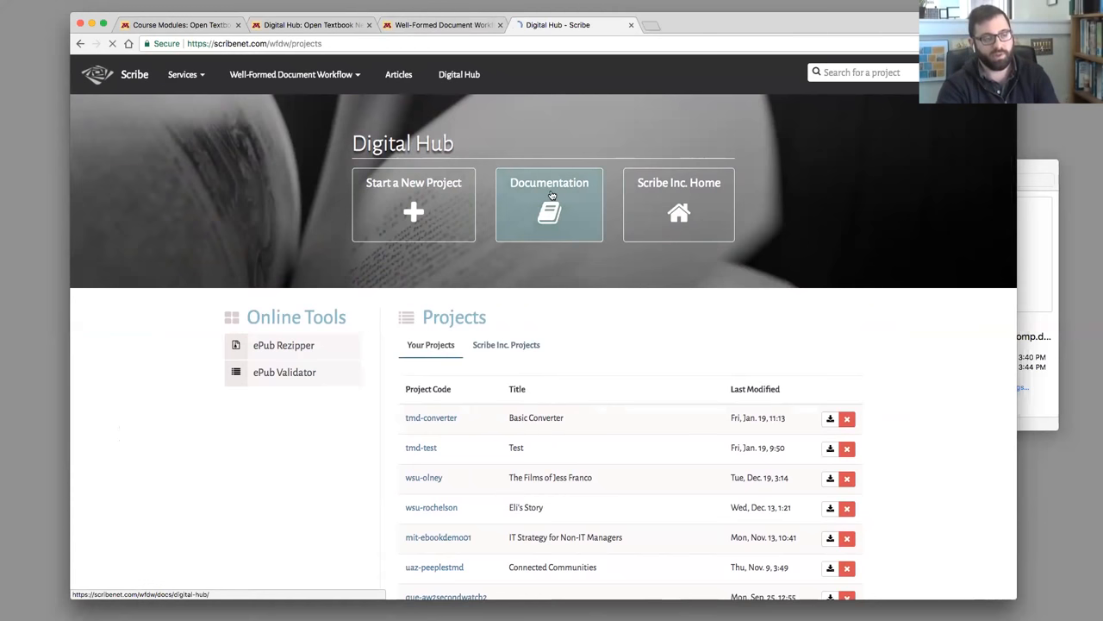
click(548, 203)
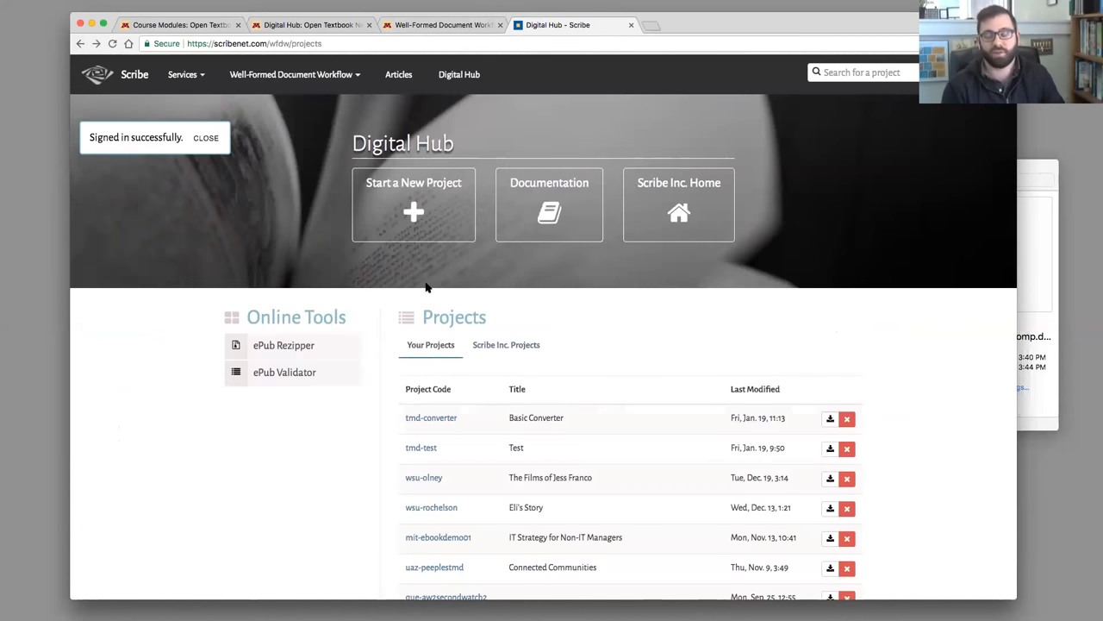
mouse_move(448, 302)
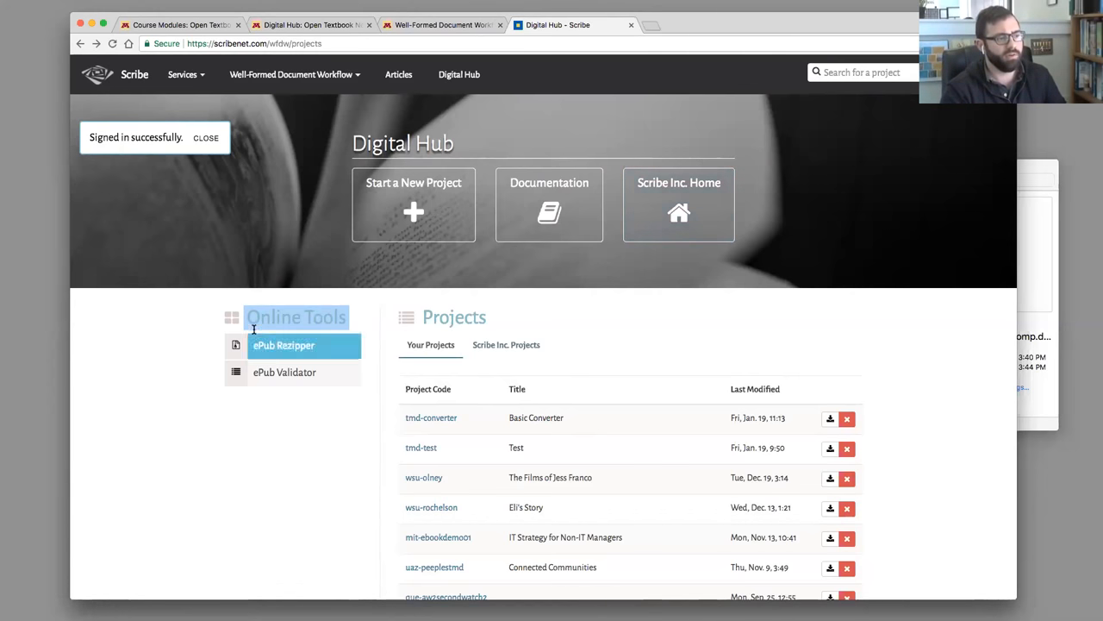
mouse_move(282, 345)
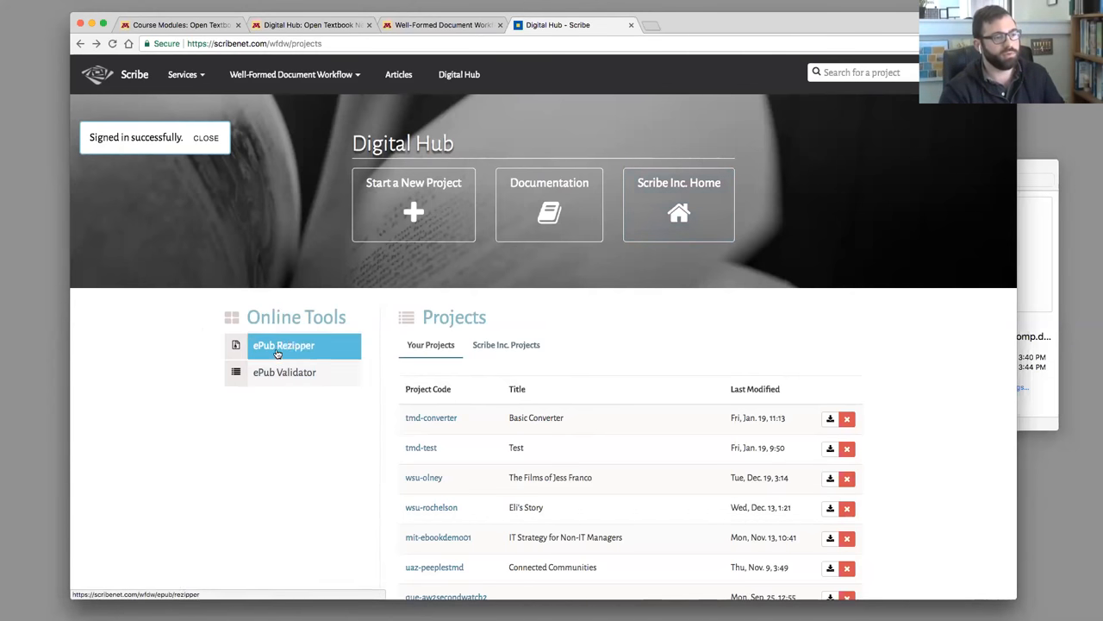
mouse_move(280, 354)
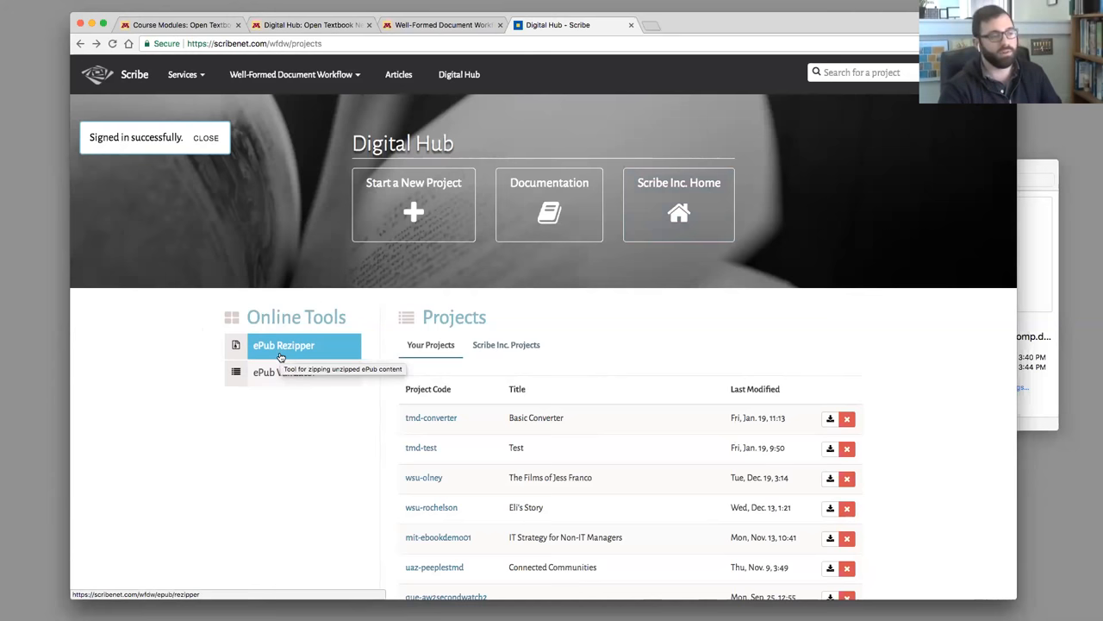
mouse_move(313, 393)
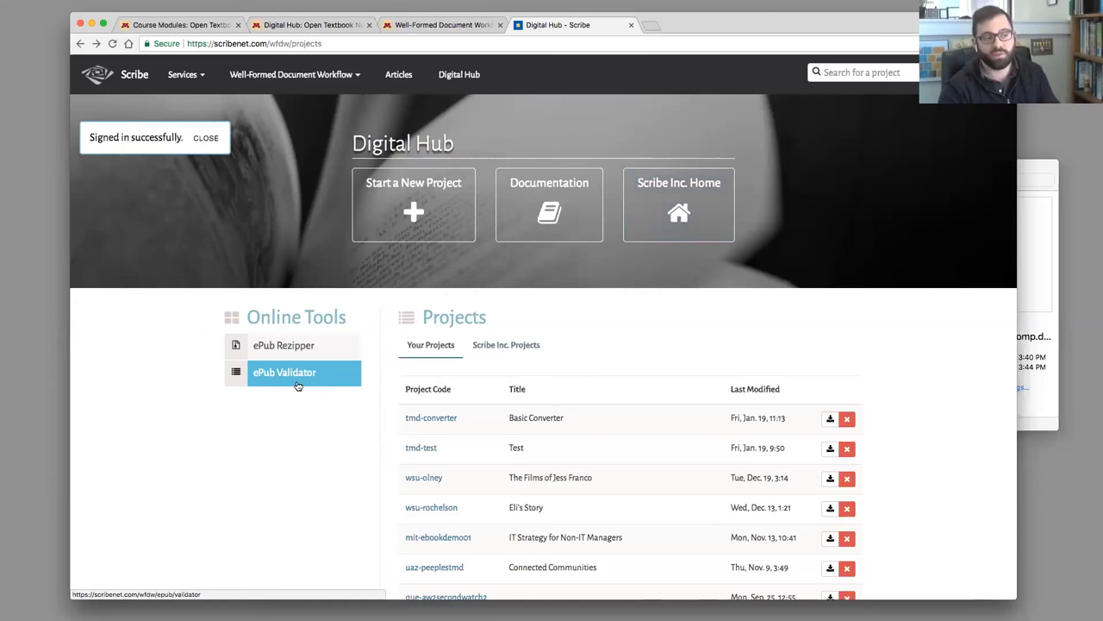
mouse_move(282, 373)
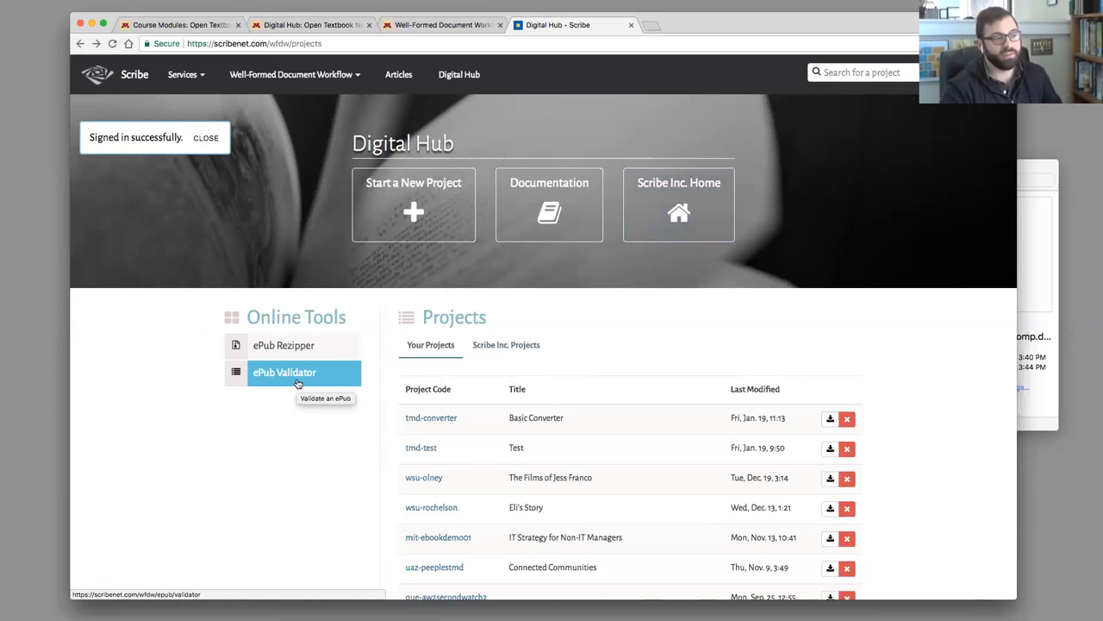
click(285, 372)
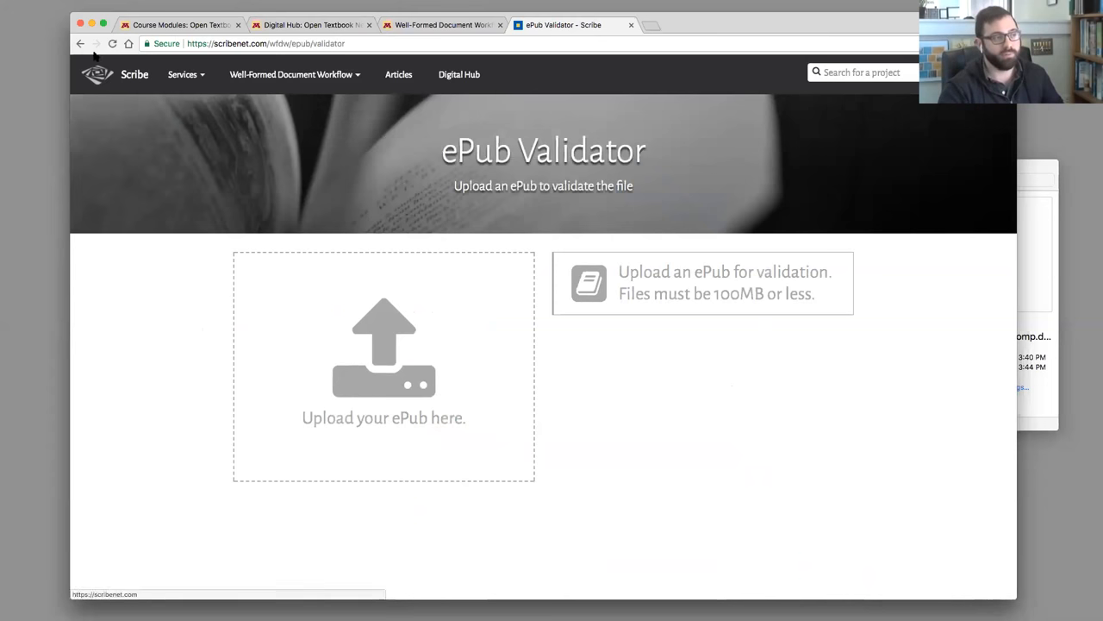
mouse_move(79, 45)
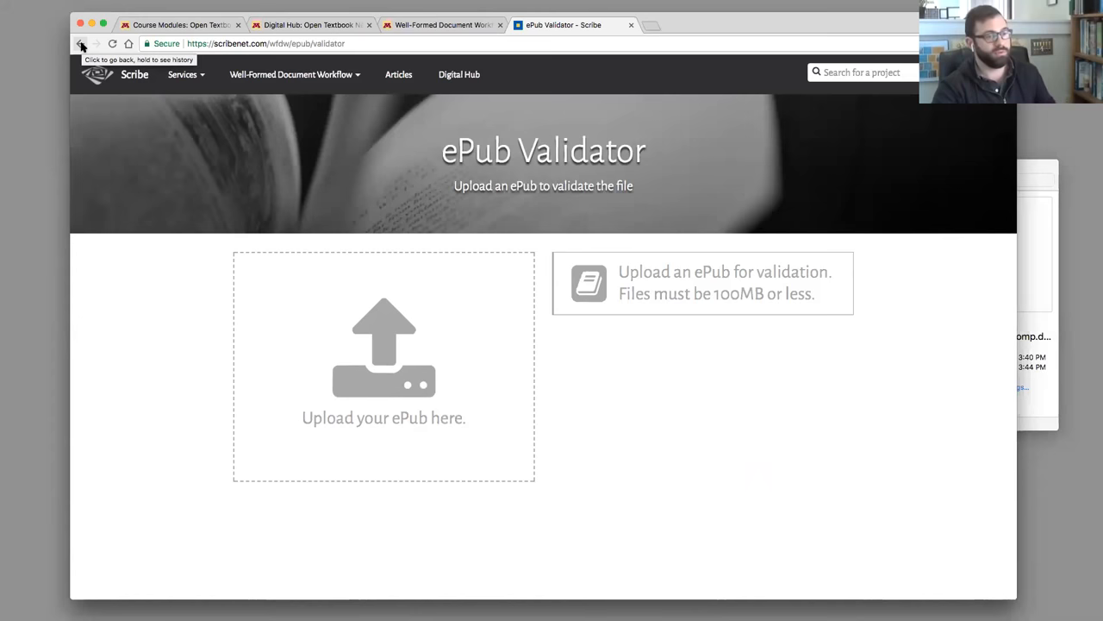
click(79, 43)
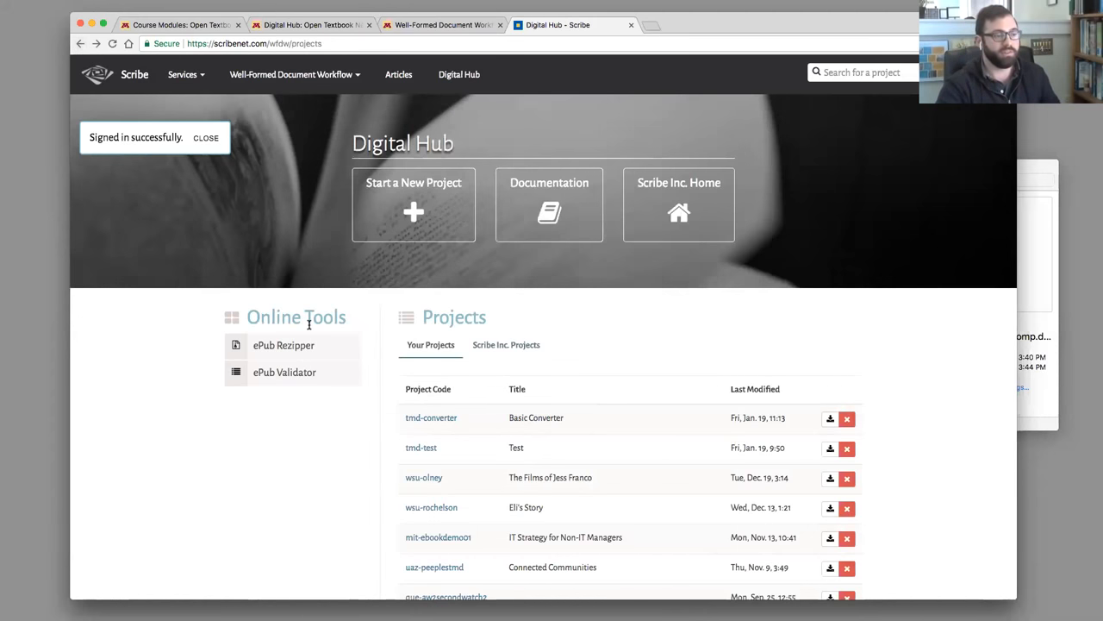
mouse_move(459, 307)
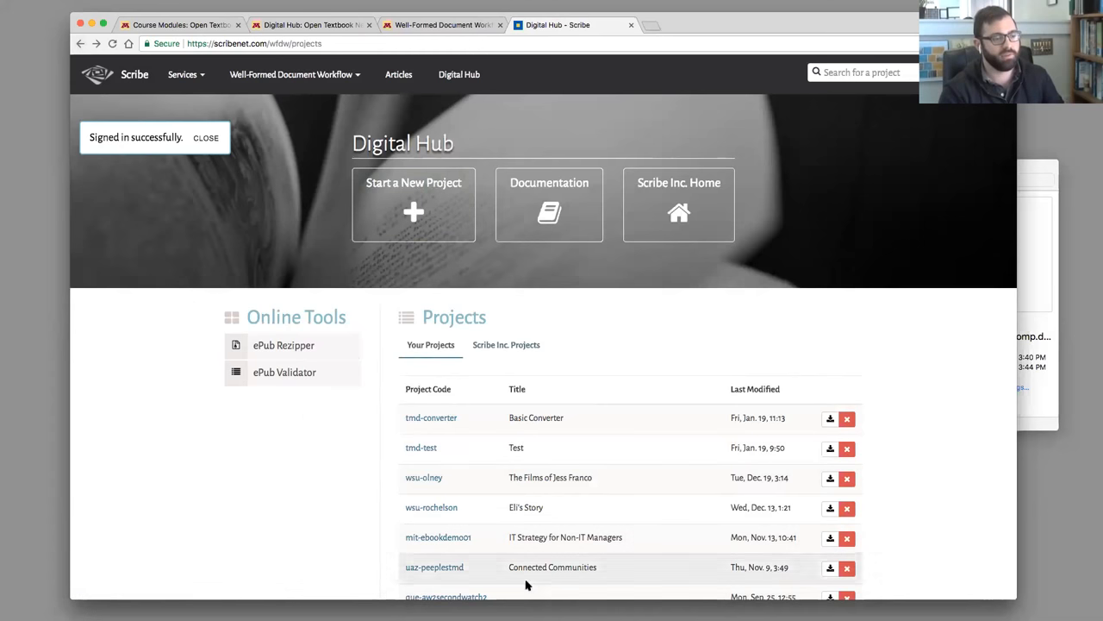
Start a new project and confirm its code as otn-test01.
click(414, 204)
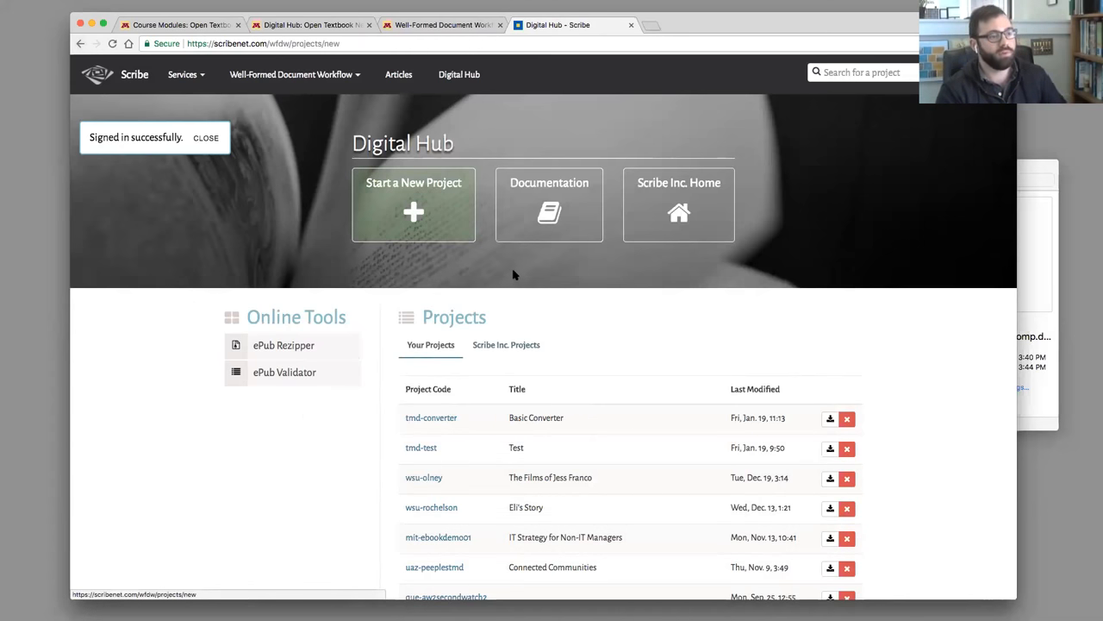
click(414, 203)
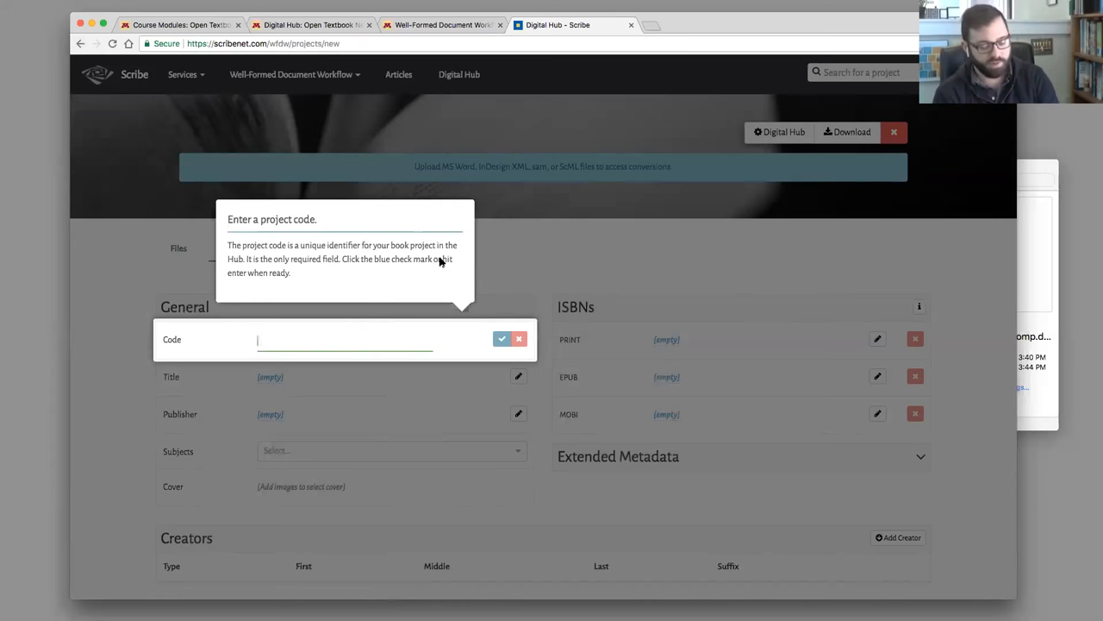
text(otn-)
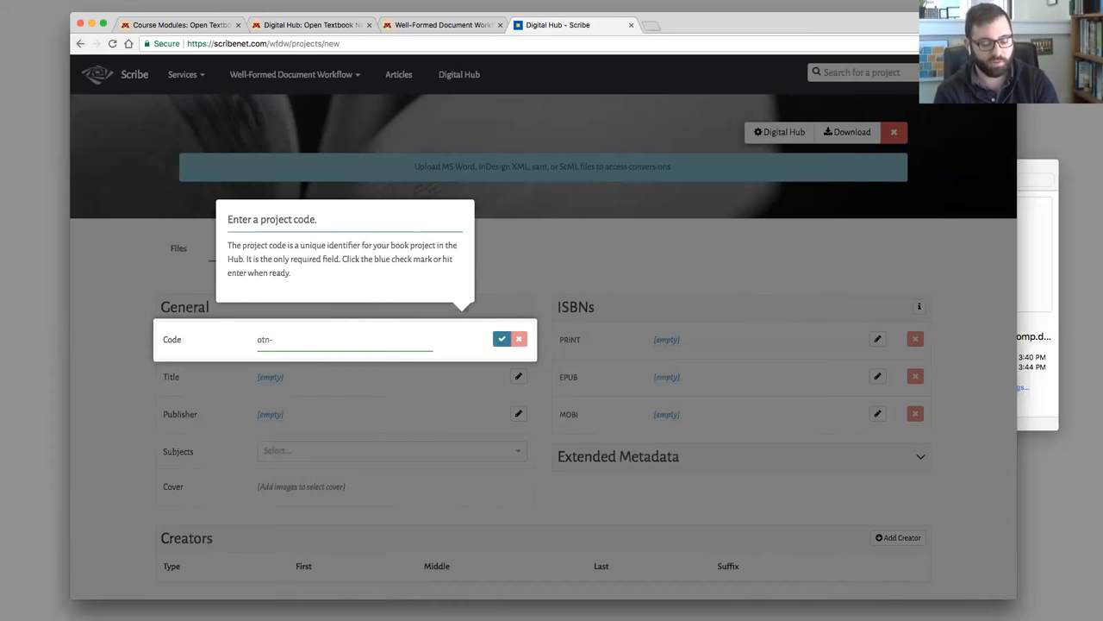
text(test01)
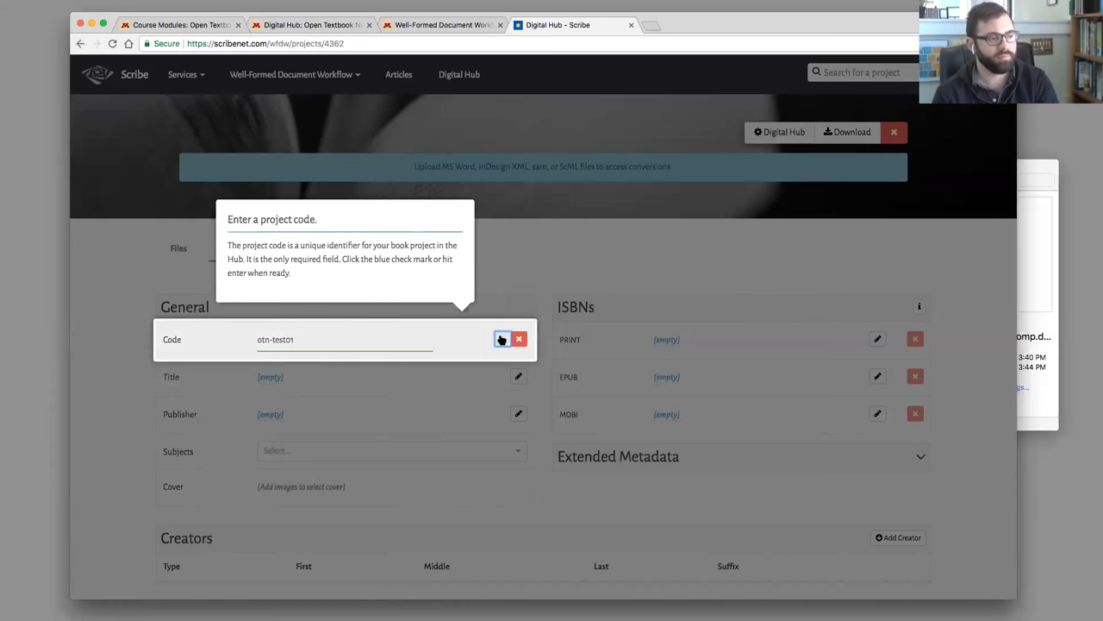
click(504, 338)
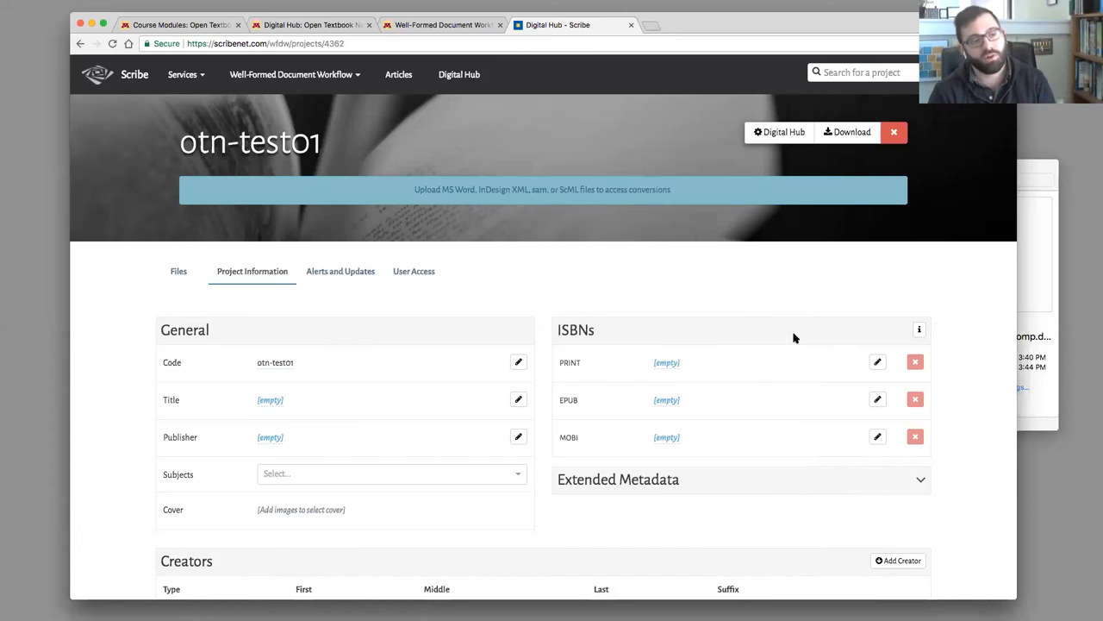
Review the project's Extended Metadata fields, then show its empty Files section.
scroll(down, 3)
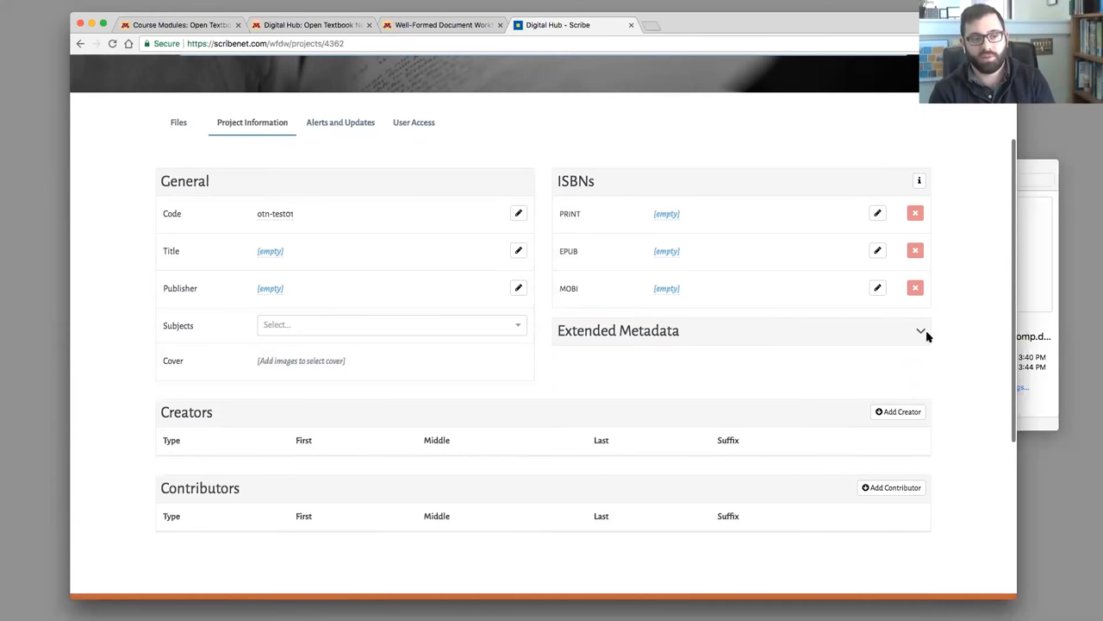
click(921, 332)
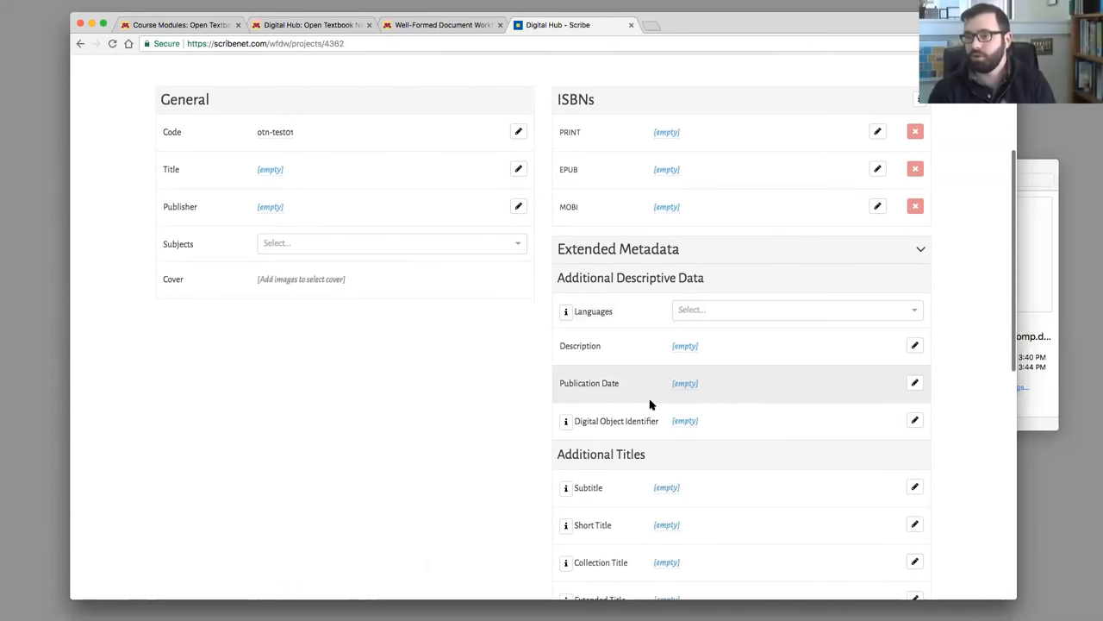
scroll(down, 3)
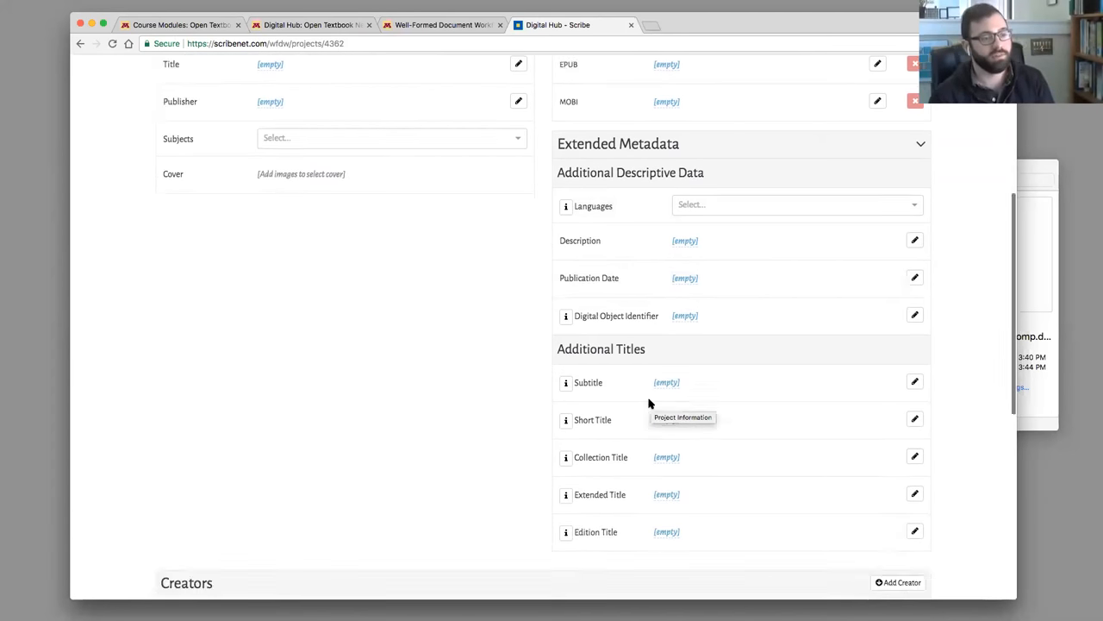
scroll(down, 3)
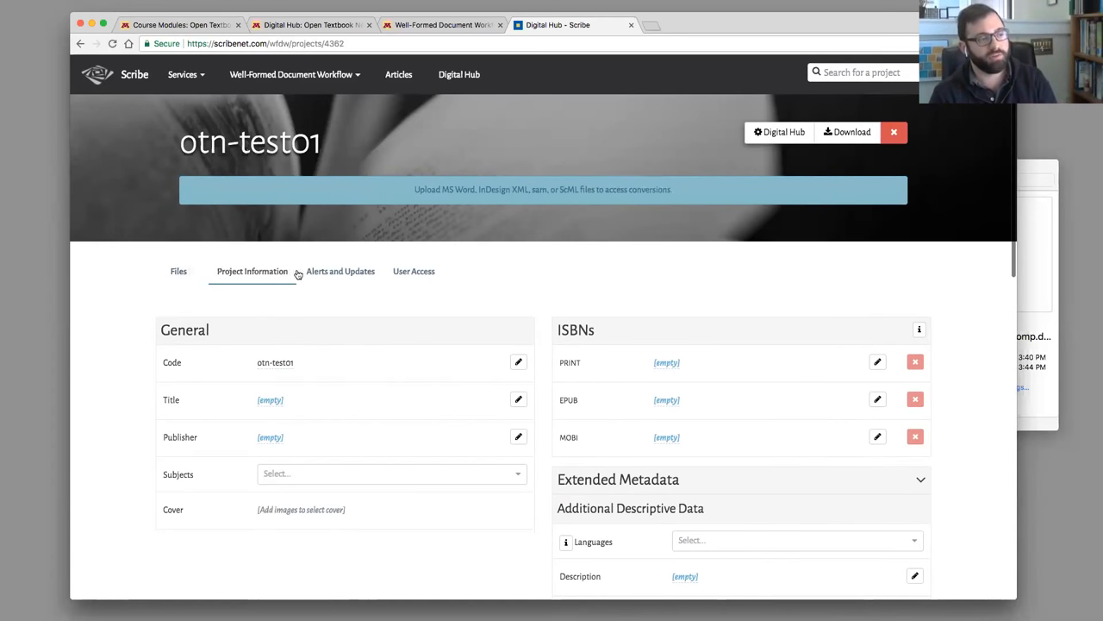
click(180, 271)
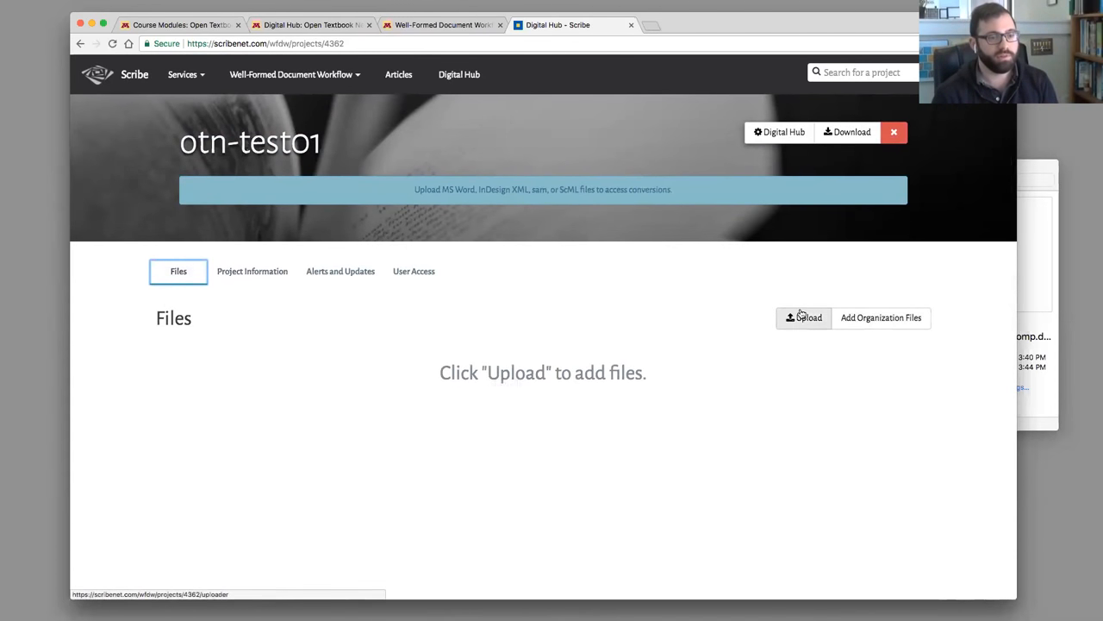
Reopen otn-test01 and queue wsu-thalerdemo-01comp.docx in the File Uploader.
click(804, 317)
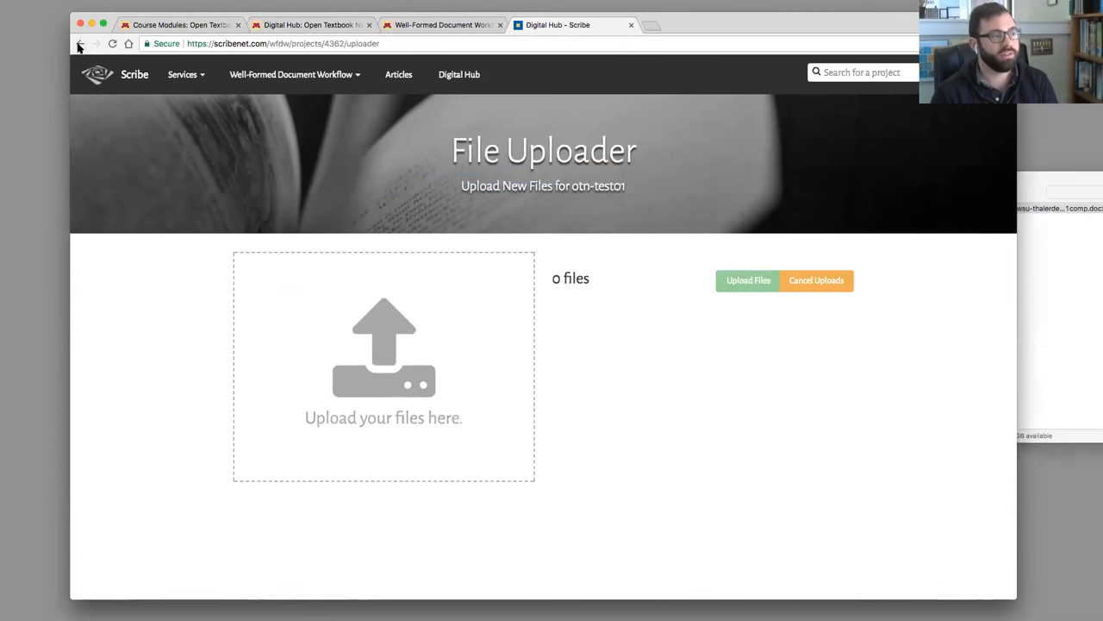
click(79, 45)
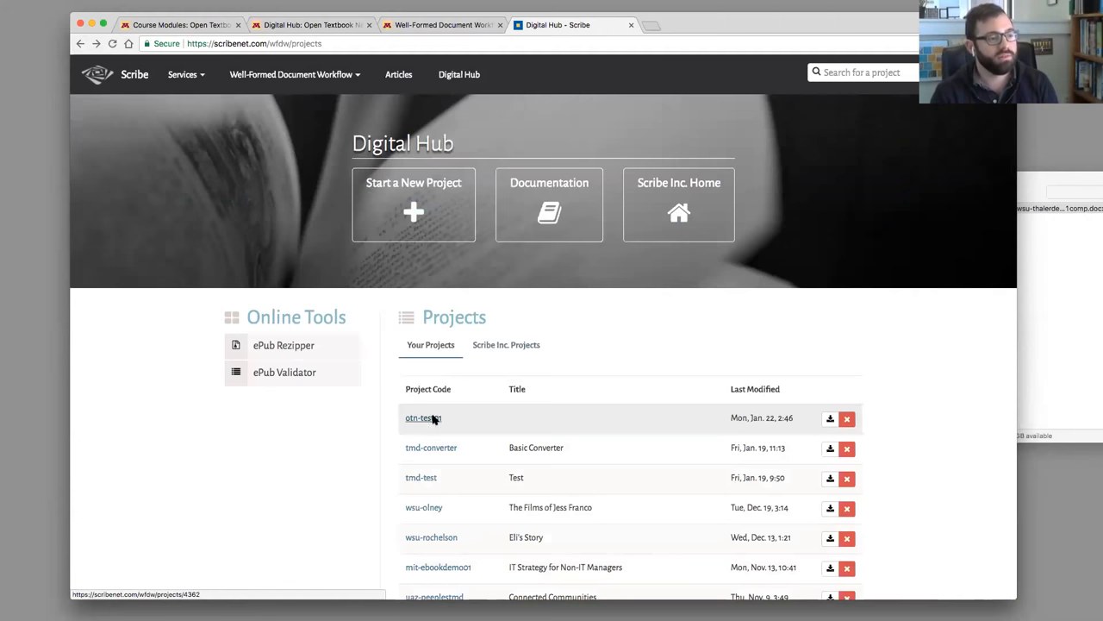
click(424, 417)
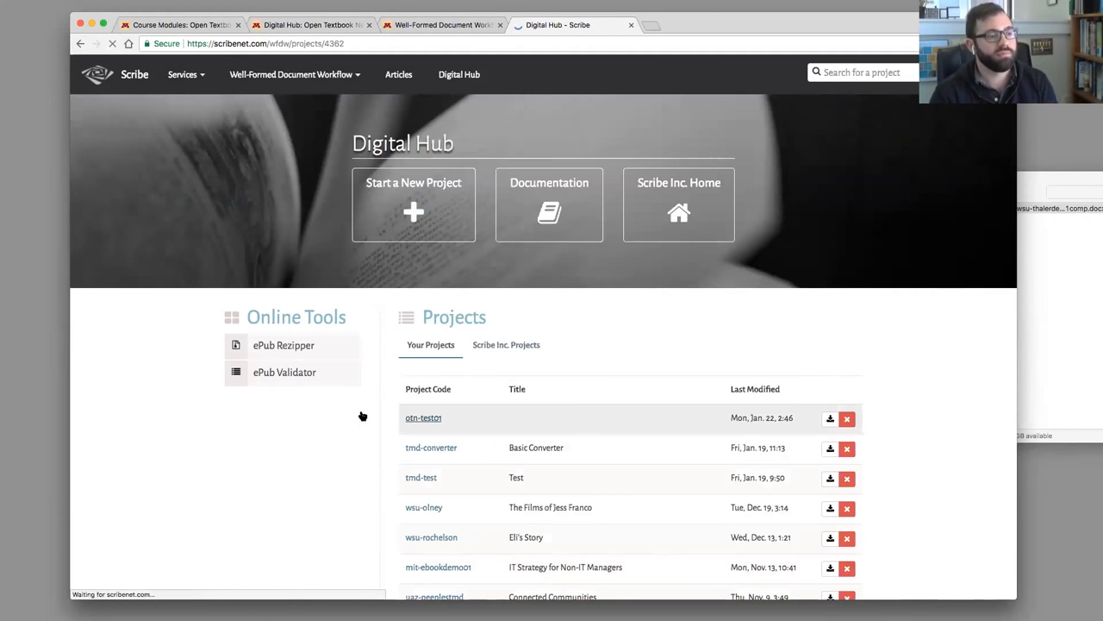
click(425, 417)
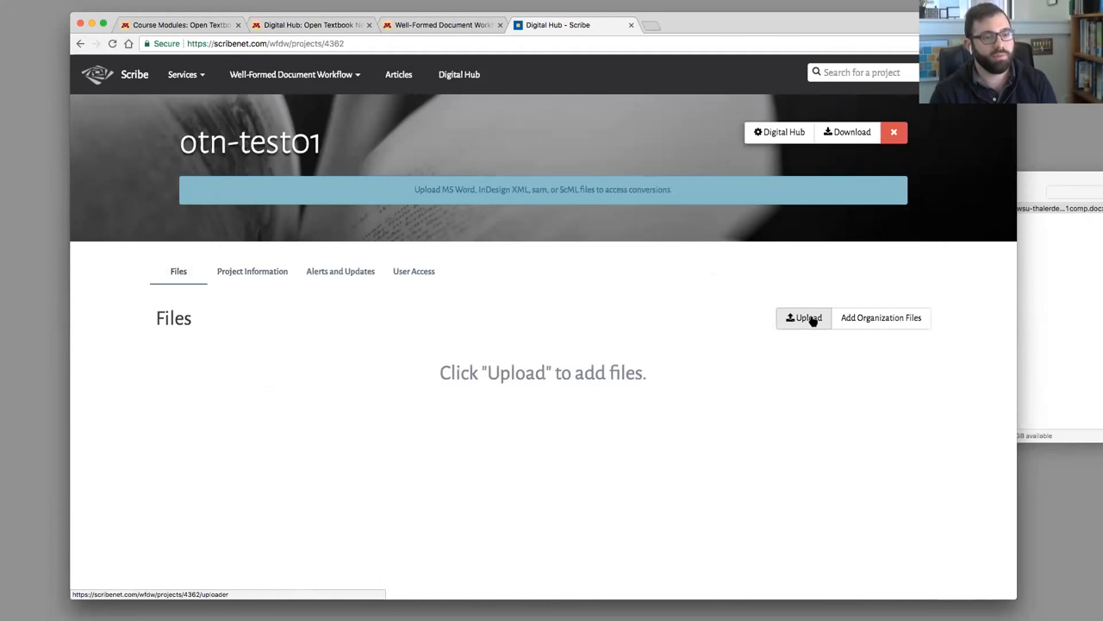
click(803, 317)
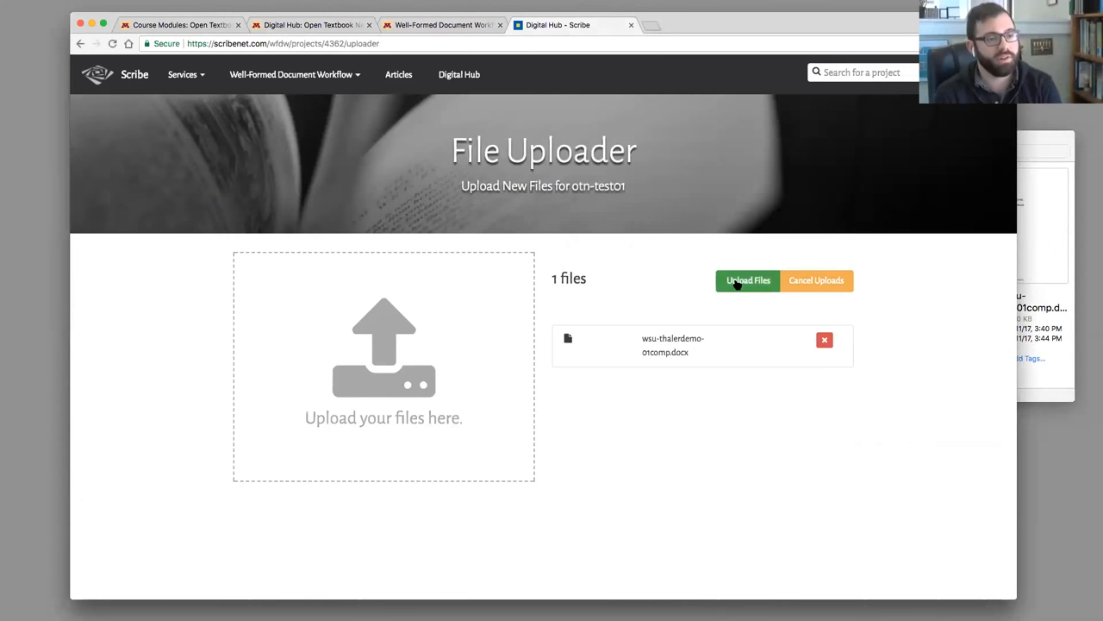
mouse_move(469, 345)
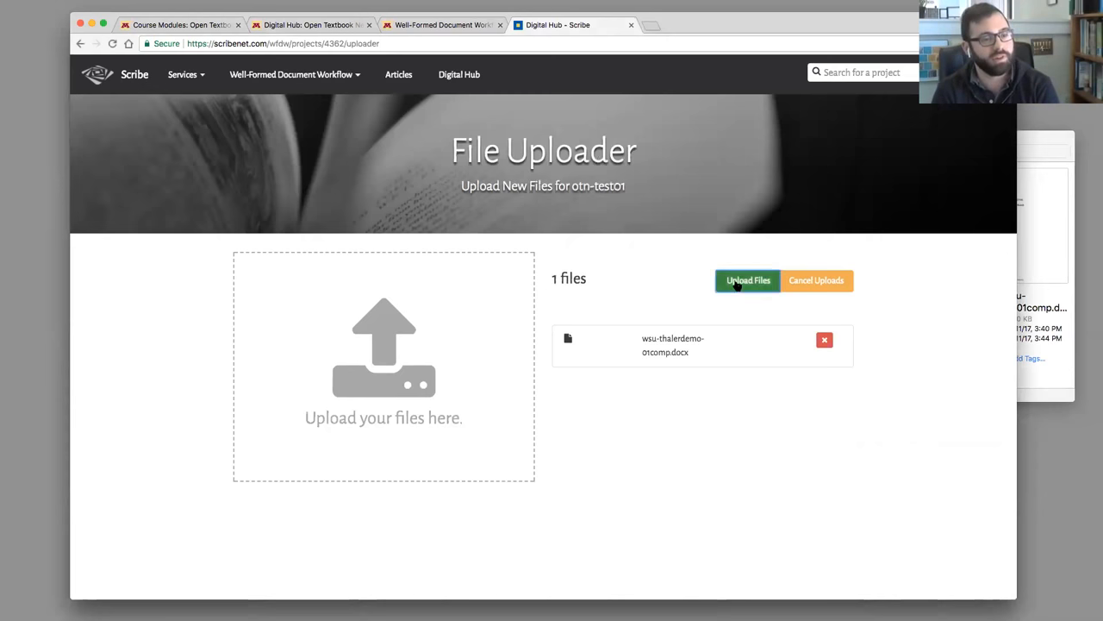
Upload the queued Word file so it lists under MS Word files with a passing check.
click(749, 279)
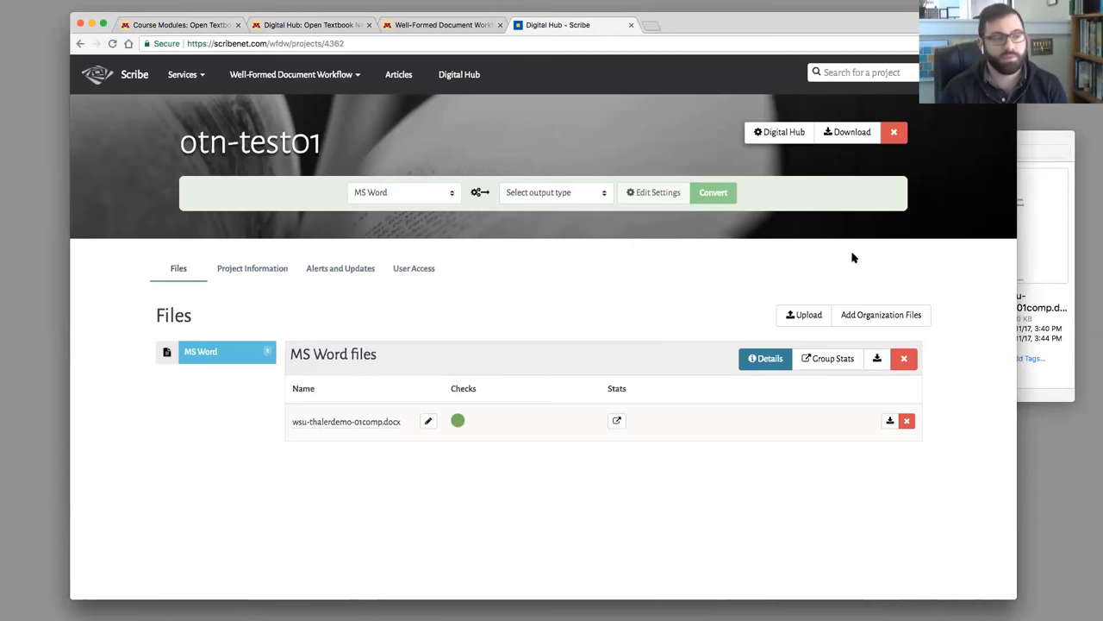
mouse_move(448, 407)
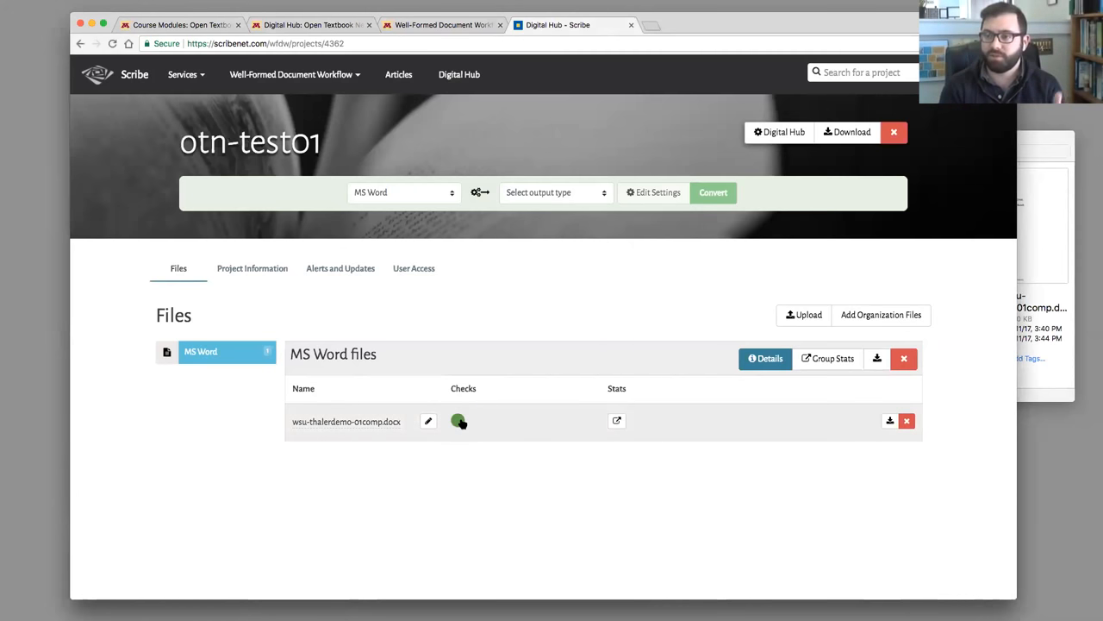
mouse_move(459, 420)
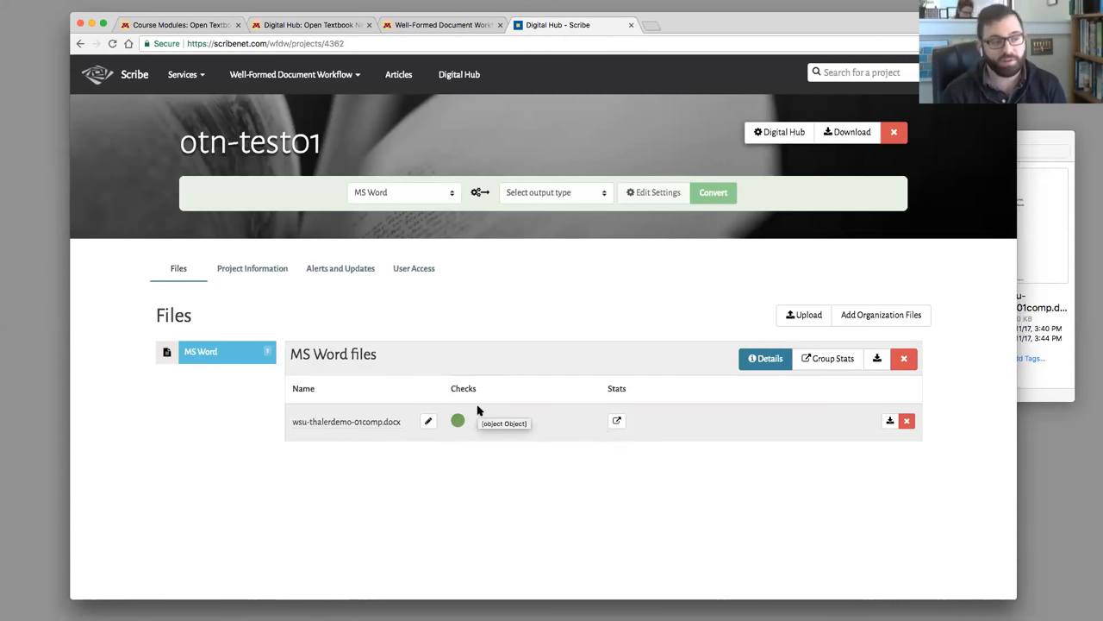
mouse_move(617, 421)
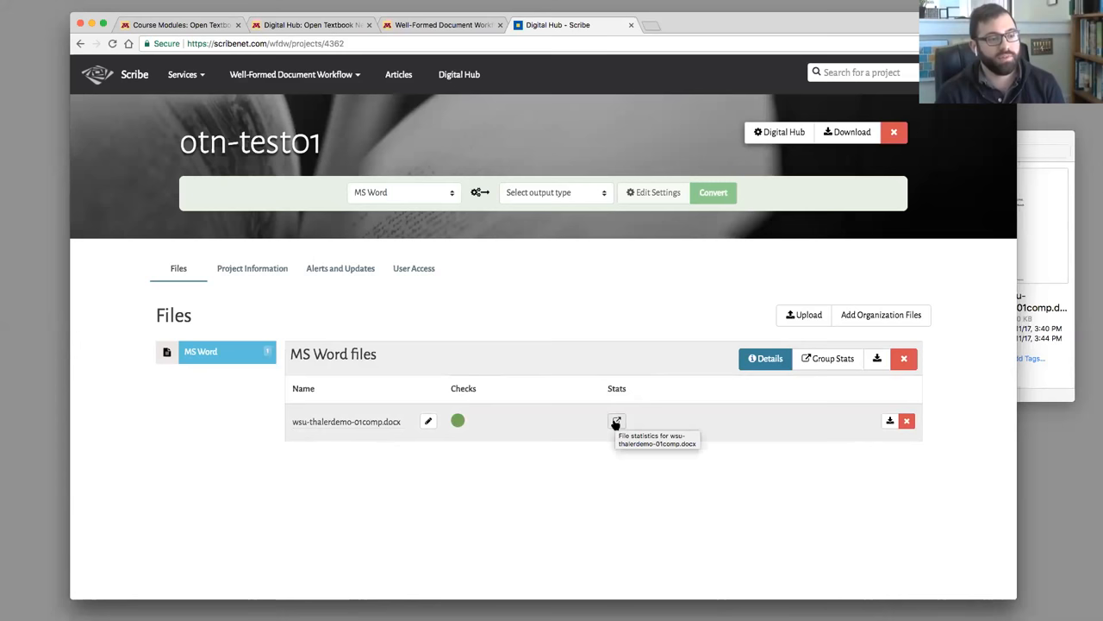
View wsu-thalerdemo-01comp.docx statistics: counts, Elements, Special Characters and Images sections.
click(617, 421)
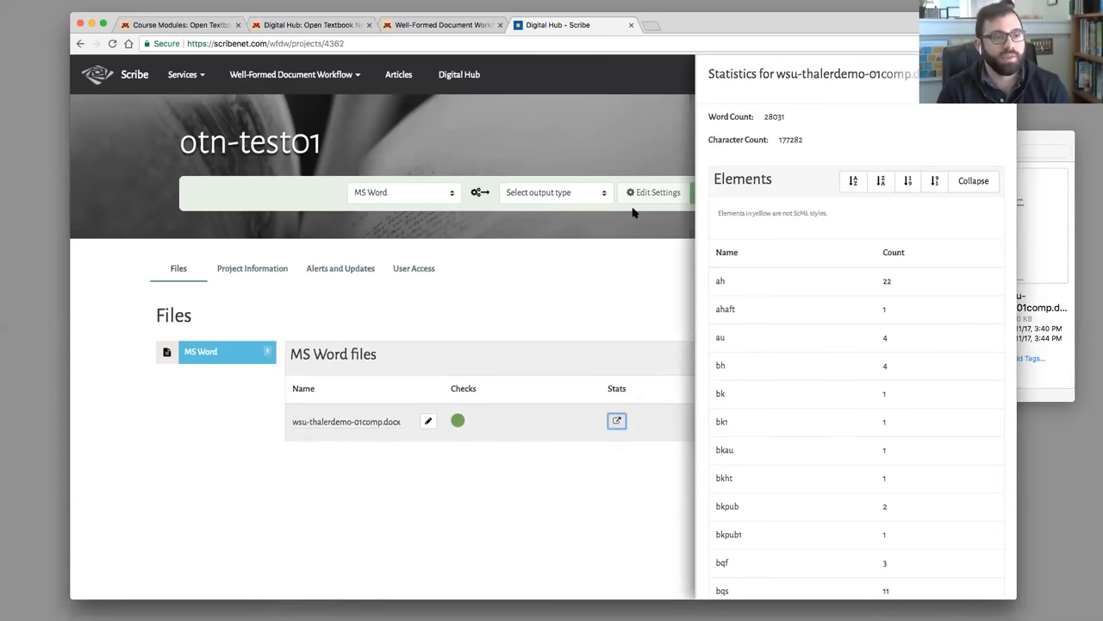
mouse_move(700, 178)
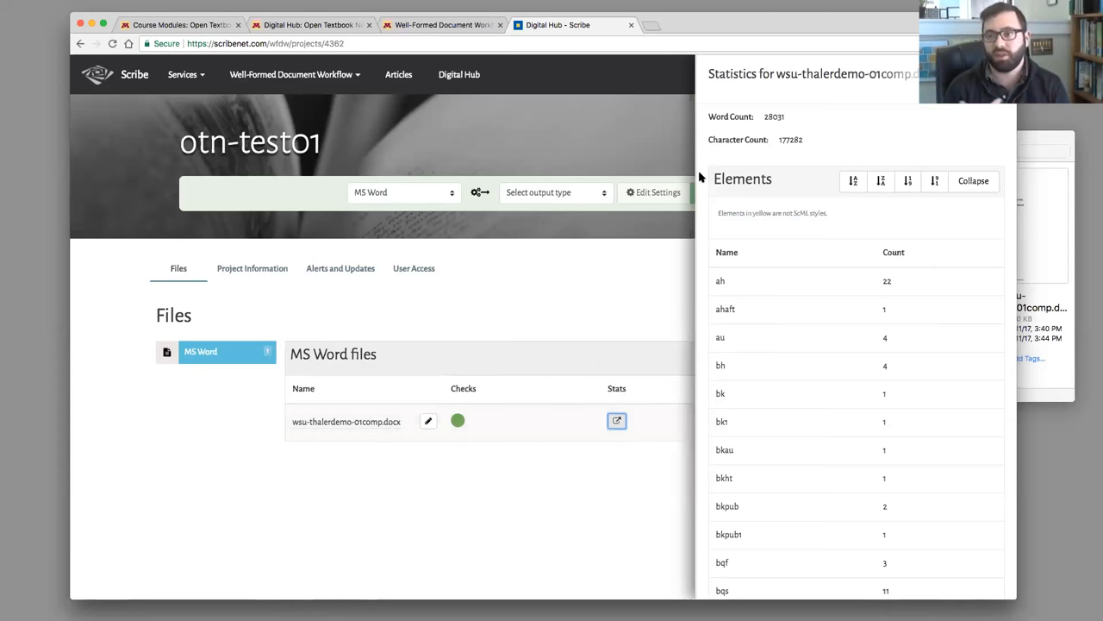
mouse_move(773, 138)
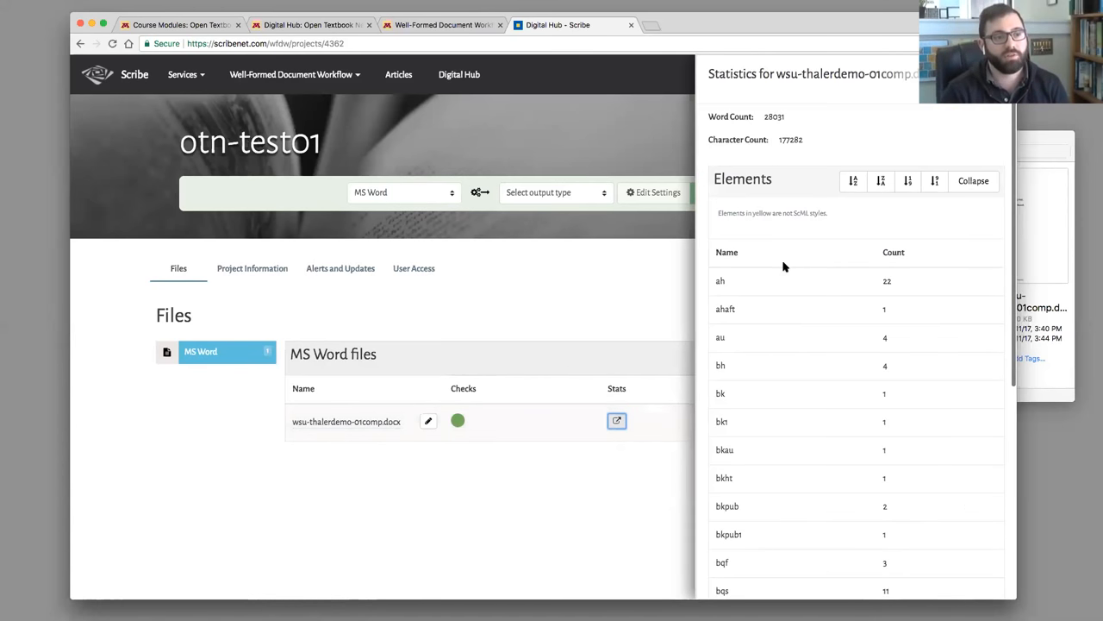
scroll(down, 3)
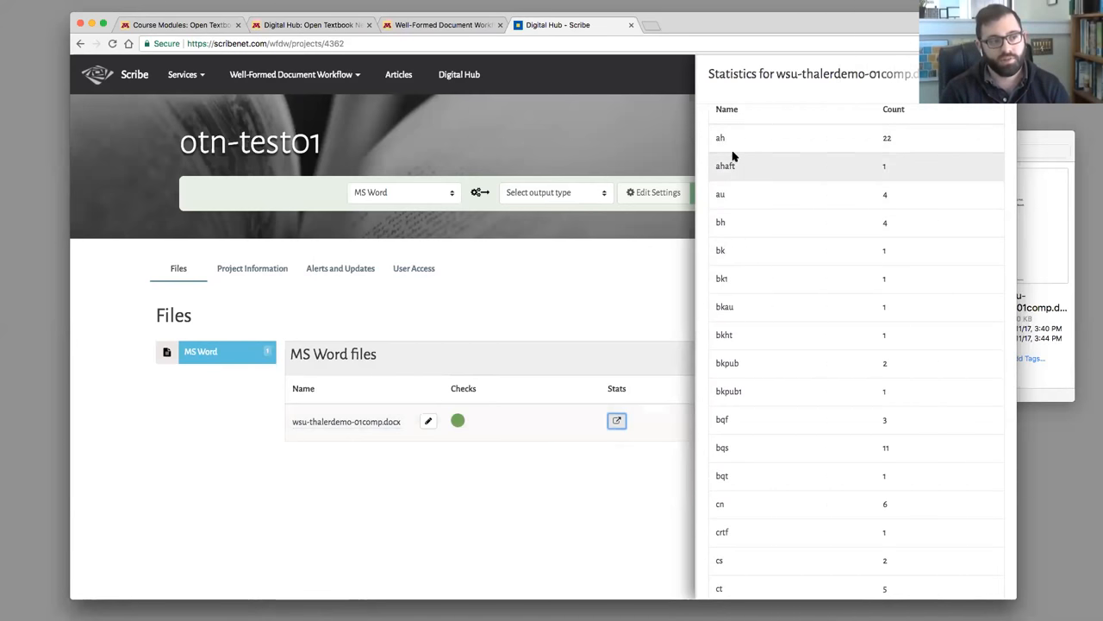
mouse_move(735, 167)
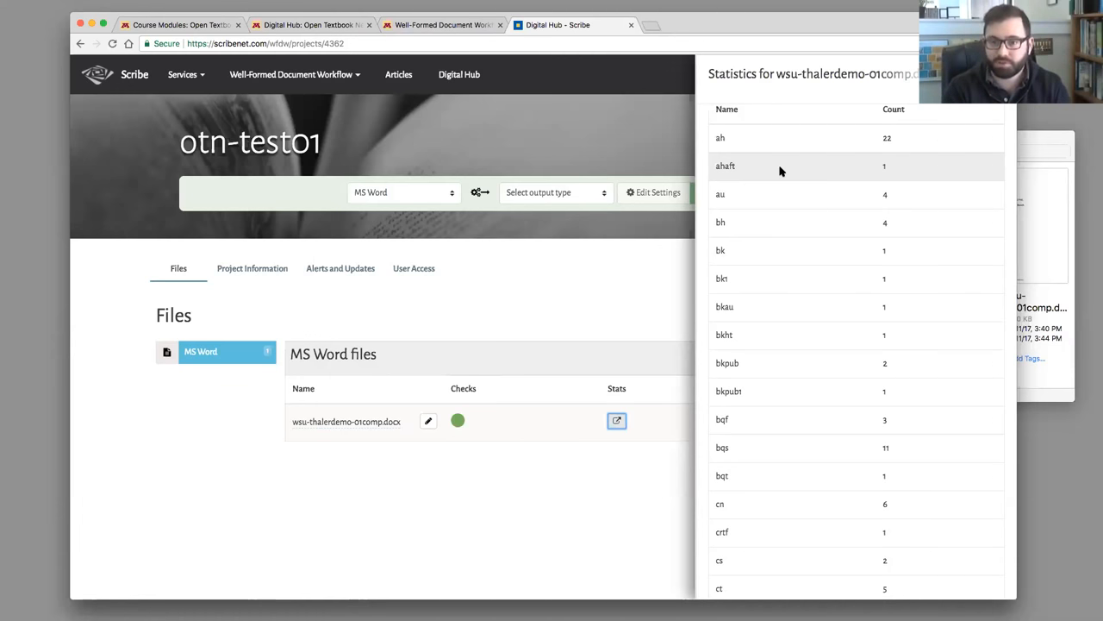
mouse_move(738, 167)
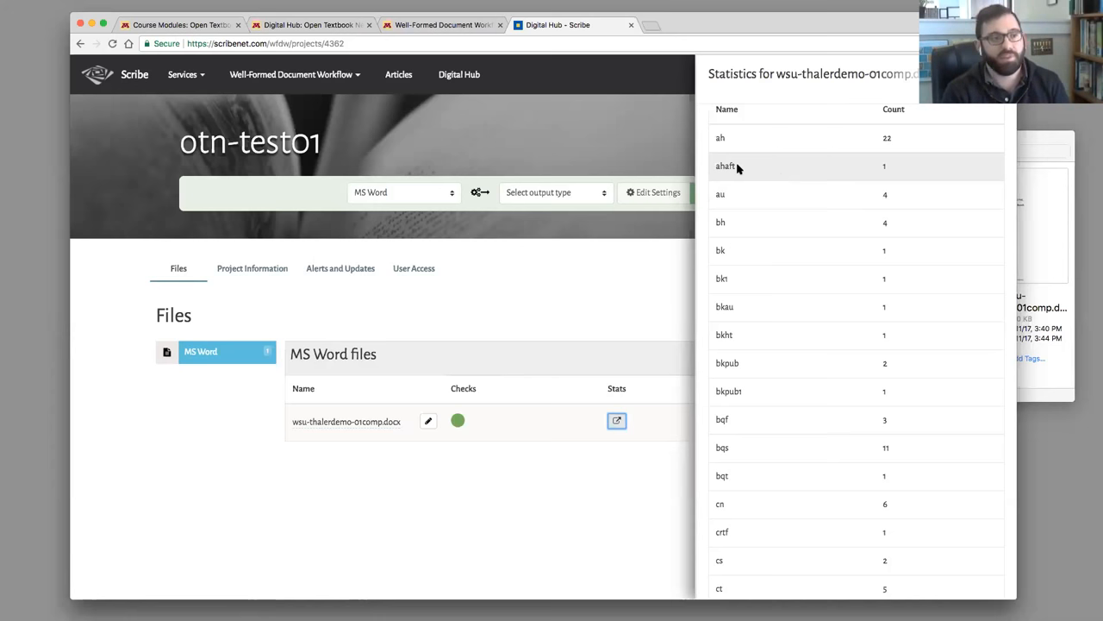
mouse_move(900, 397)
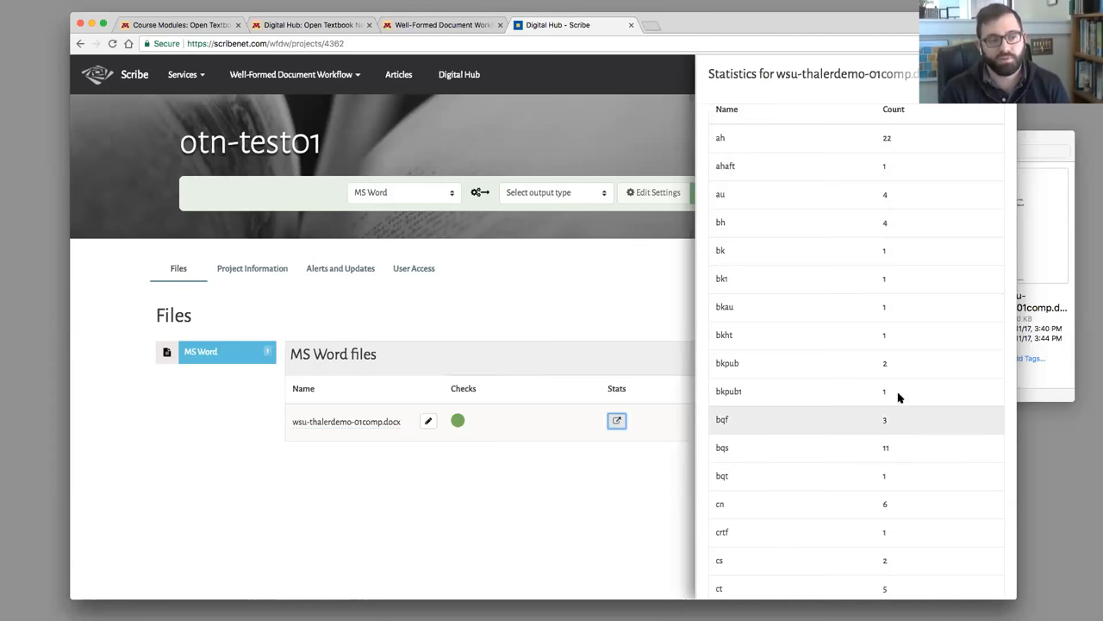
scroll(down, 3)
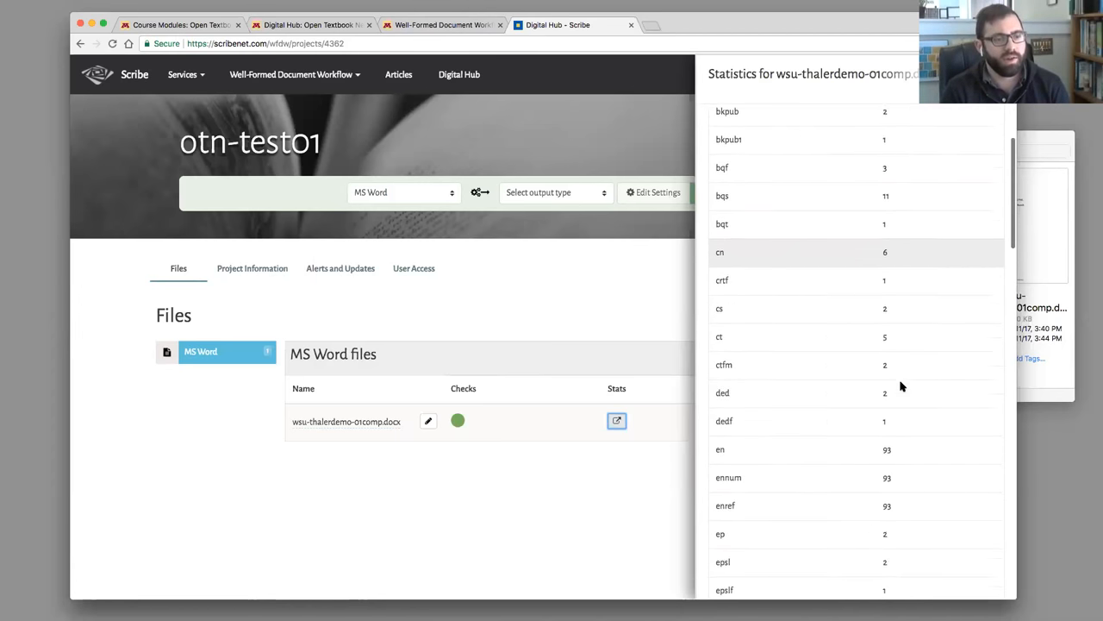
scroll(down, 3)
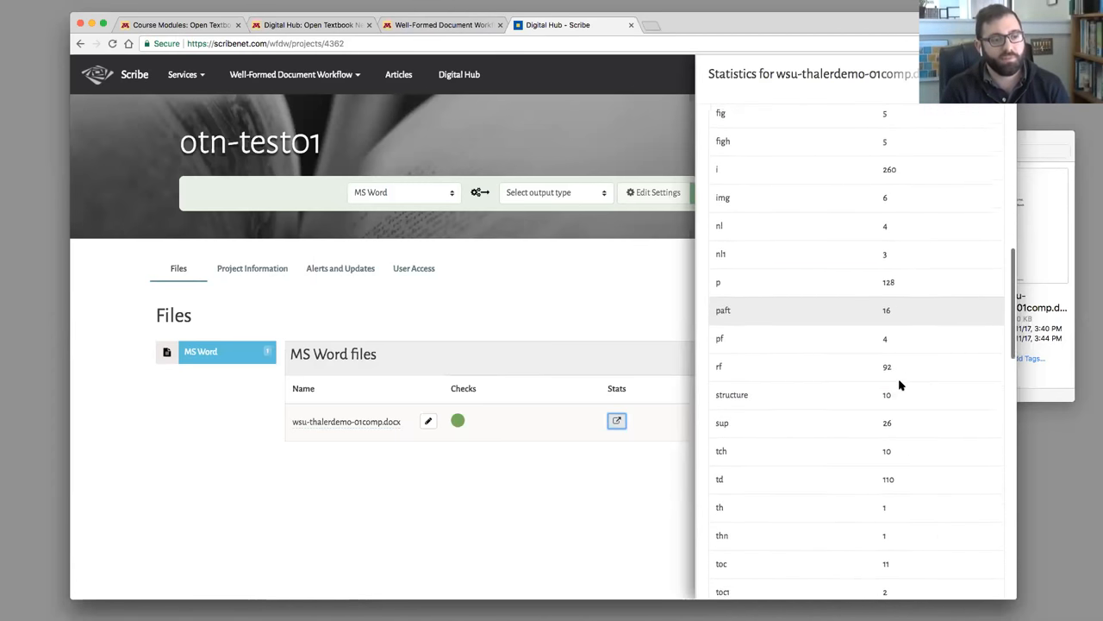
scroll(up, 3)
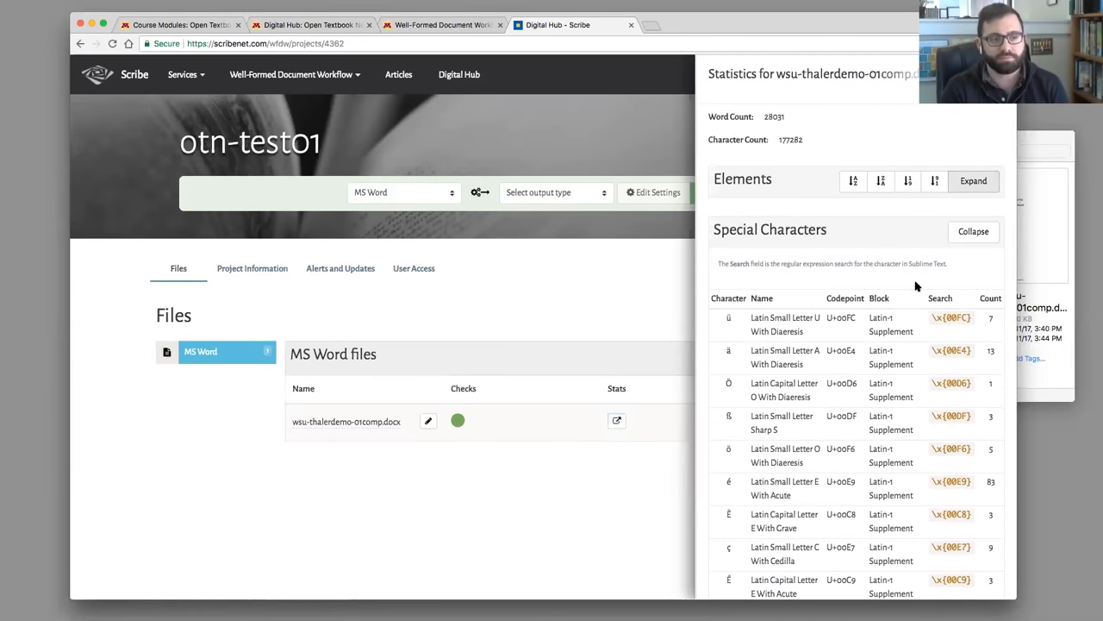
scroll(down, 3)
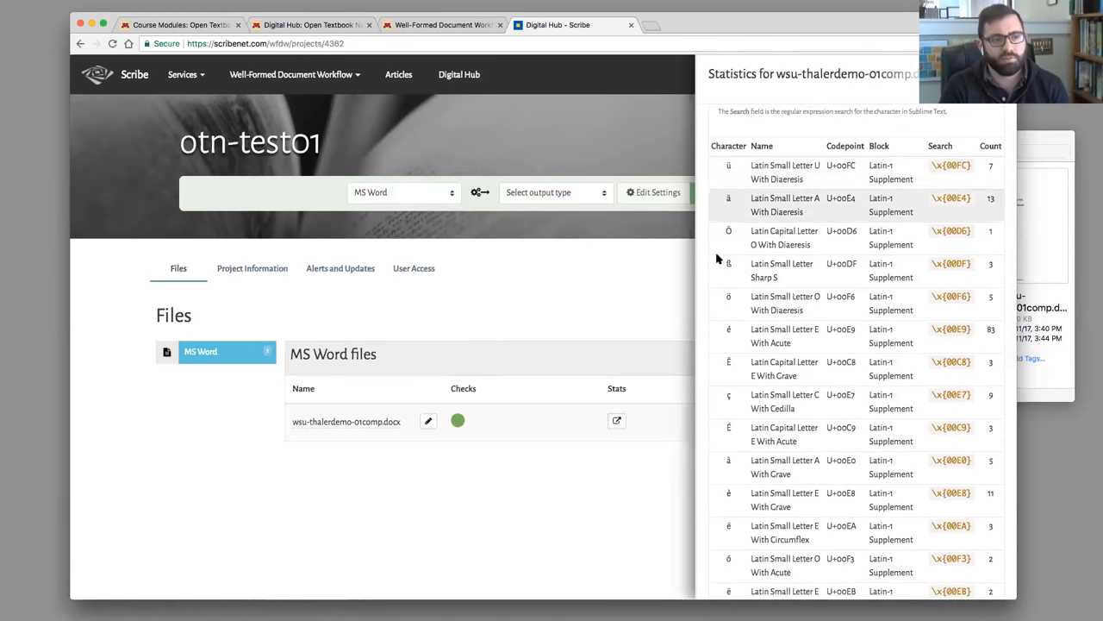
scroll(down, 3)
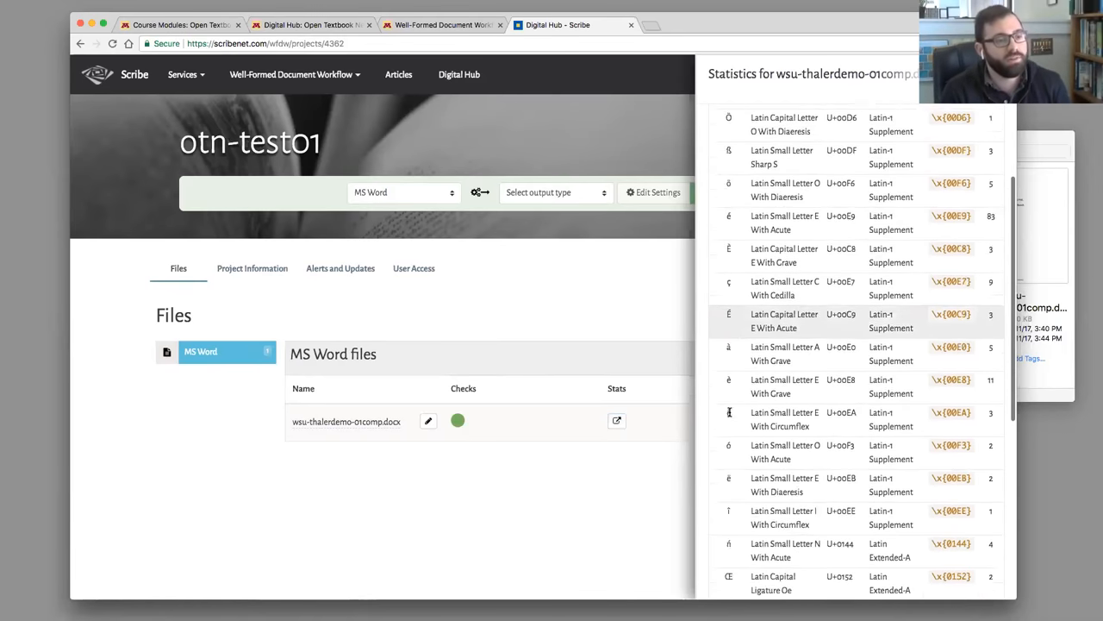
scroll(down, 3)
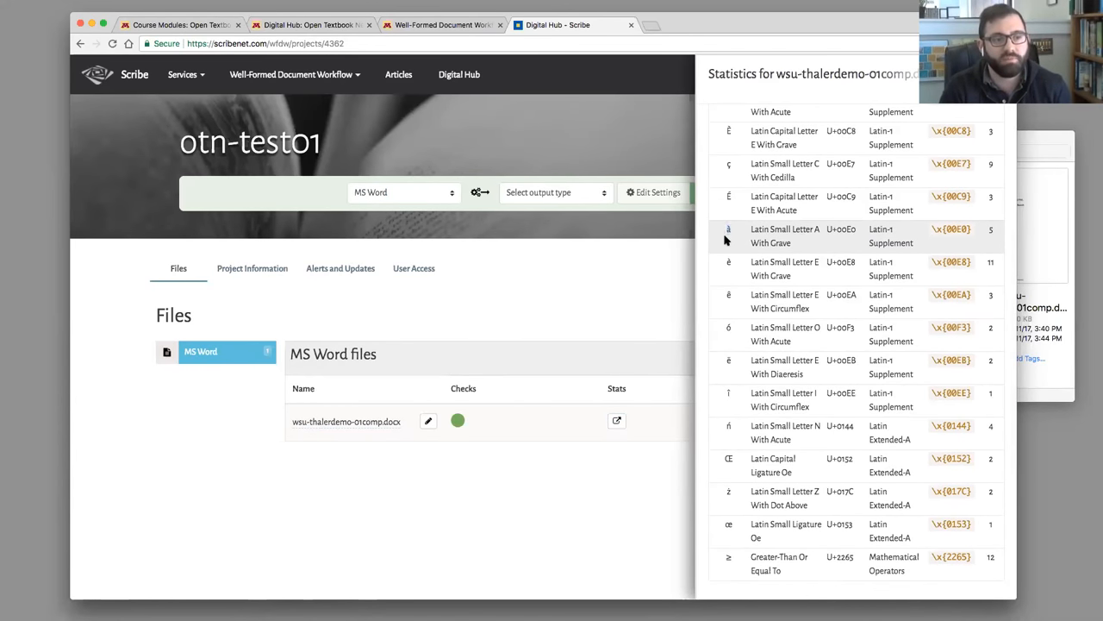
scroll(down, 3)
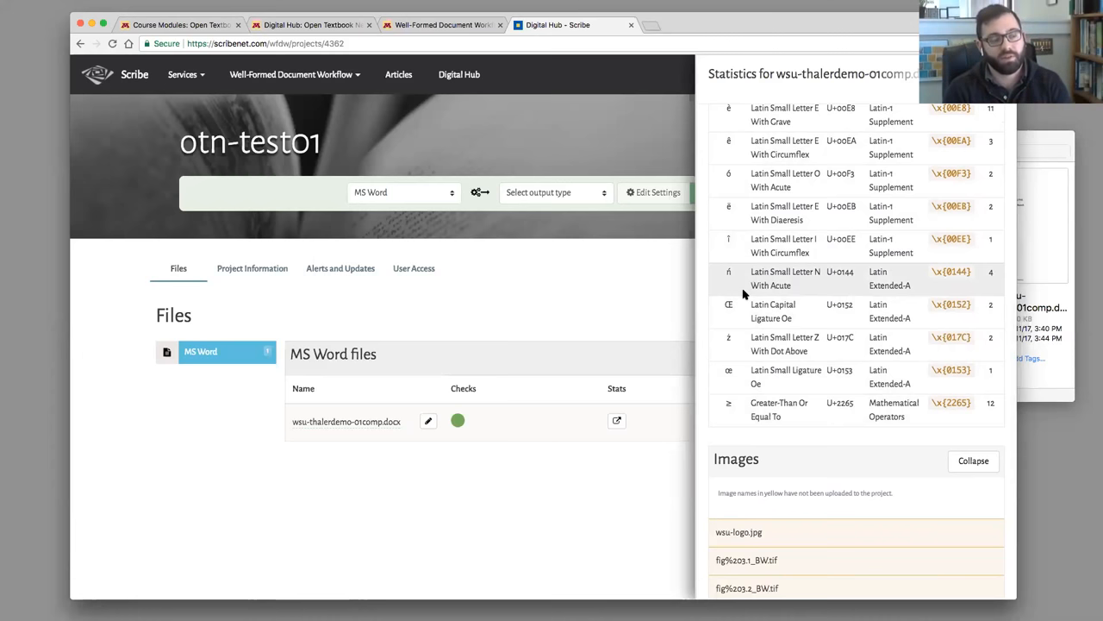
mouse_move(744, 307)
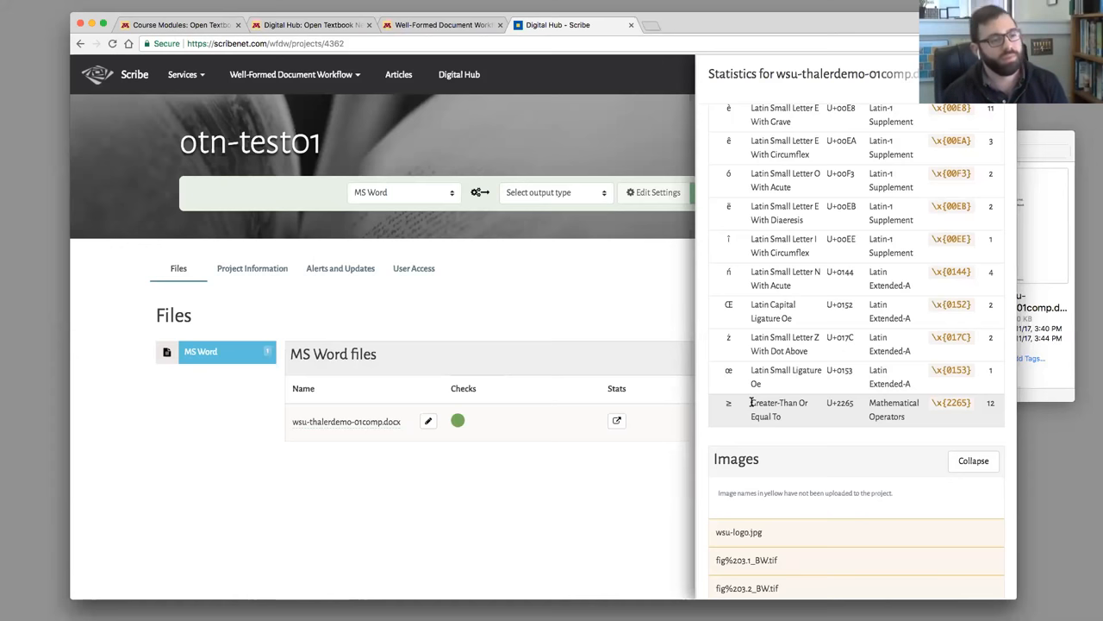
scroll(down, 3)
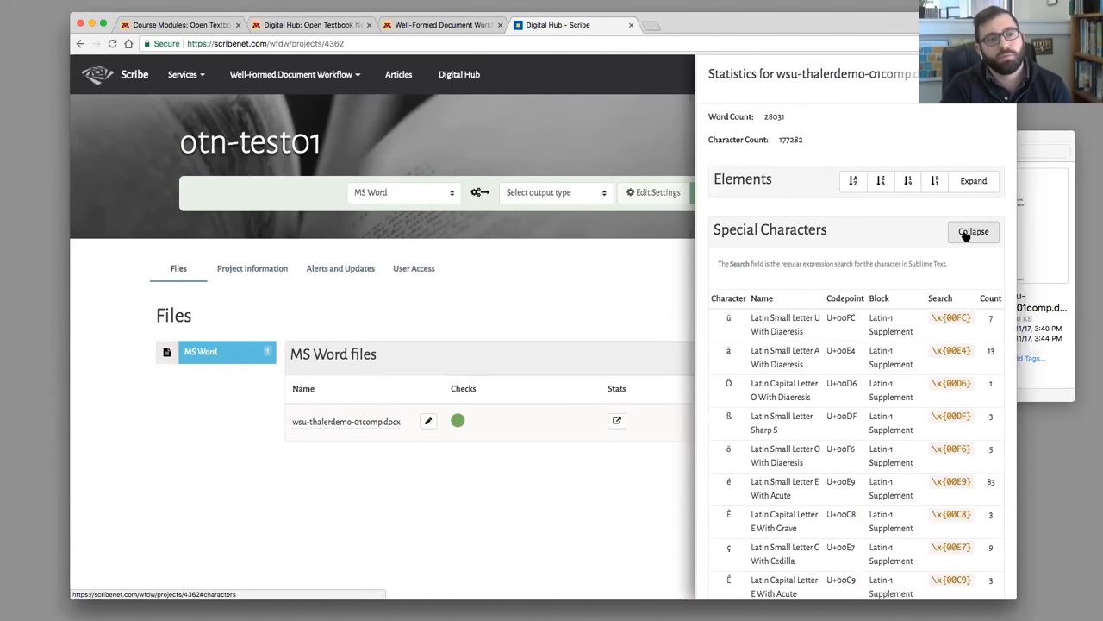
mouse_move(972, 231)
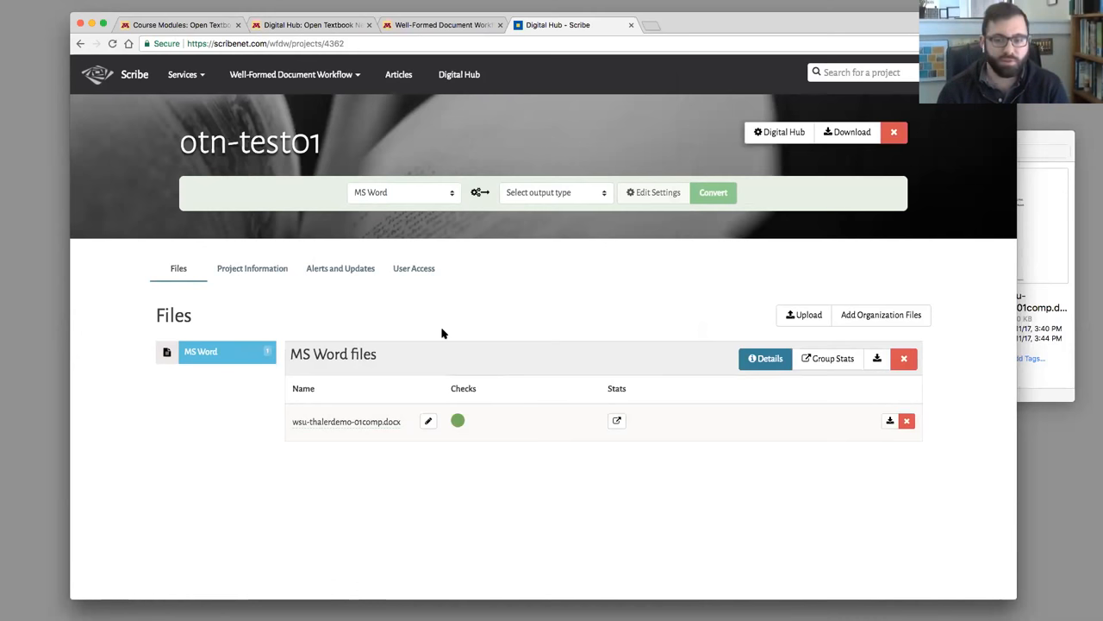
mouse_move(443, 335)
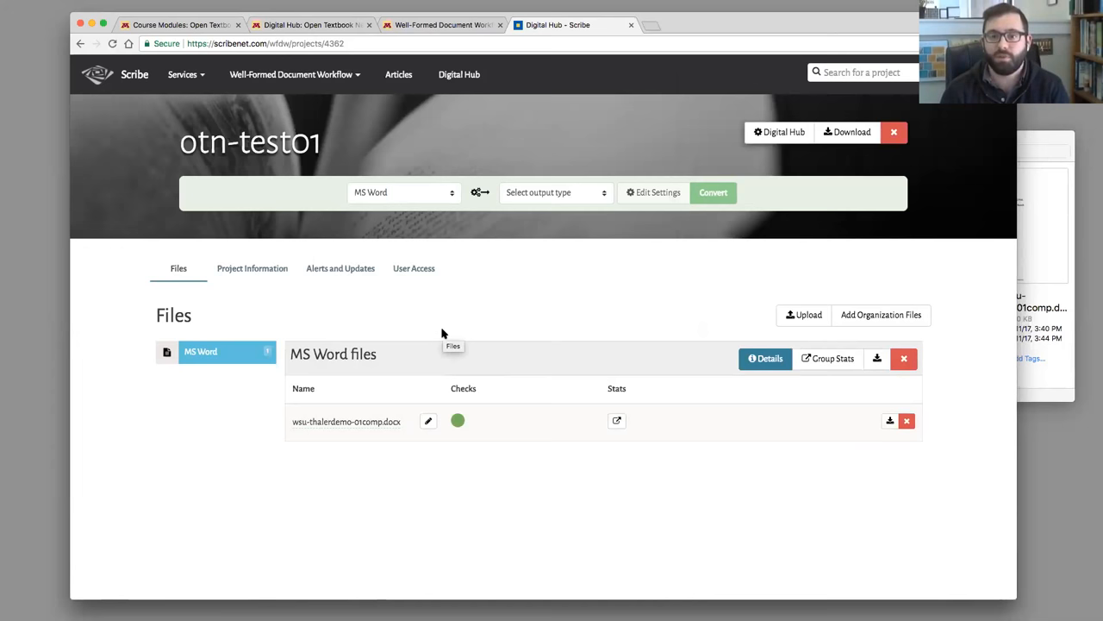
mouse_move(428, 348)
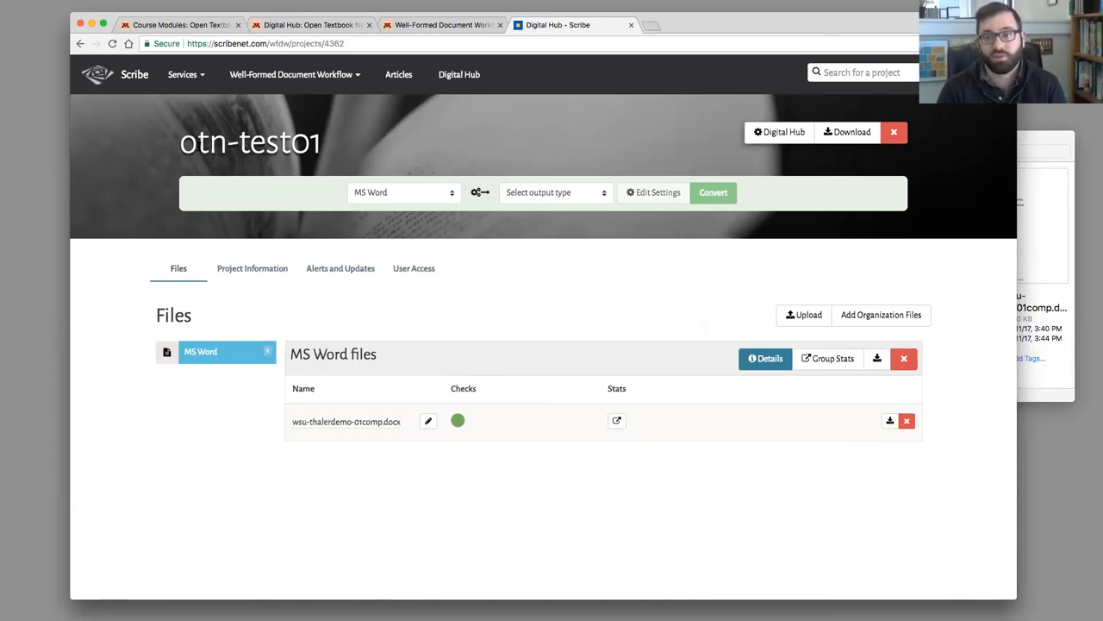
mouse_move(405, 204)
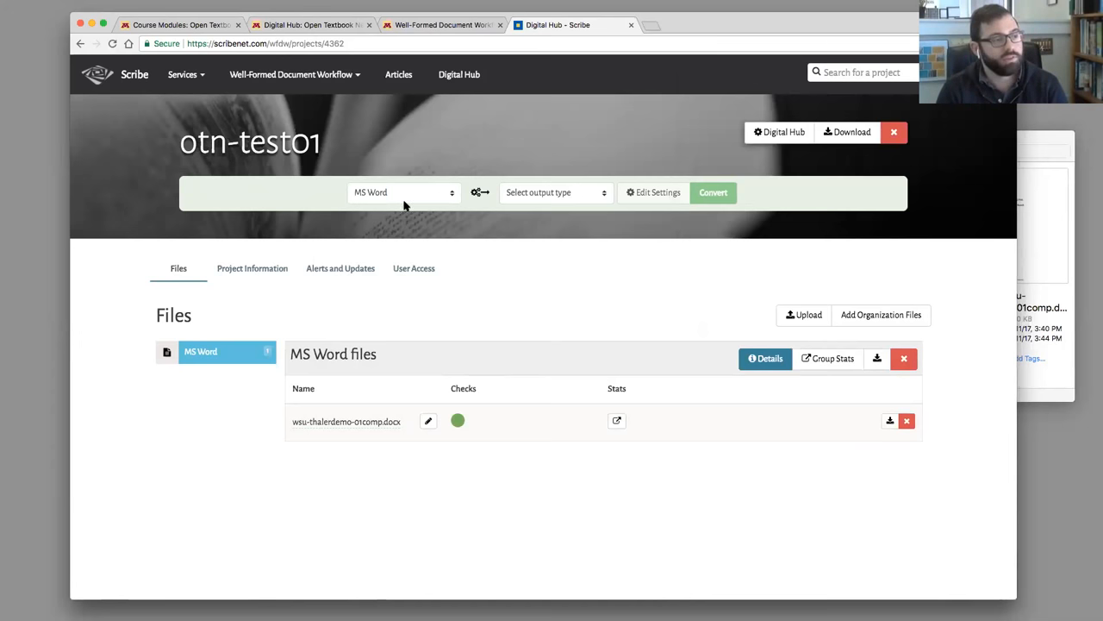
mouse_move(337, 145)
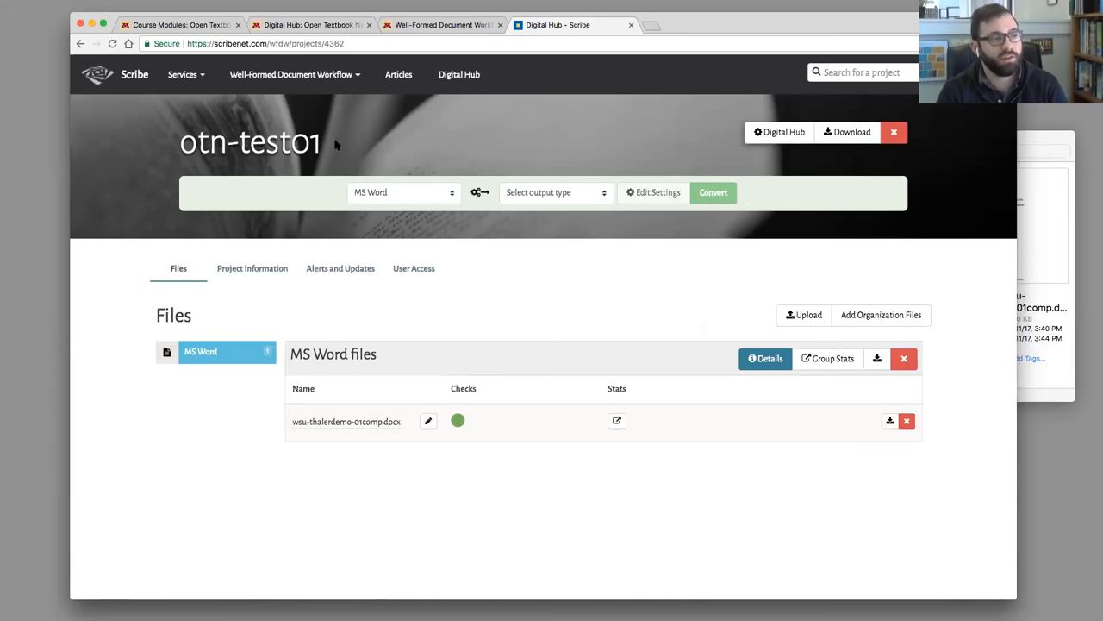
mouse_move(418, 198)
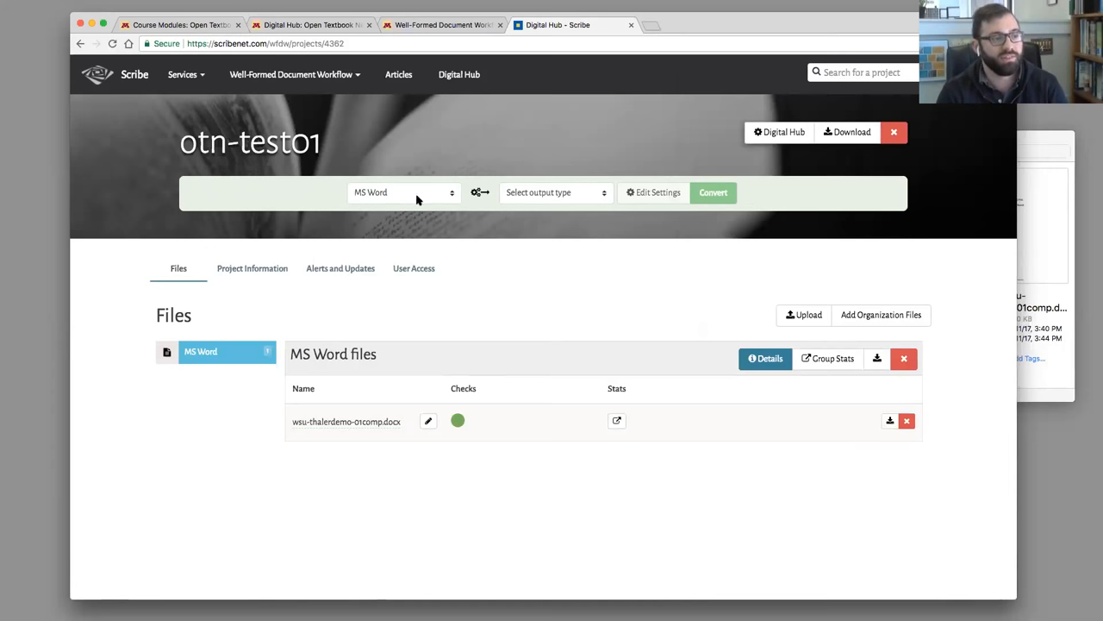
mouse_move(442, 193)
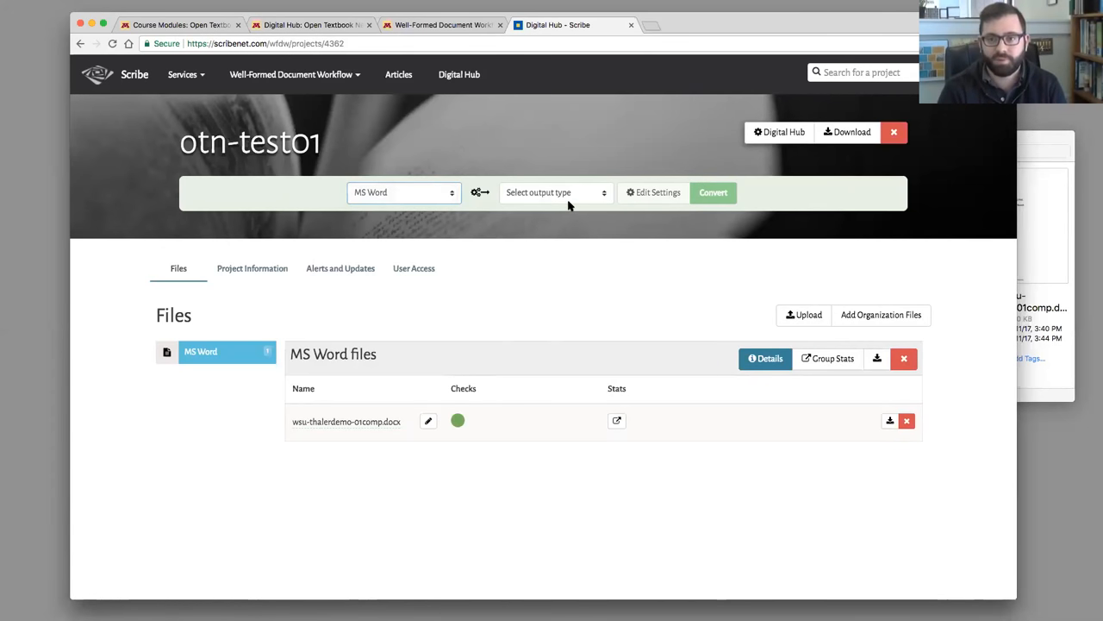
click(403, 193)
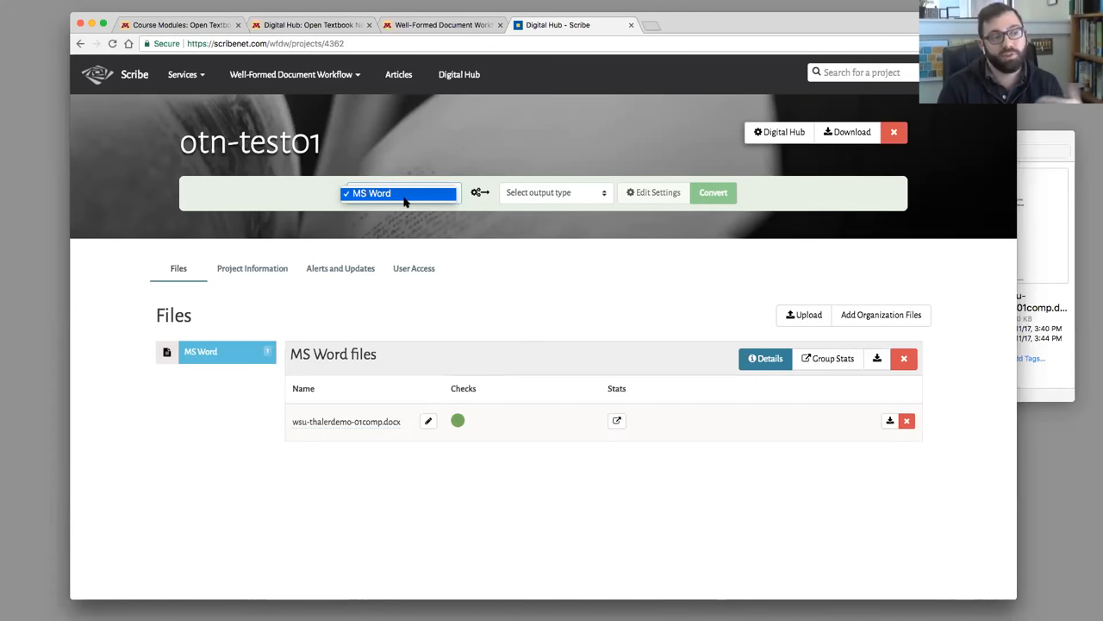
Browse Finder through indesigntoolkit and wsu-wfdw2017 ebook folders to the thaler demo XML file.
click(400, 193)
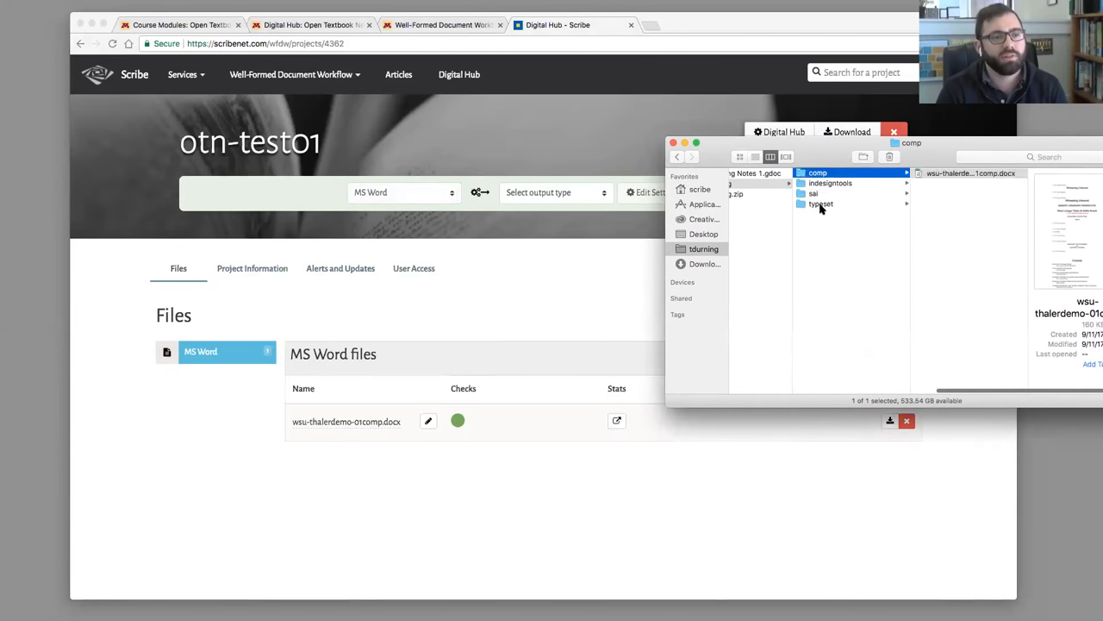
click(830, 182)
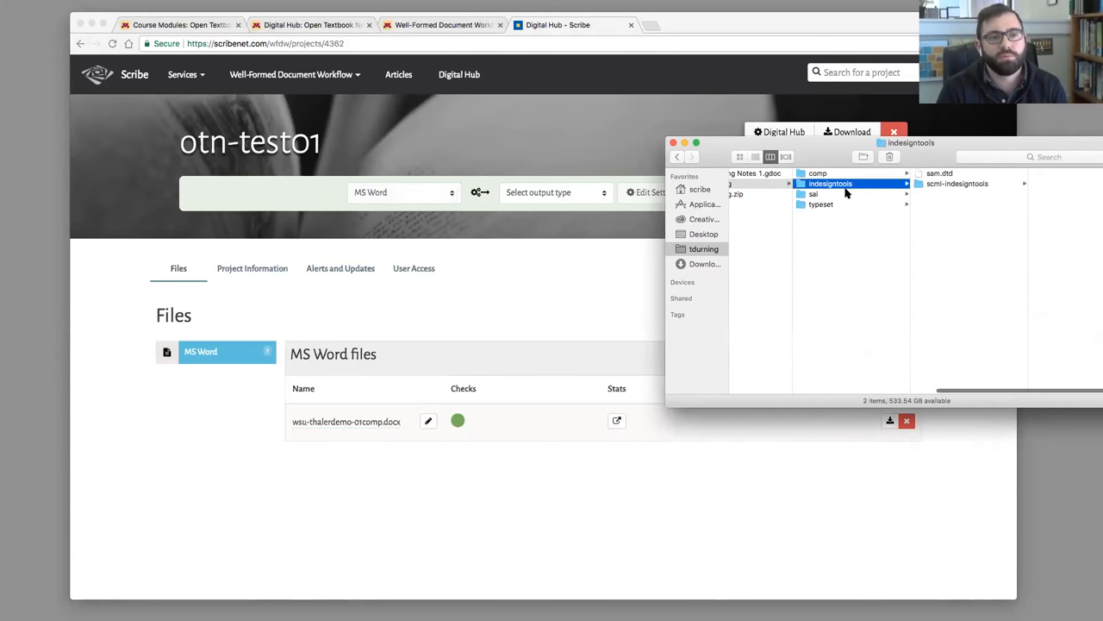
click(814, 193)
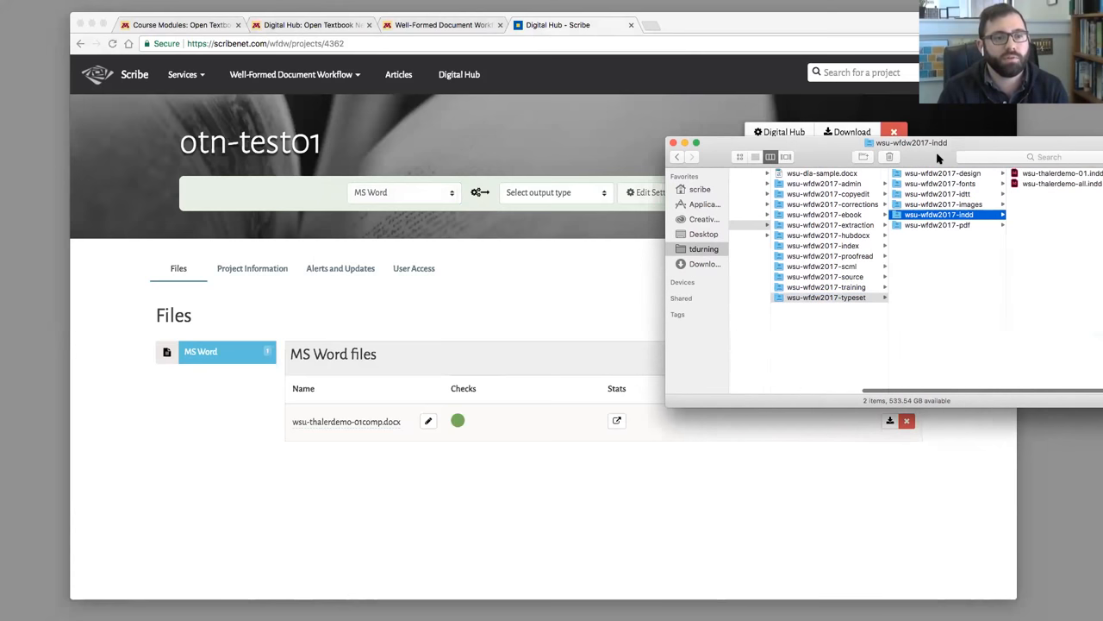
click(825, 213)
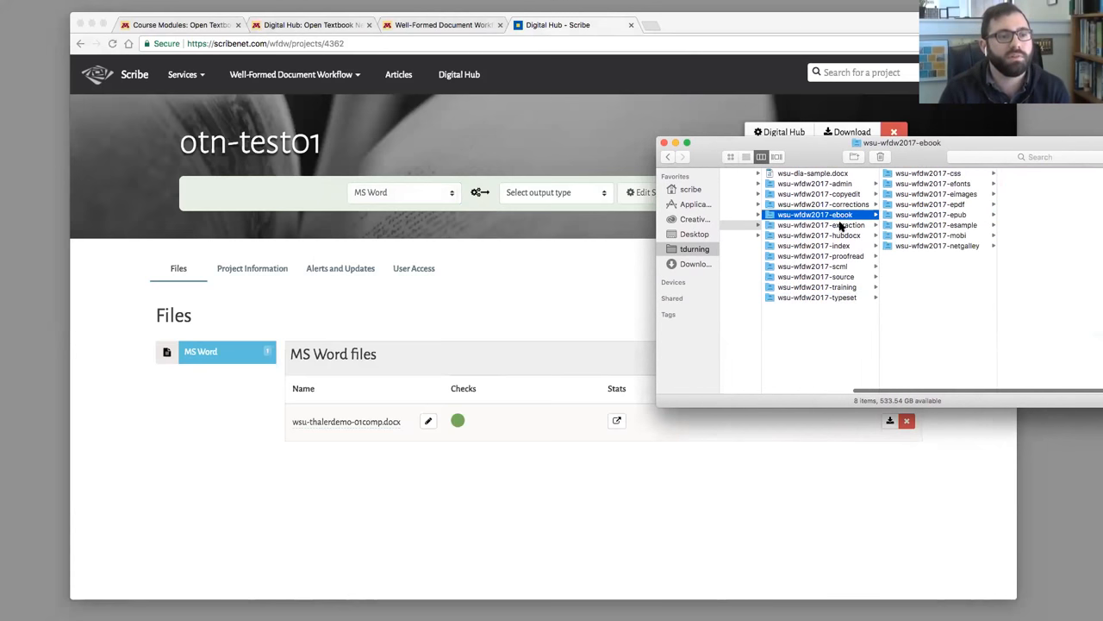
click(931, 204)
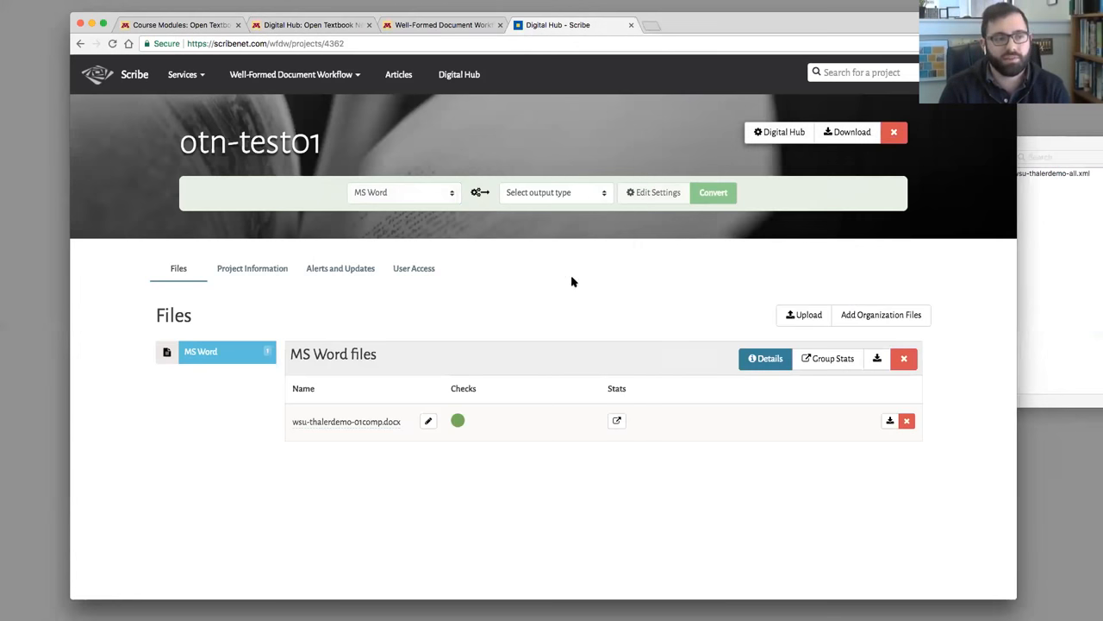
Upload wsu-thalerdemo-all.xml so it lists under the project's InDesign XML files.
click(803, 314)
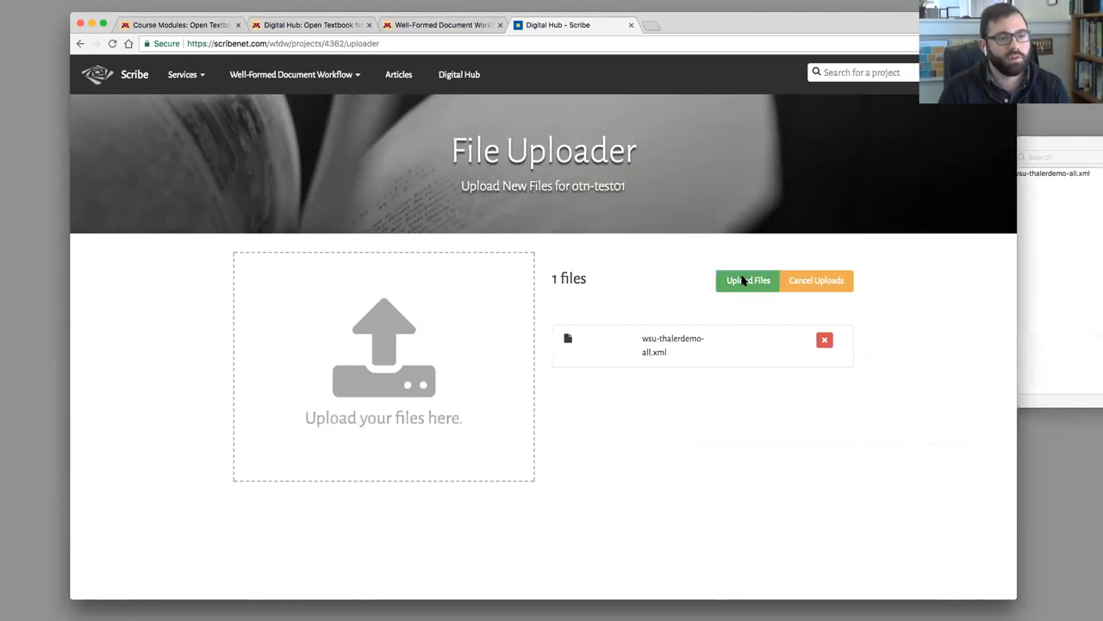
click(748, 279)
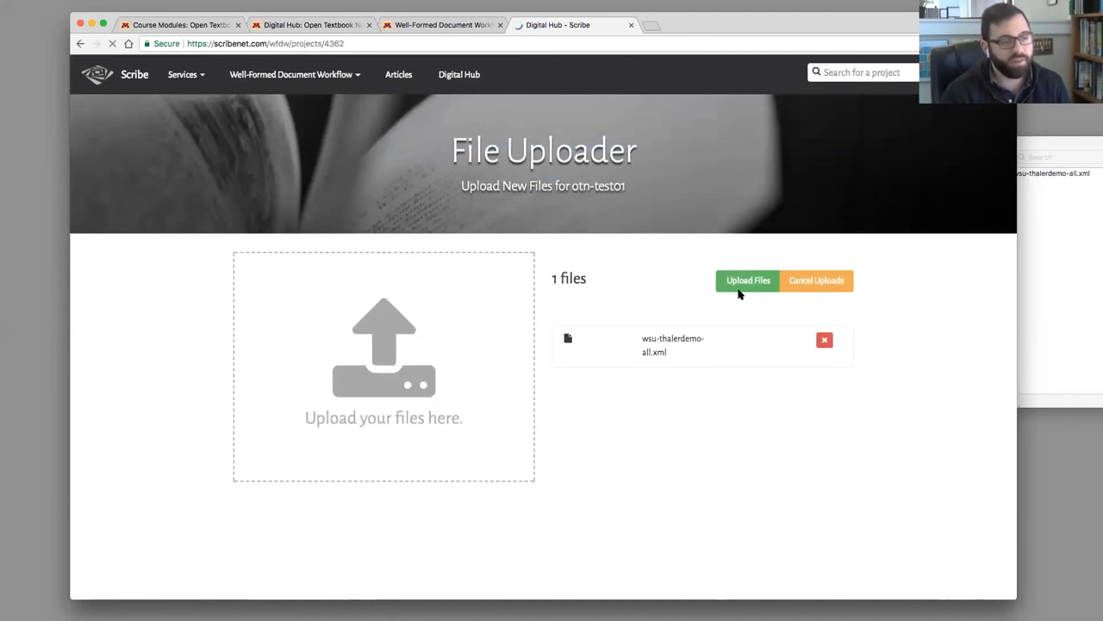
click(748, 280)
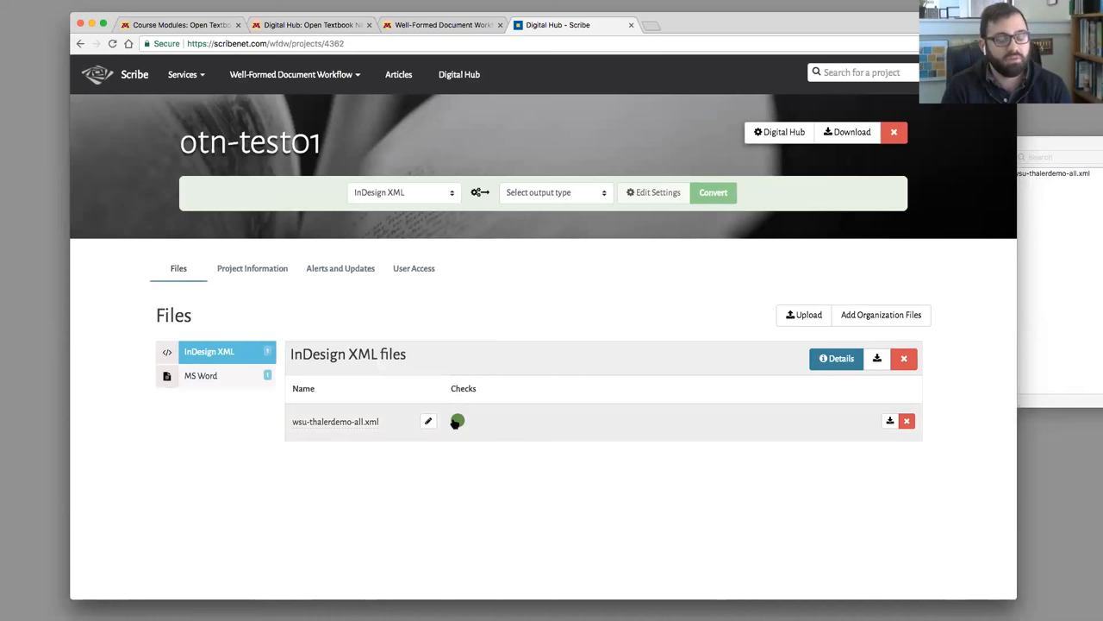
mouse_move(457, 421)
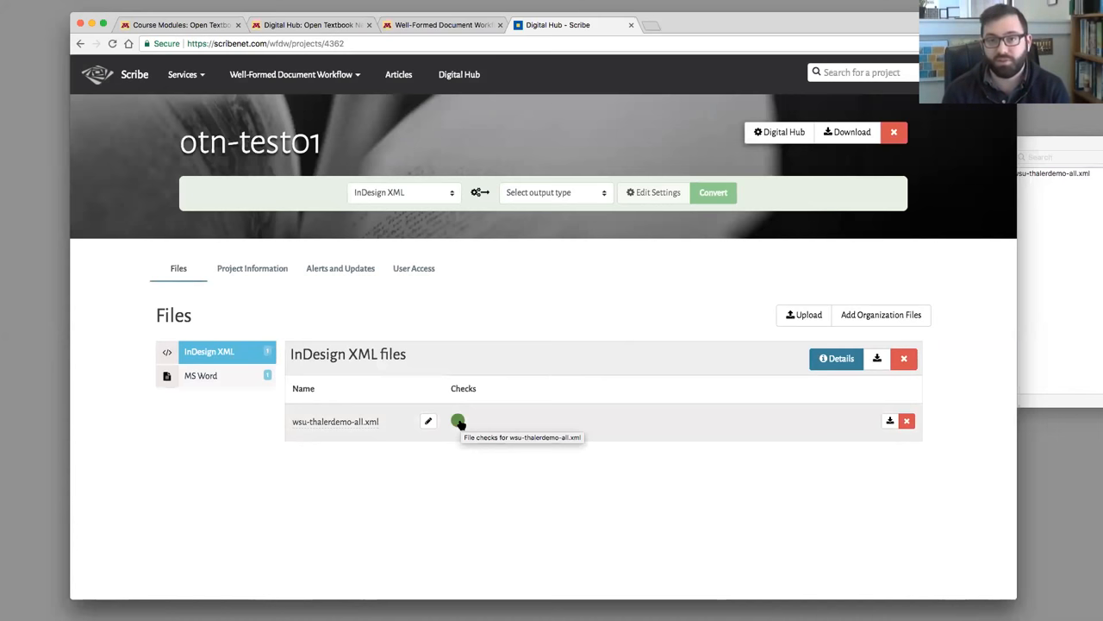
mouse_move(480, 399)
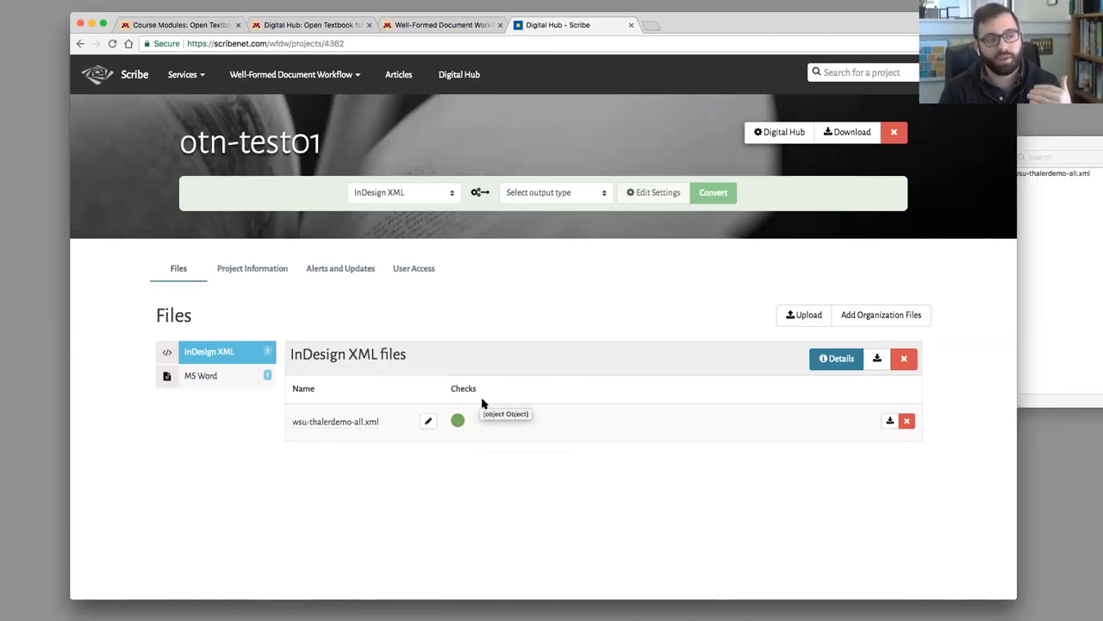
mouse_move(554, 233)
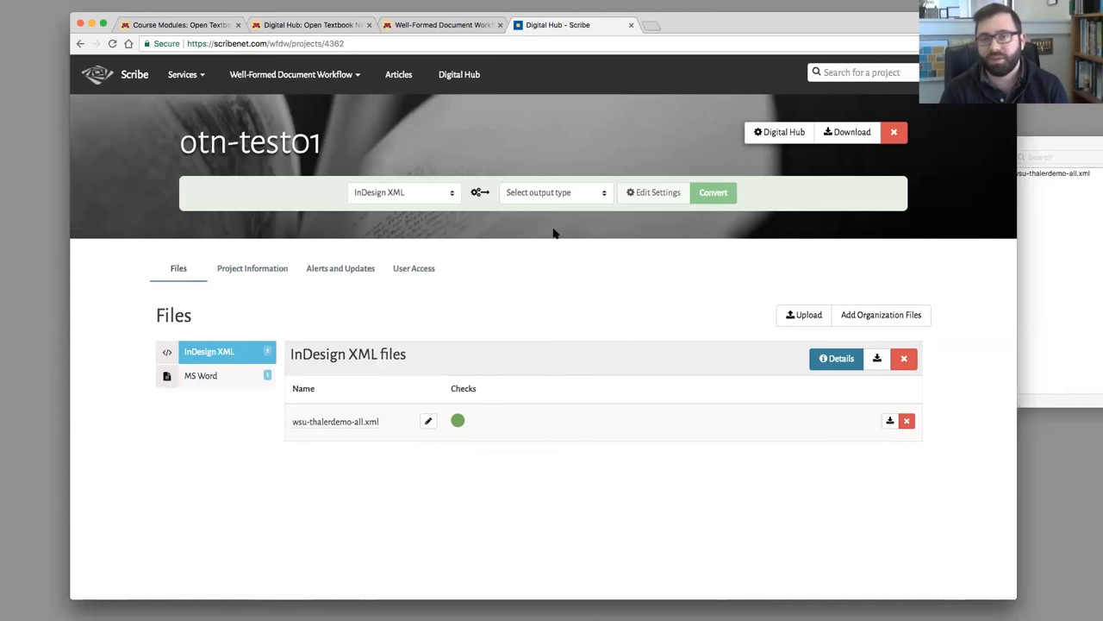
mouse_move(428, 235)
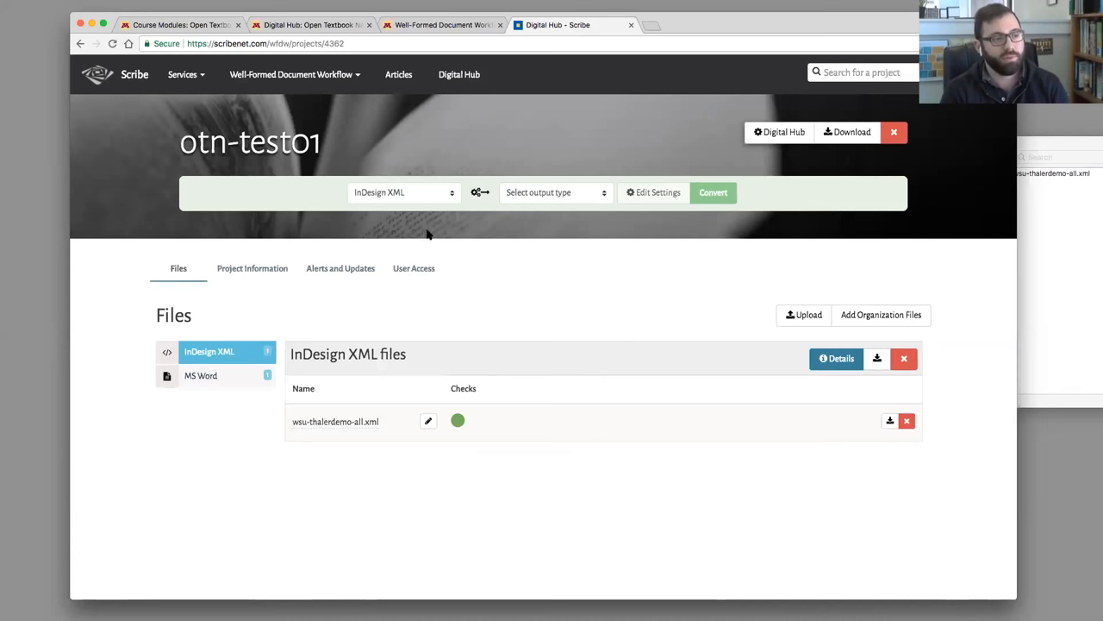
click(404, 193)
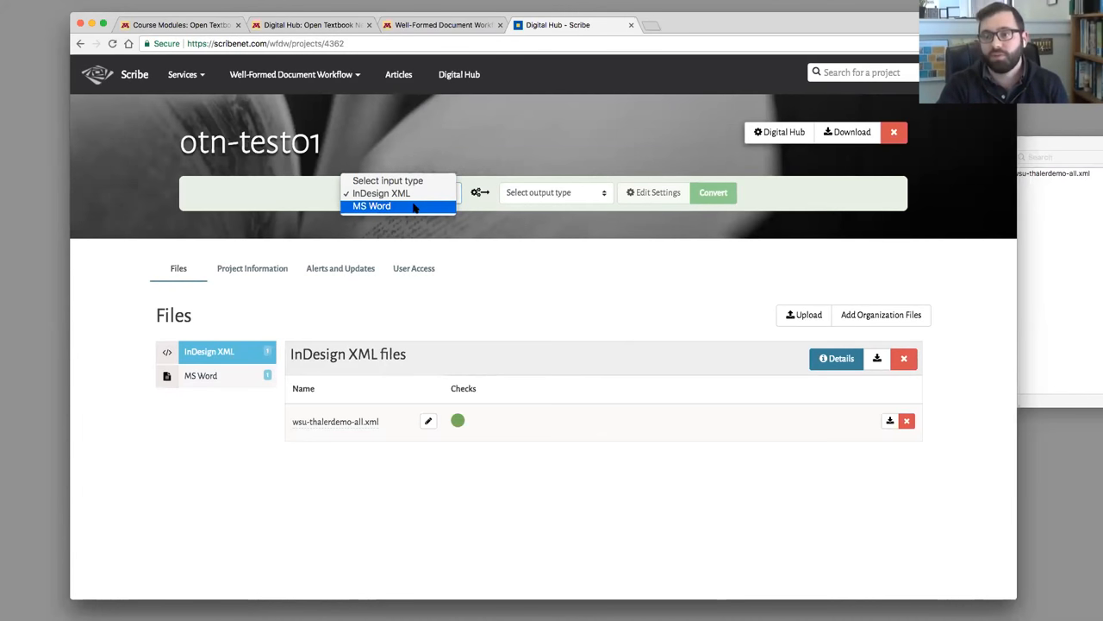
Choose MS Word as the conversion input type and sam as the output type.
click(373, 205)
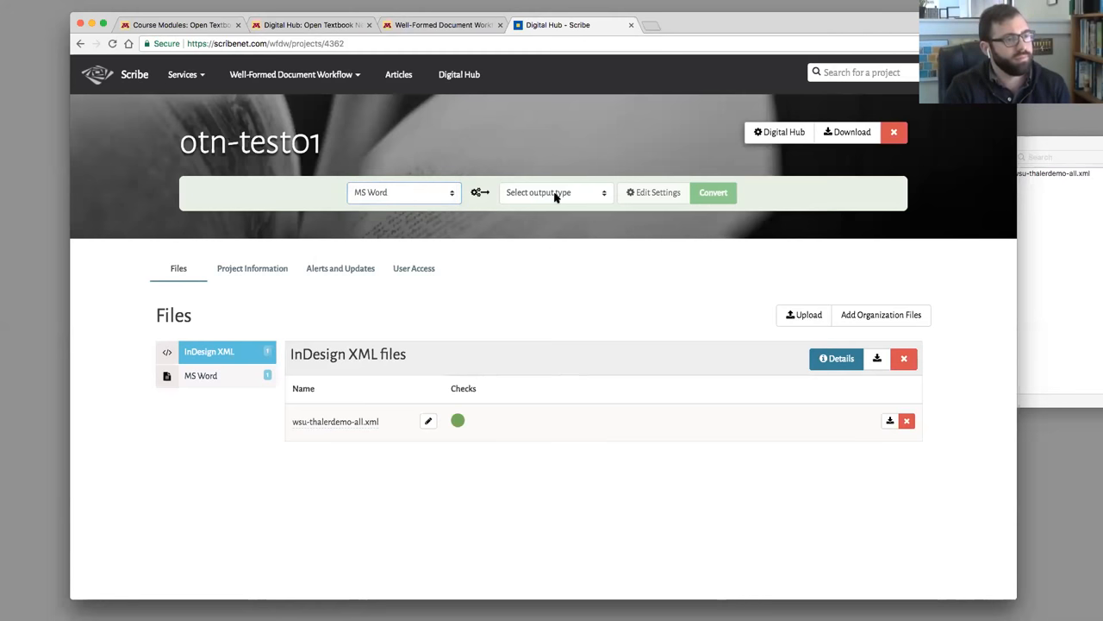
click(552, 193)
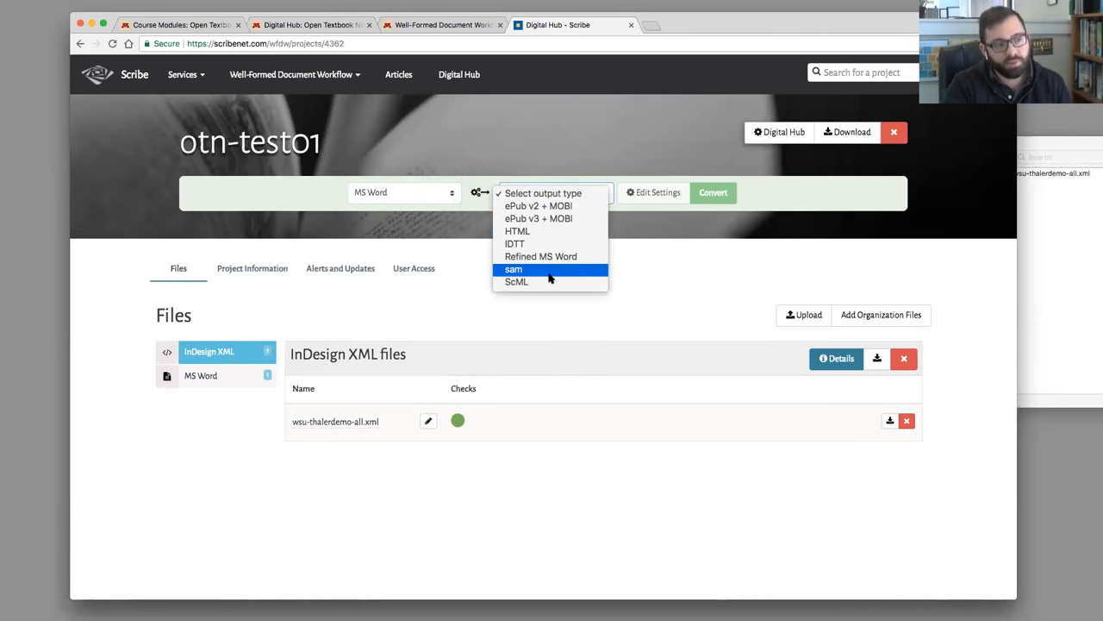
mouse_move(552, 205)
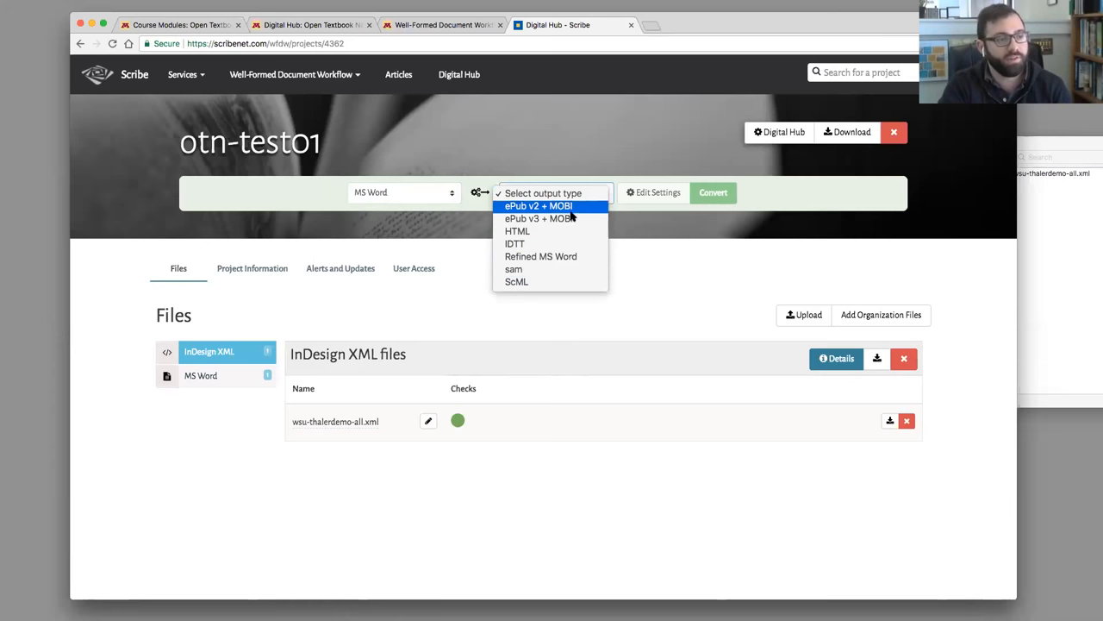
mouse_move(550, 217)
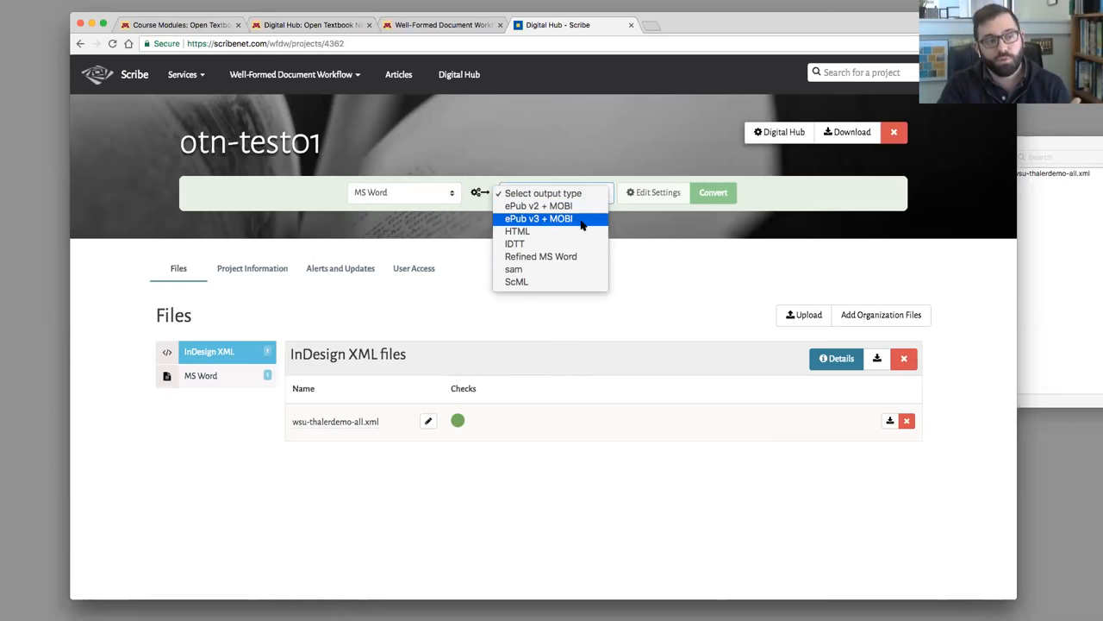
mouse_move(568, 231)
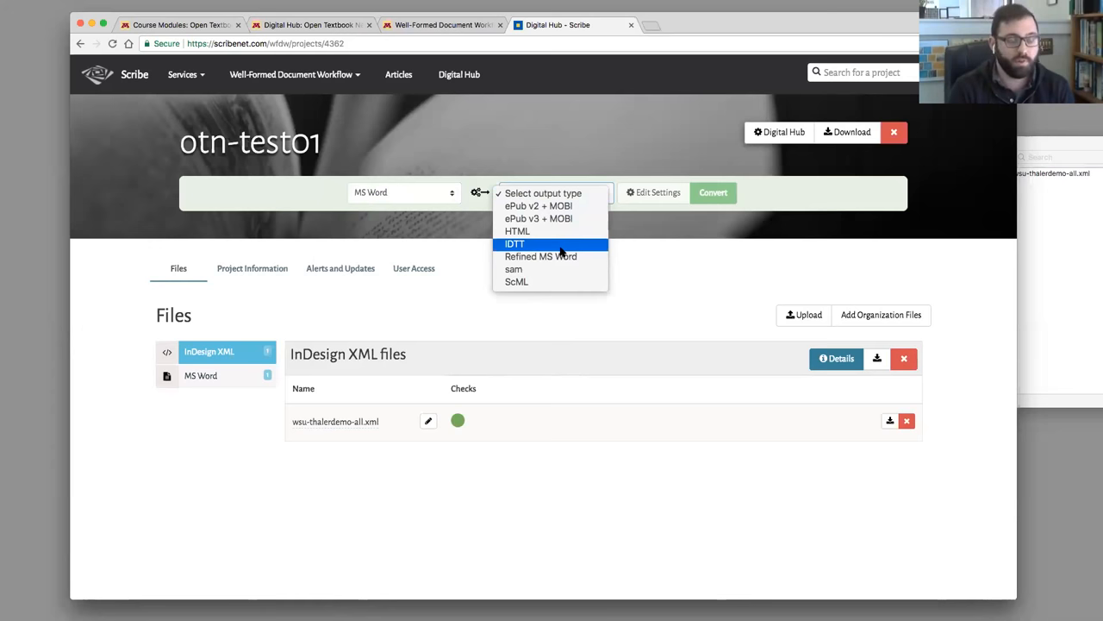
mouse_move(559, 255)
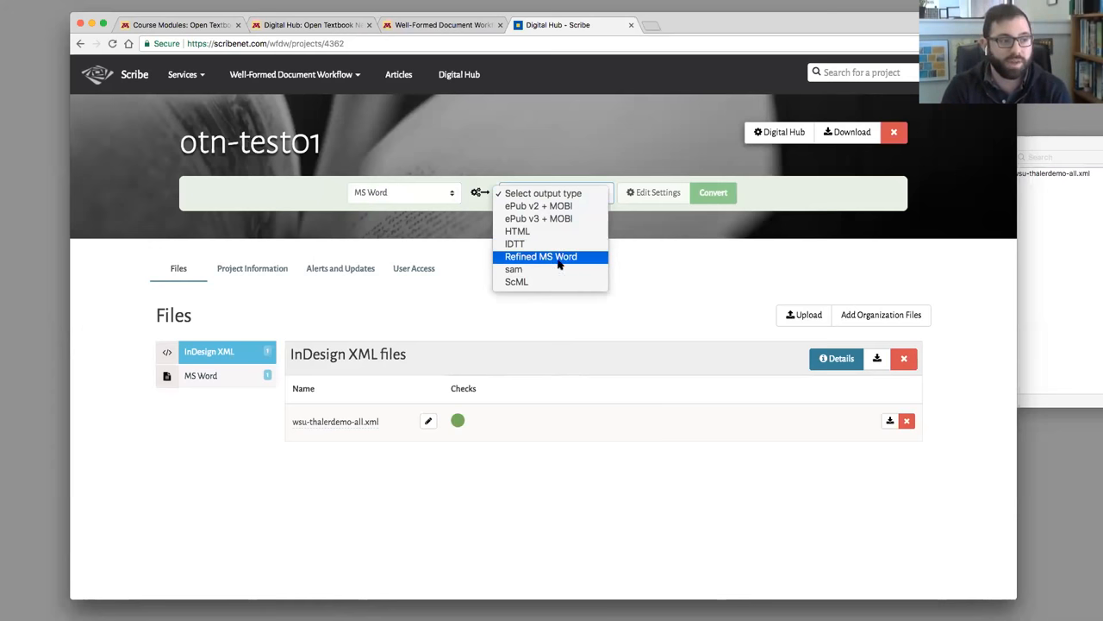
mouse_move(595, 262)
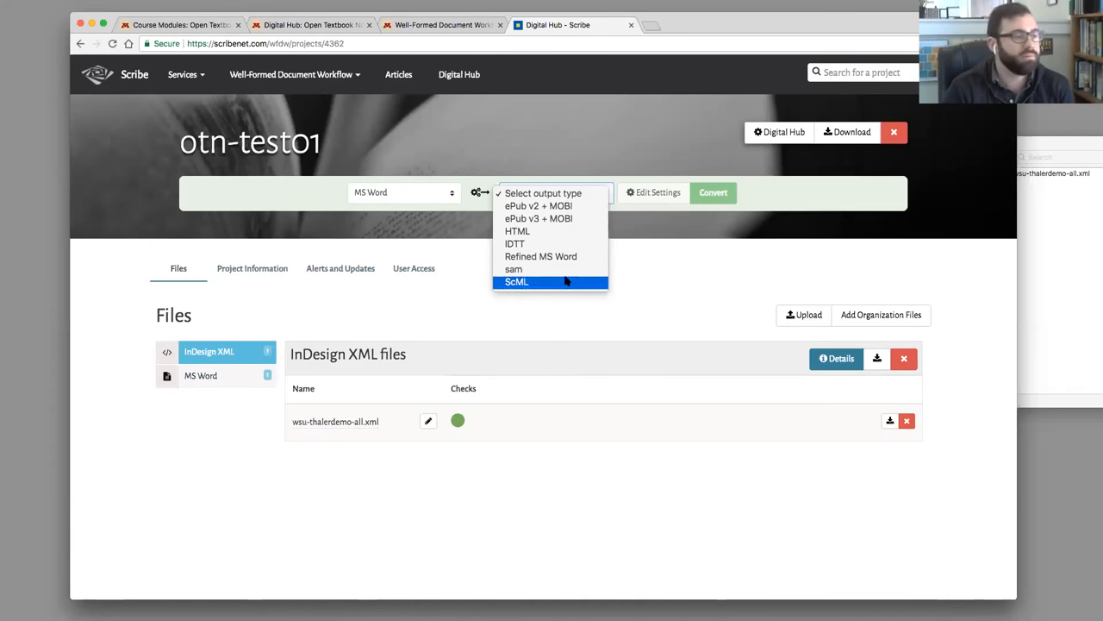
click(513, 269)
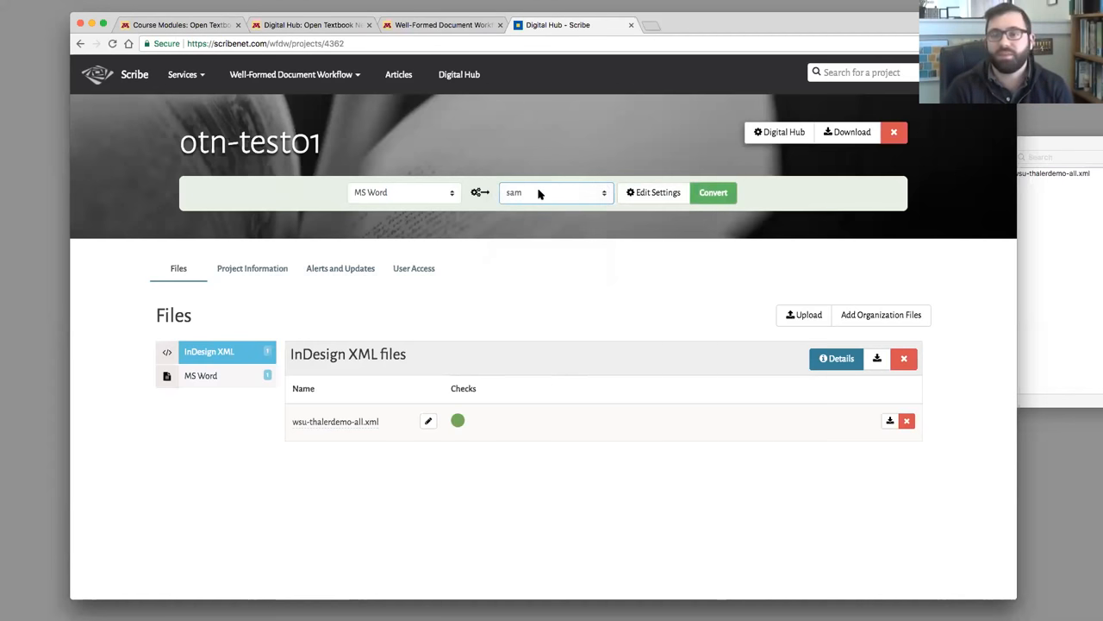
mouse_move(614, 193)
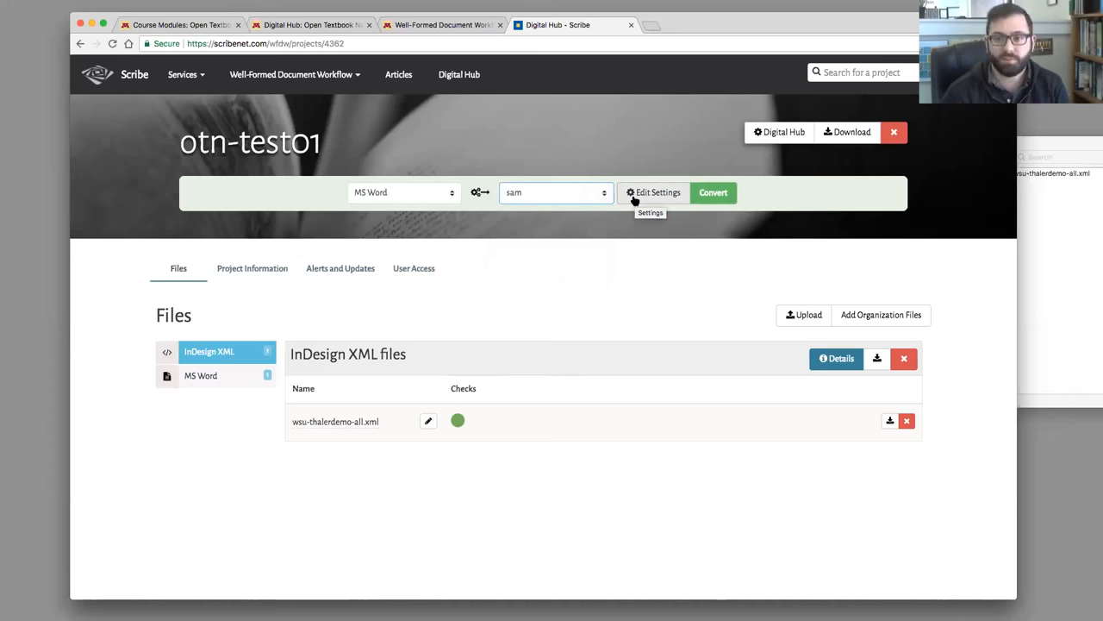
click(653, 193)
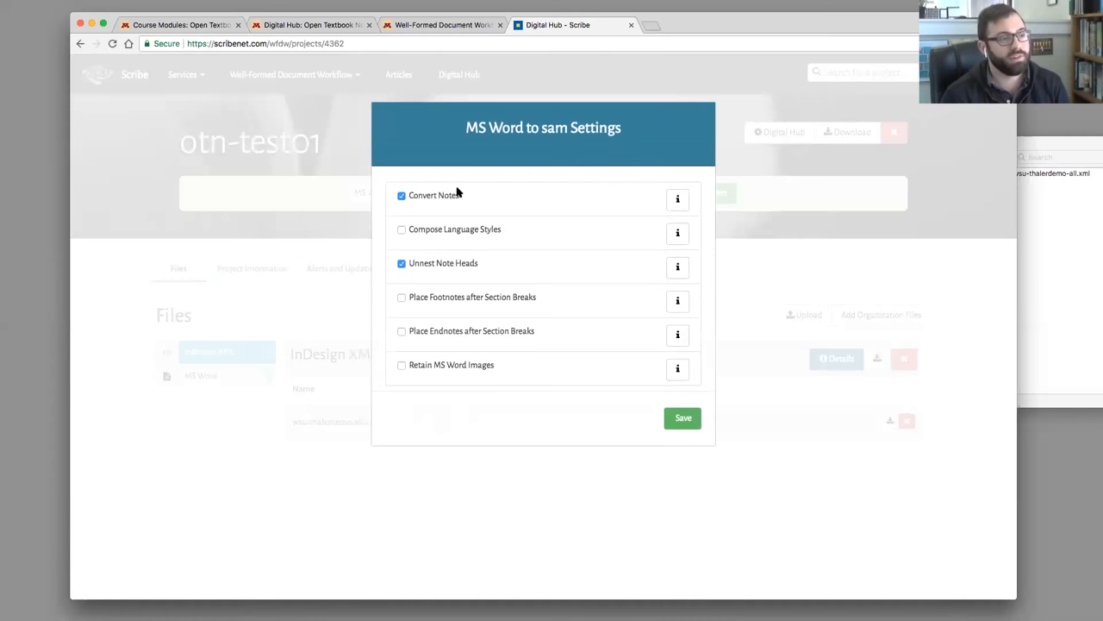
mouse_move(492, 231)
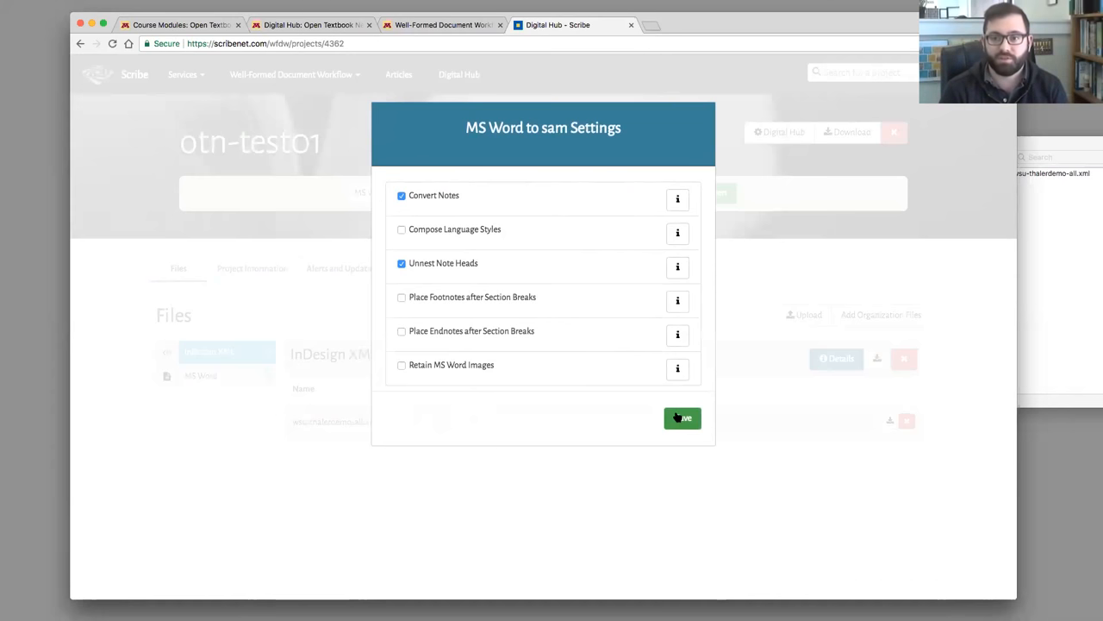
click(683, 418)
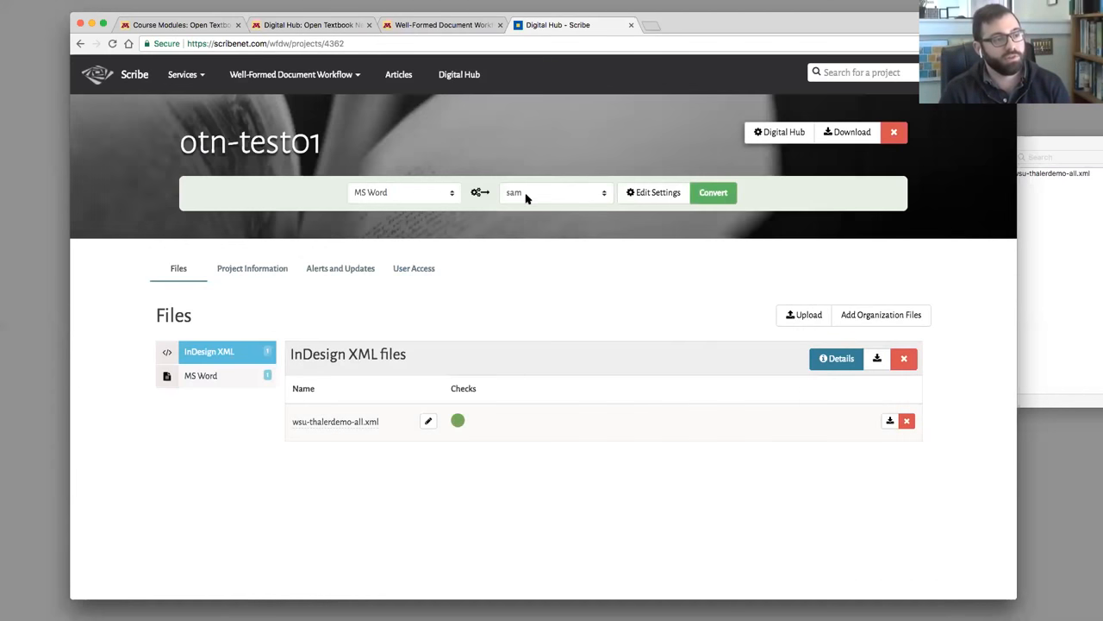
Switch the output type to ePub v3 + MOBI and review its conversion settings.
click(552, 193)
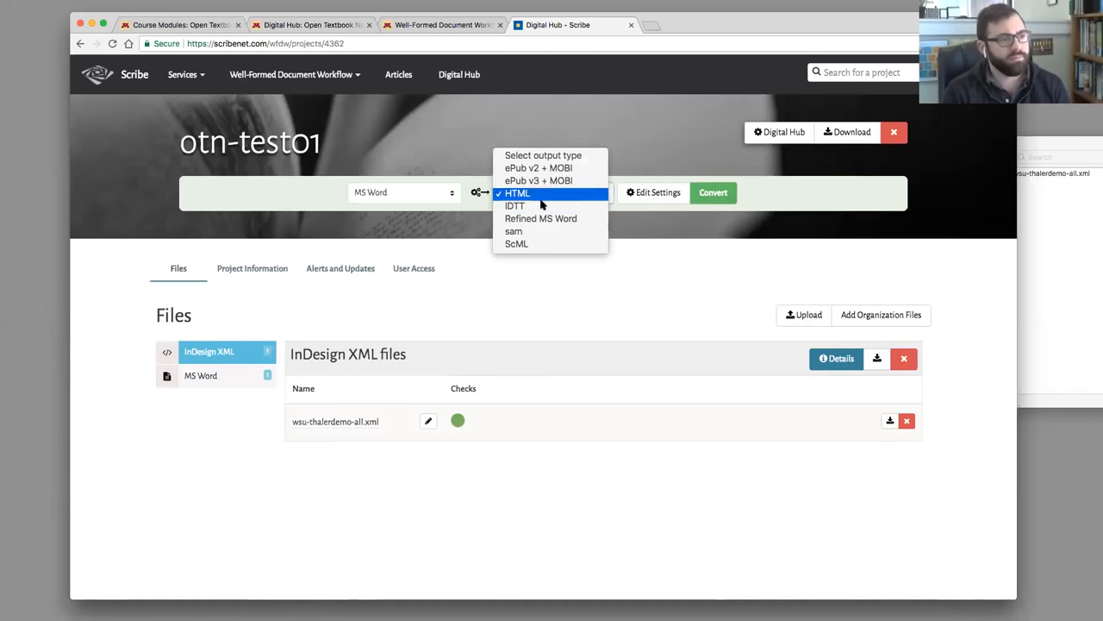
click(538, 167)
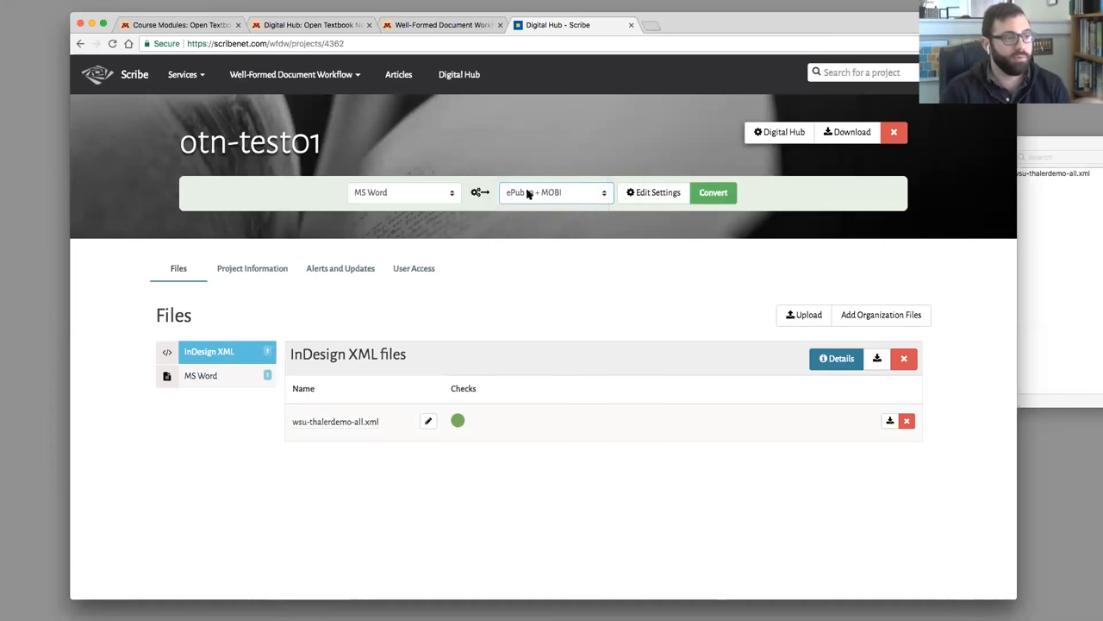
click(653, 193)
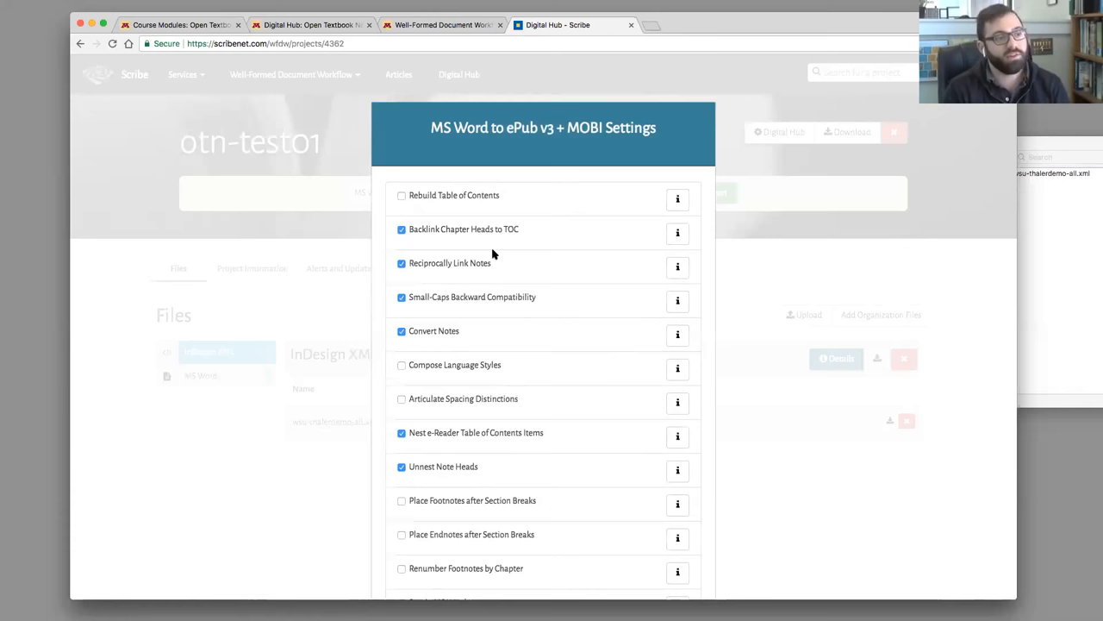
mouse_move(487, 255)
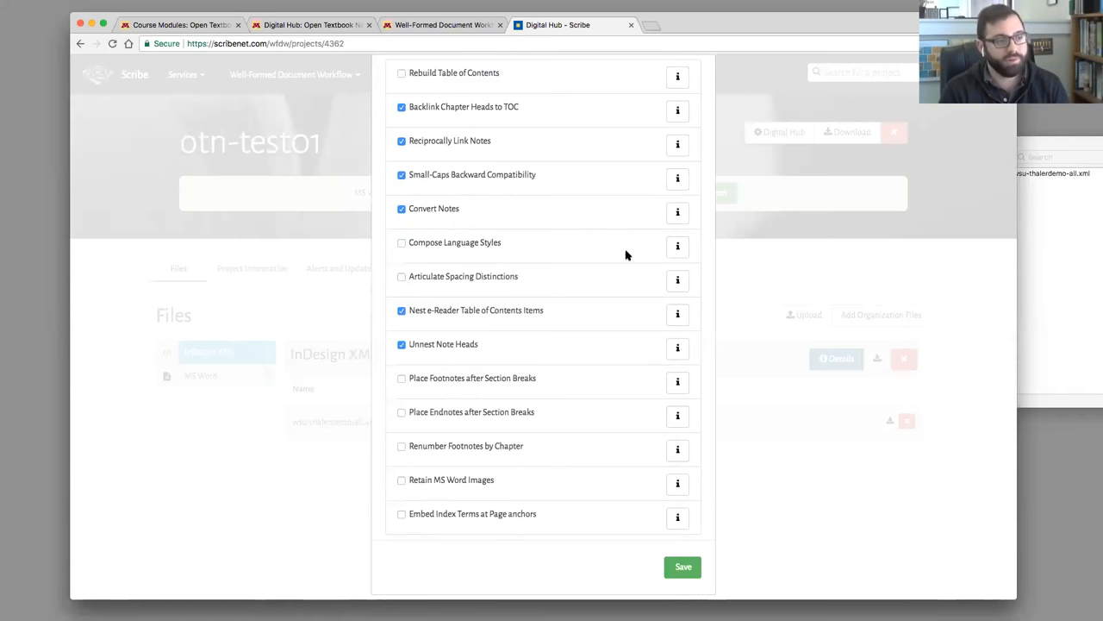
mouse_move(769, 262)
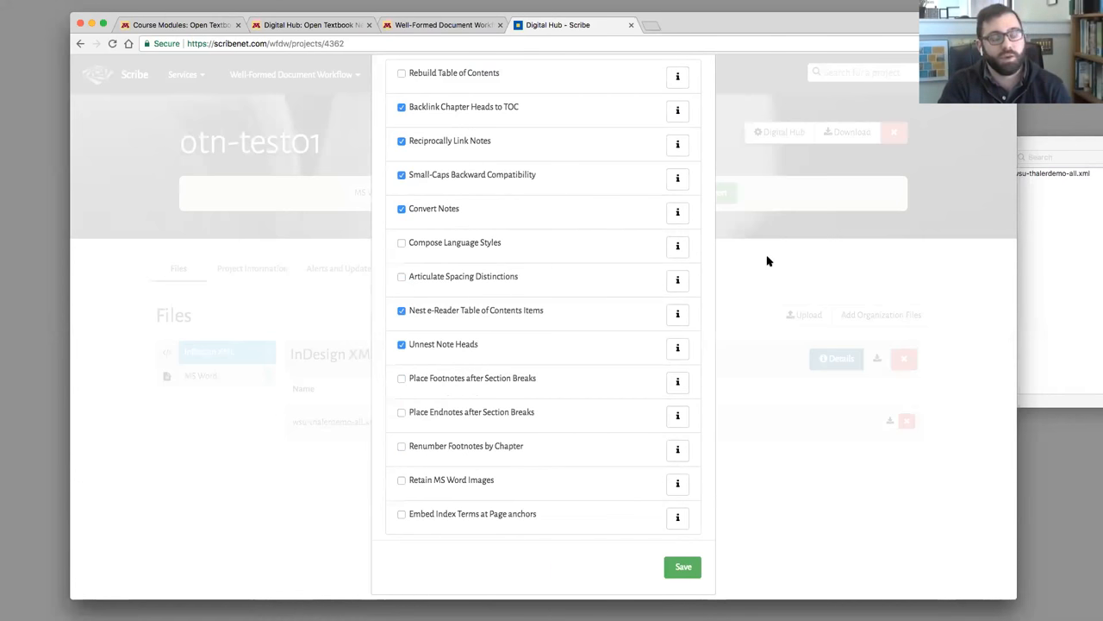
click(682, 566)
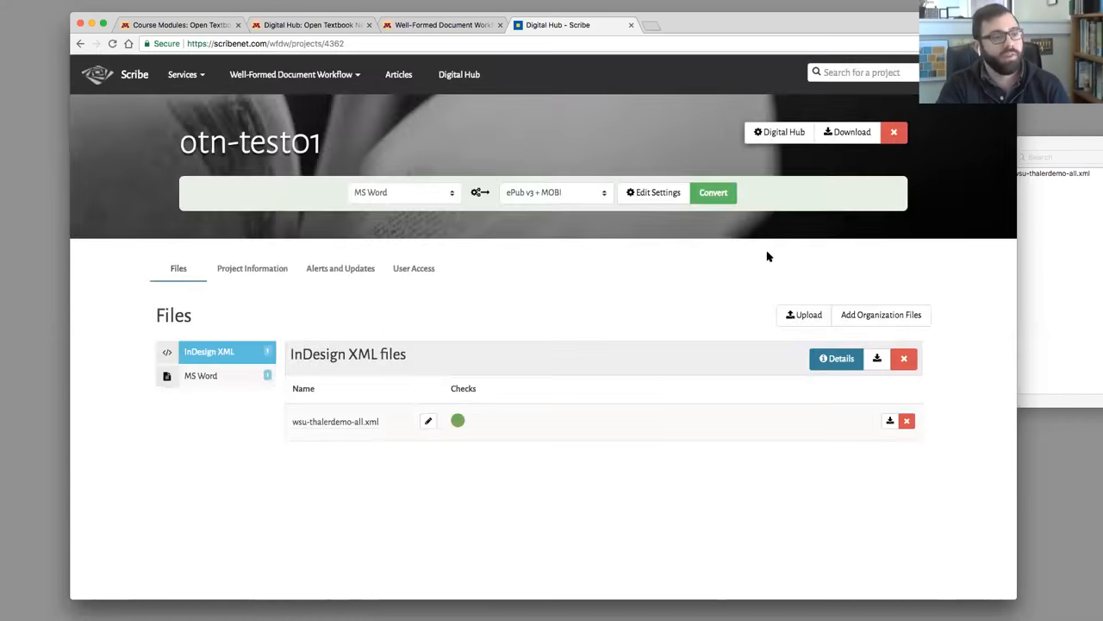
Run the MS Word to sam conversion, producing wsu-thalerdemo-01comp.sam in the project's files.
click(403, 193)
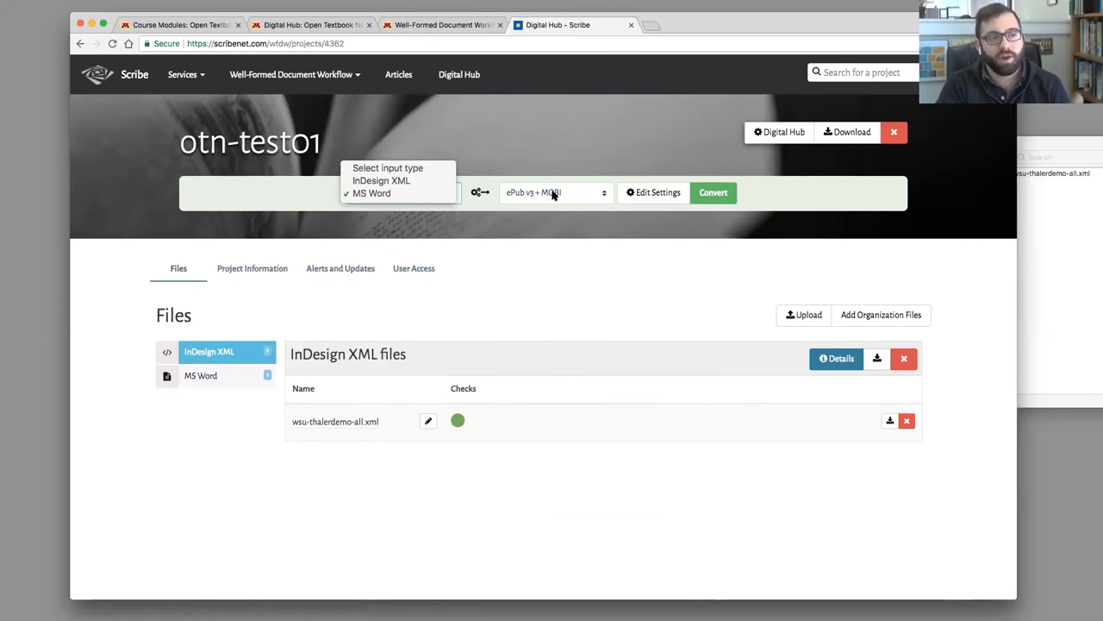
click(373, 193)
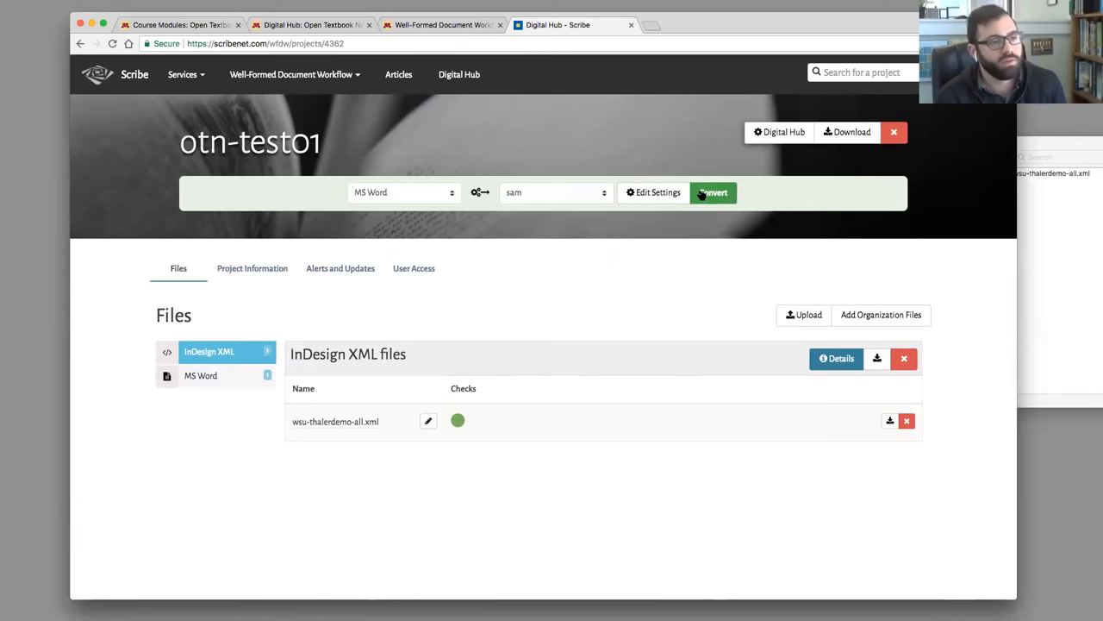
click(713, 193)
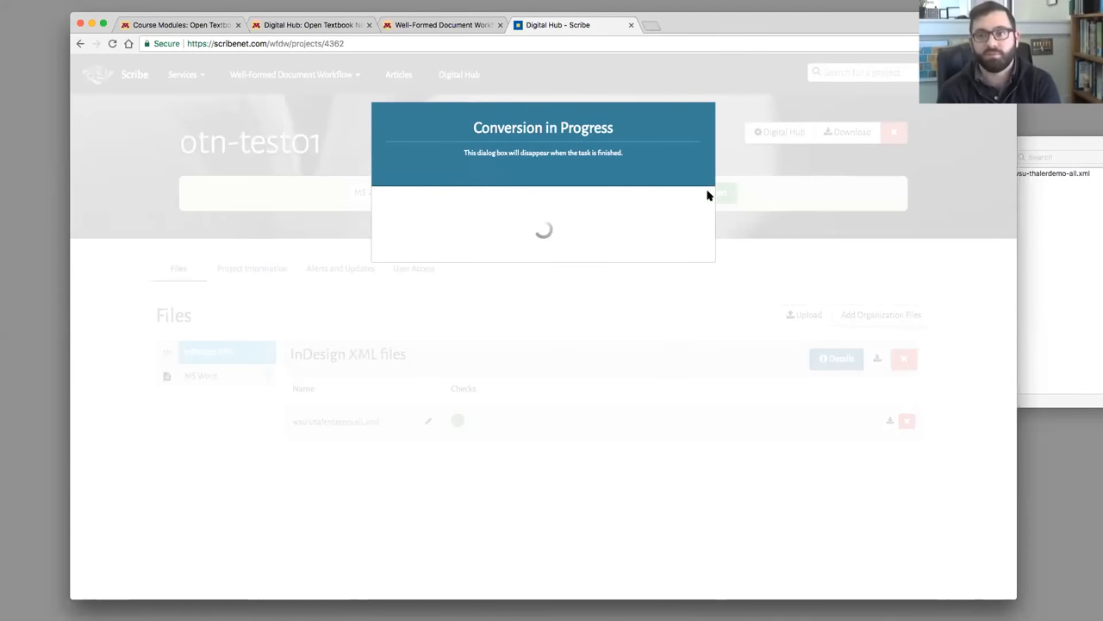
click(713, 193)
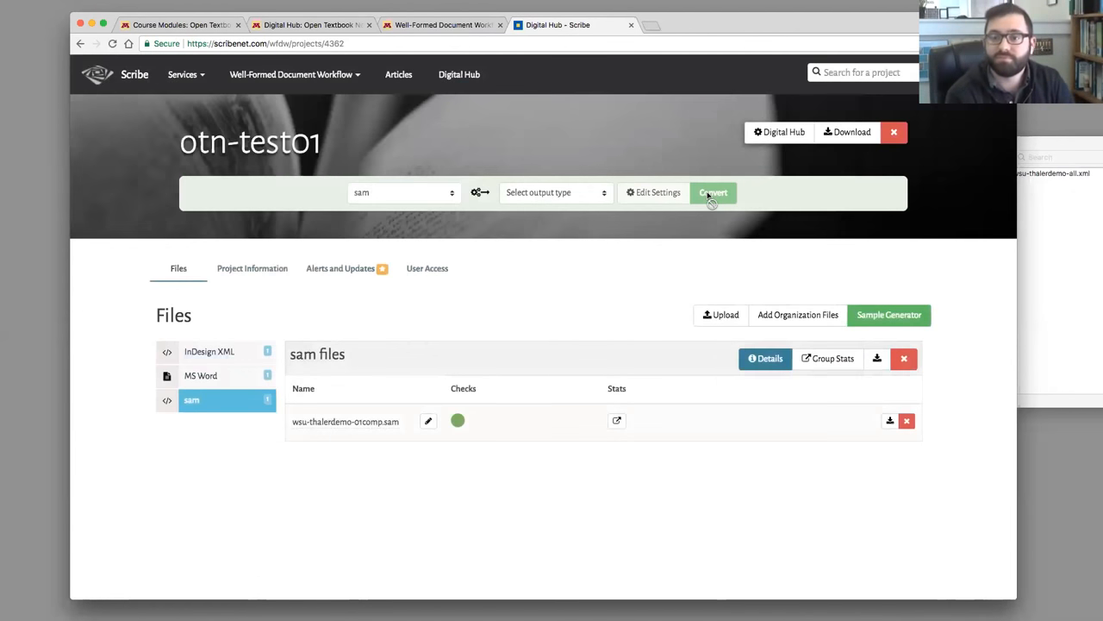
mouse_move(714, 193)
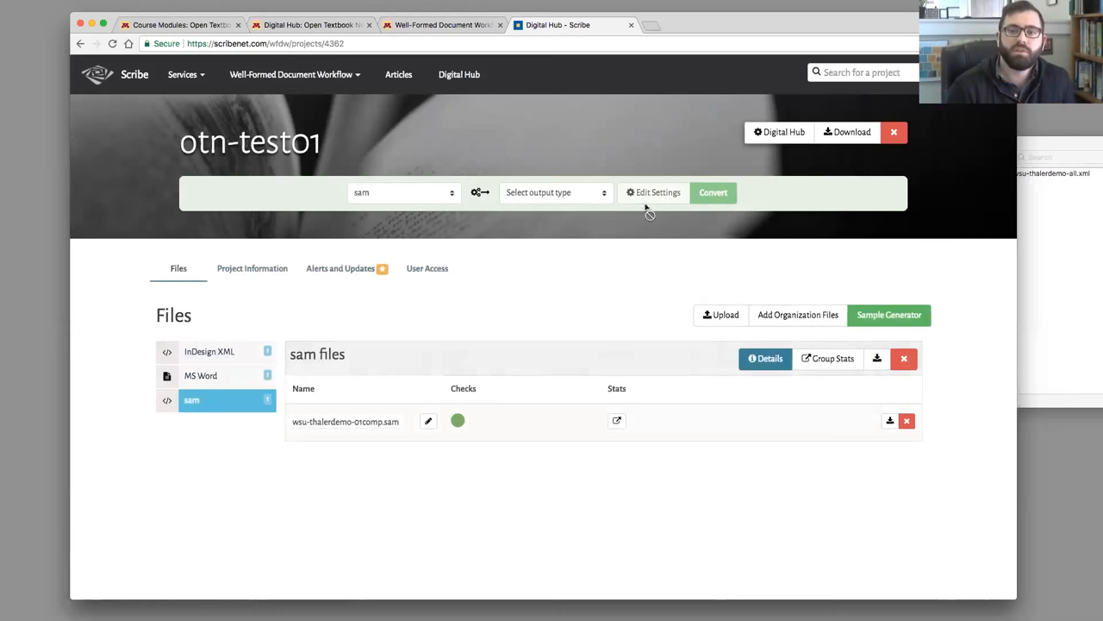
mouse_move(498, 238)
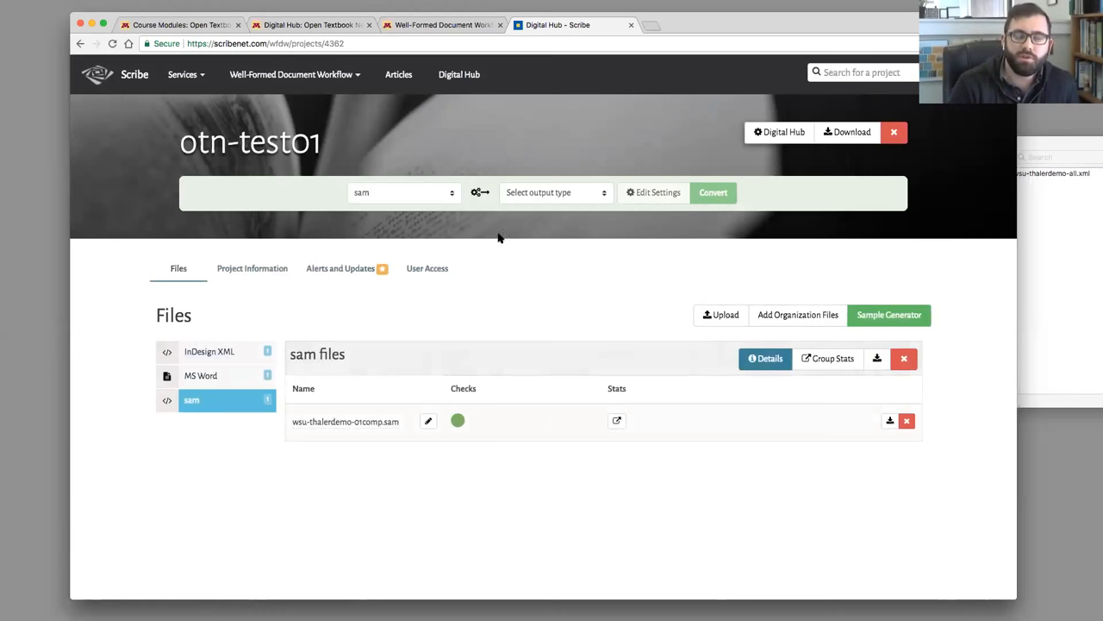
click(400, 194)
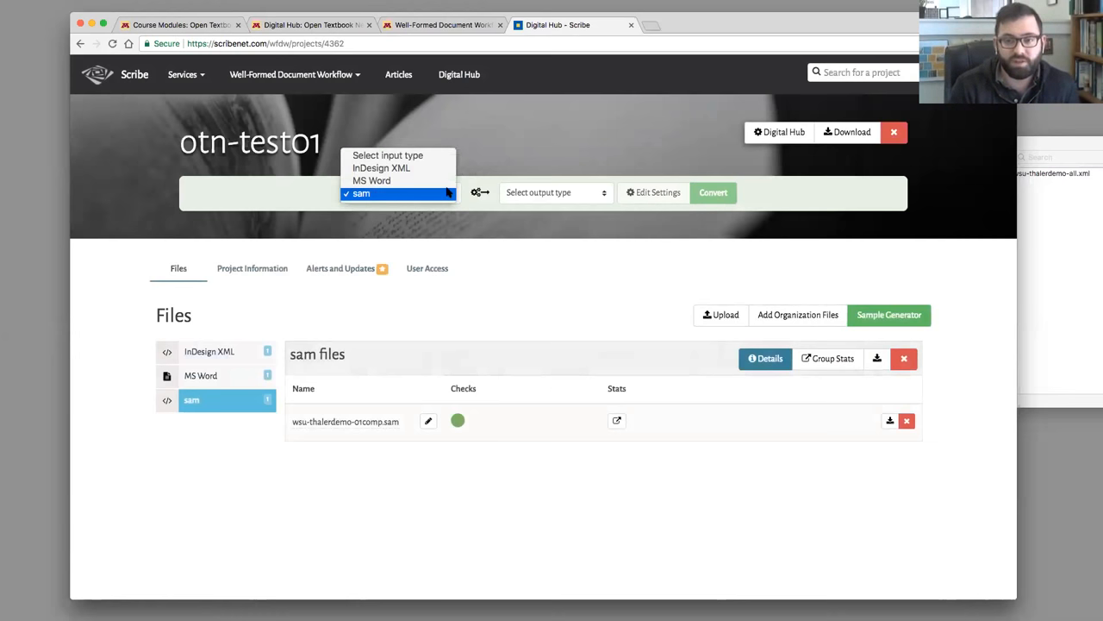
mouse_move(435, 196)
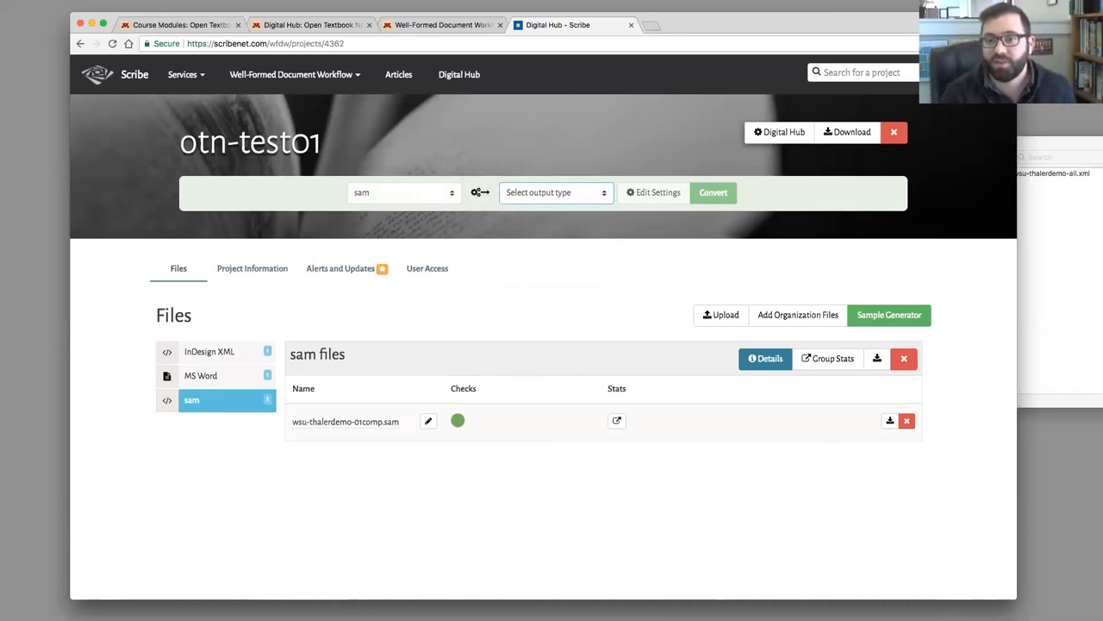
mouse_move(442, 210)
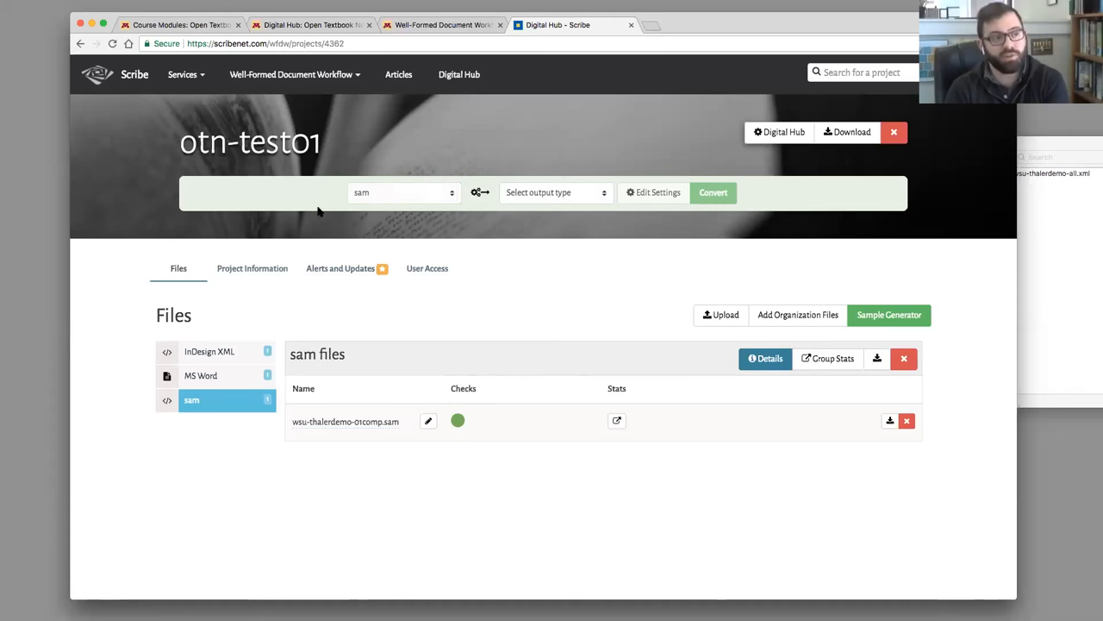
mouse_move(357, 214)
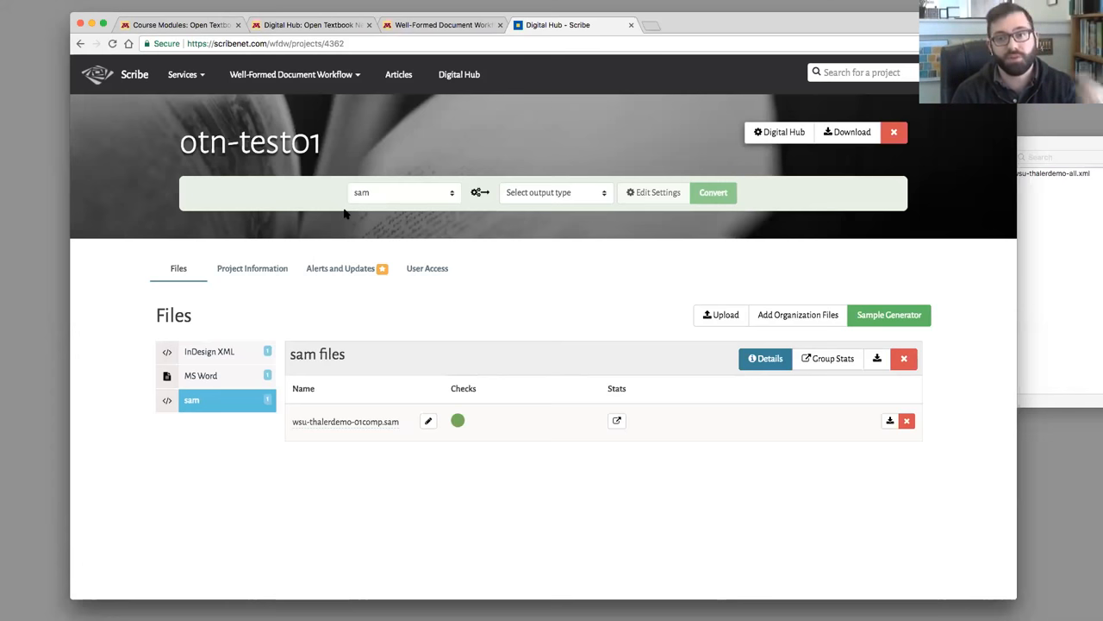
mouse_move(344, 219)
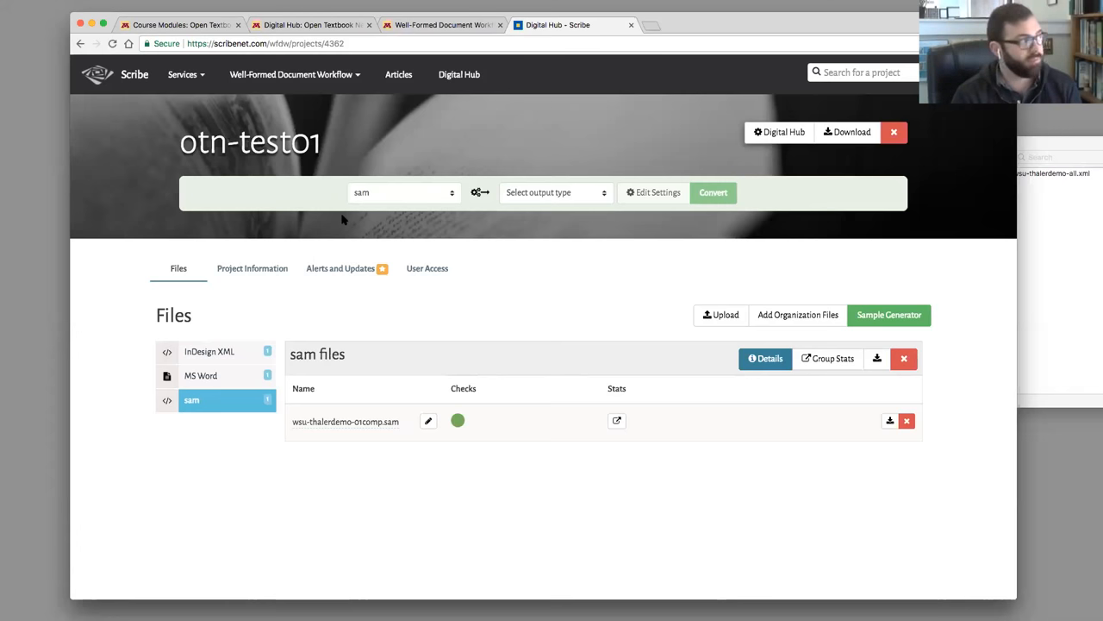
mouse_move(348, 219)
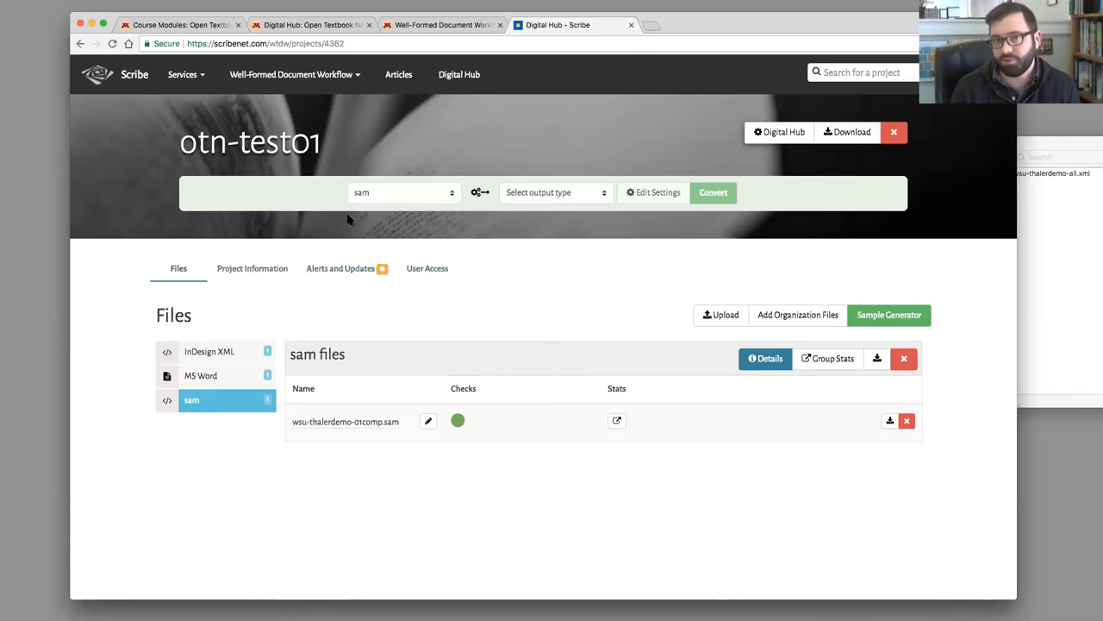
mouse_move(369, 203)
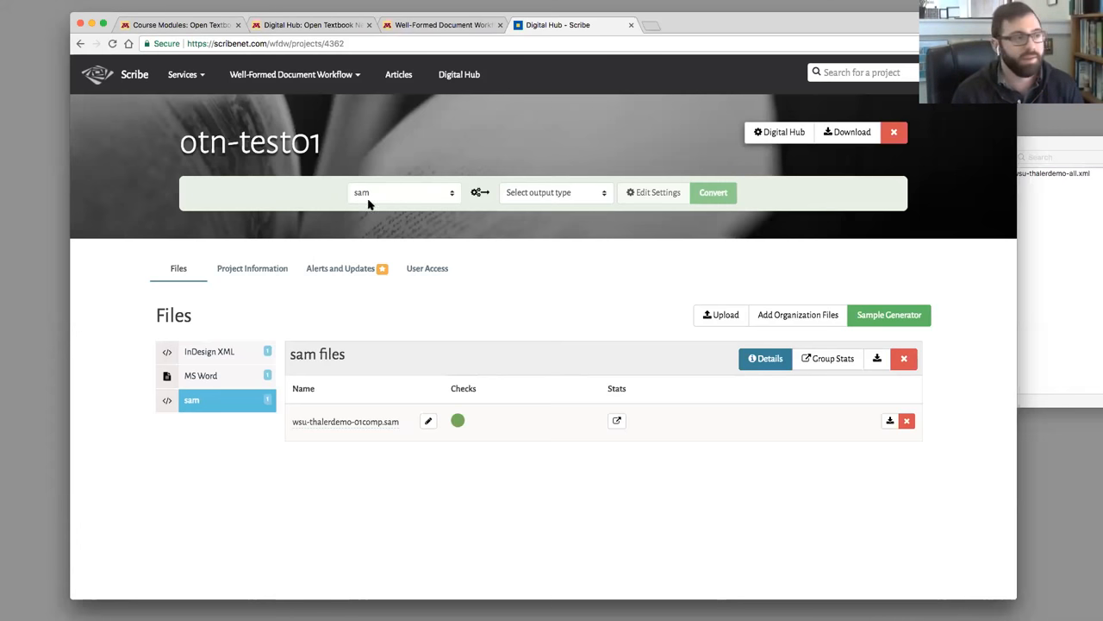
mouse_move(405, 193)
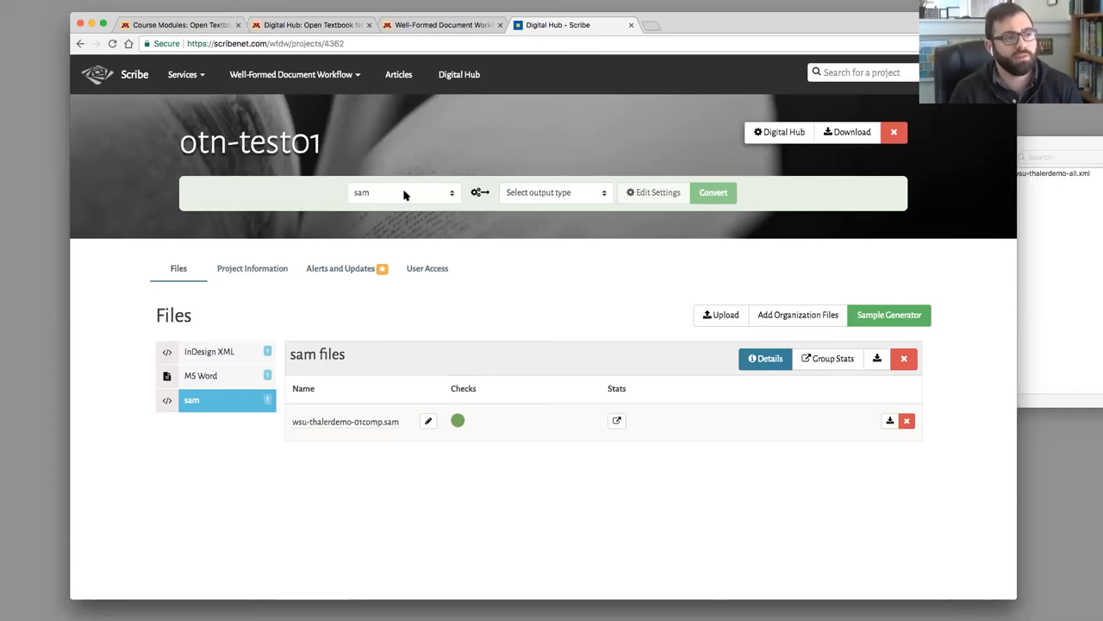
Choose MS Word as the conversion input type for the otn-test01 project.
click(403, 193)
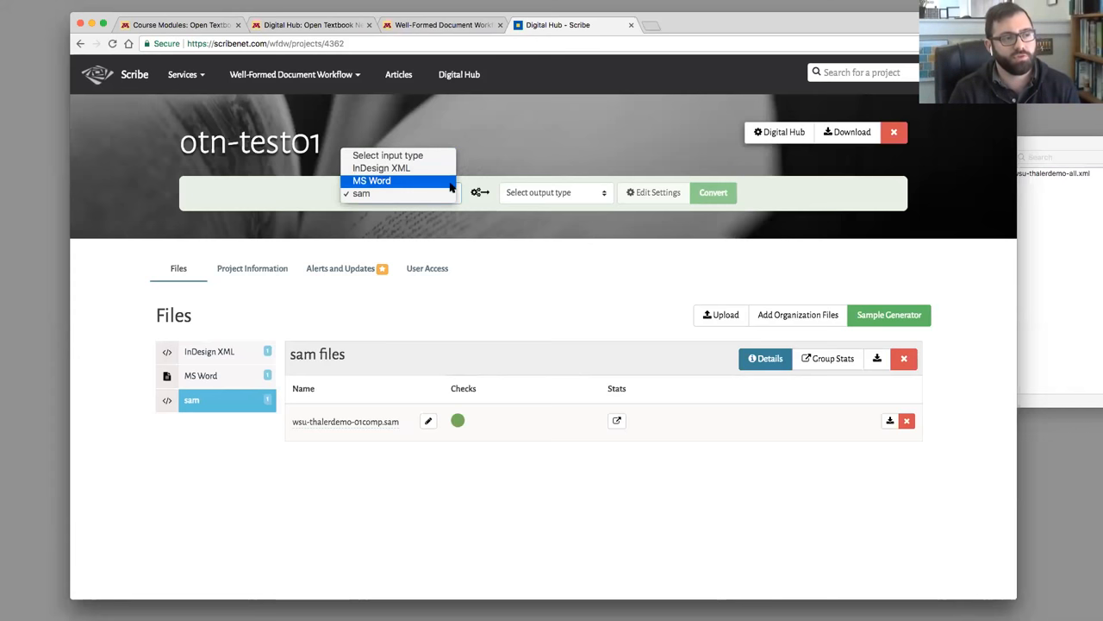
click(360, 193)
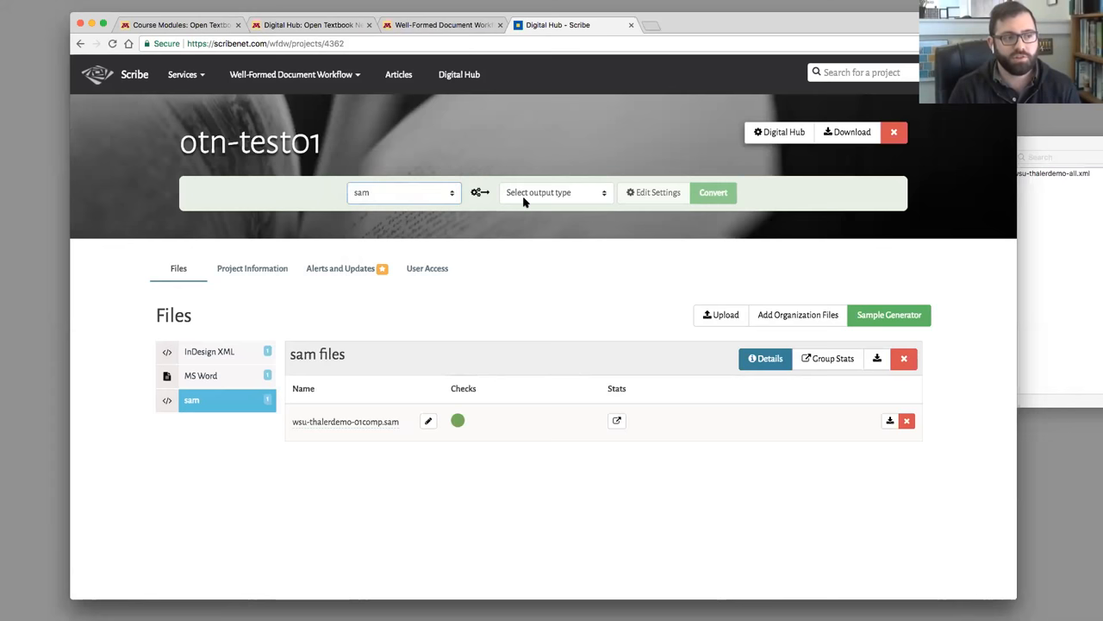
click(403, 194)
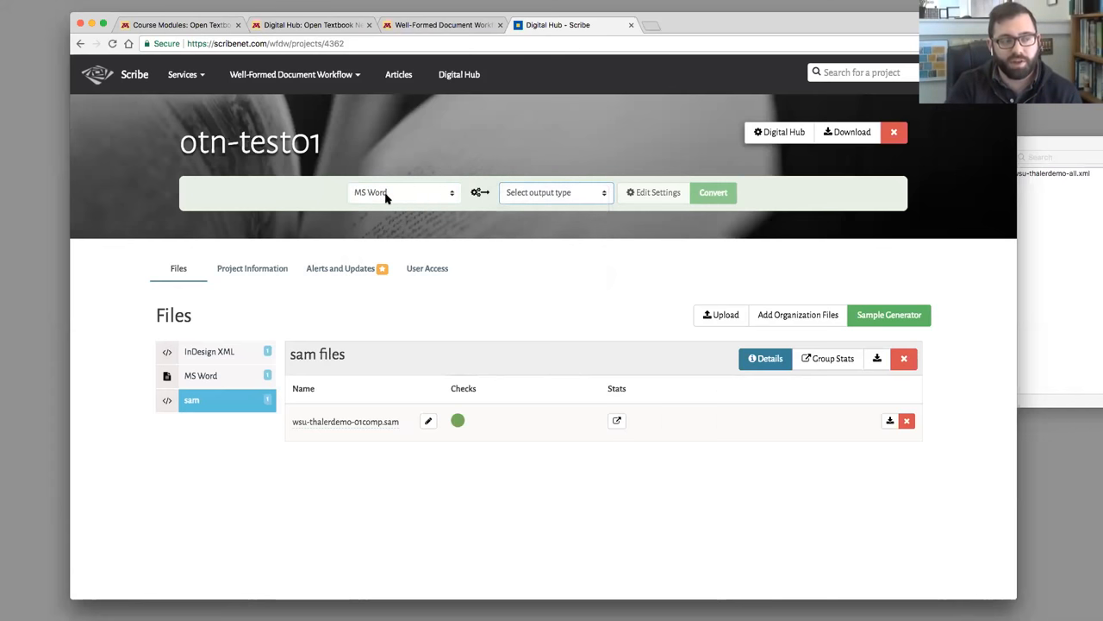
click(403, 194)
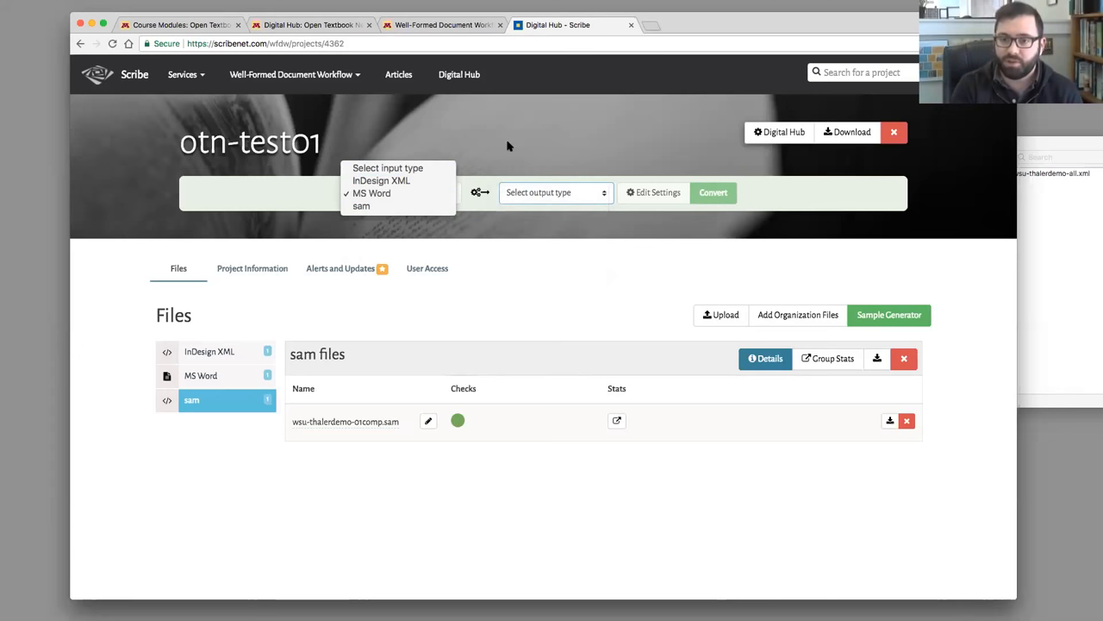
click(371, 193)
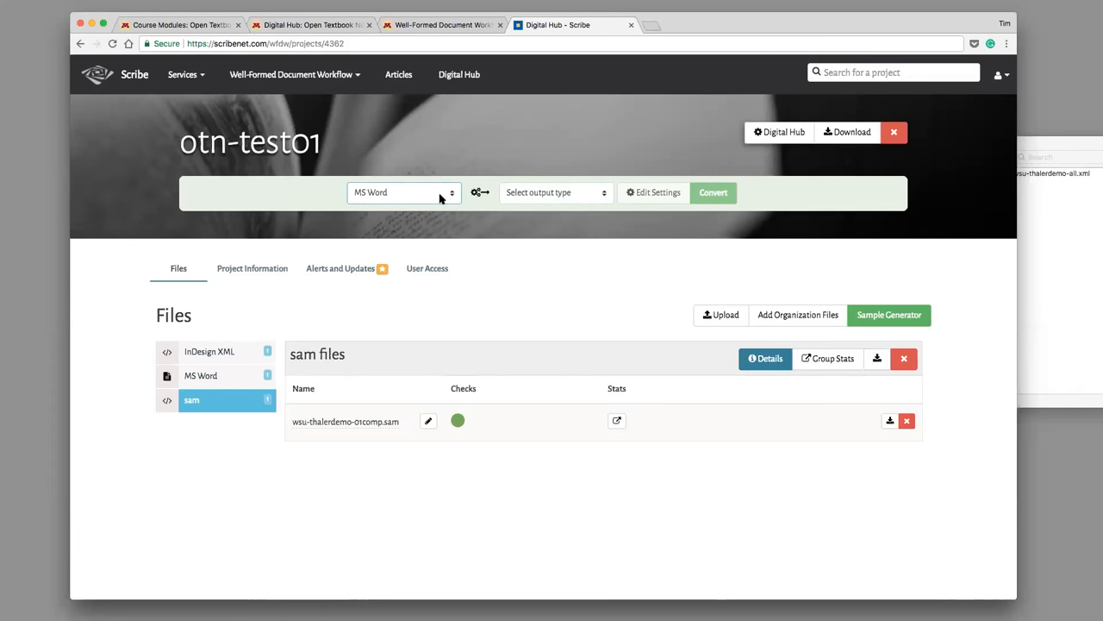
Confirm MS Word stays the input type and leave the output type unselected.
click(404, 193)
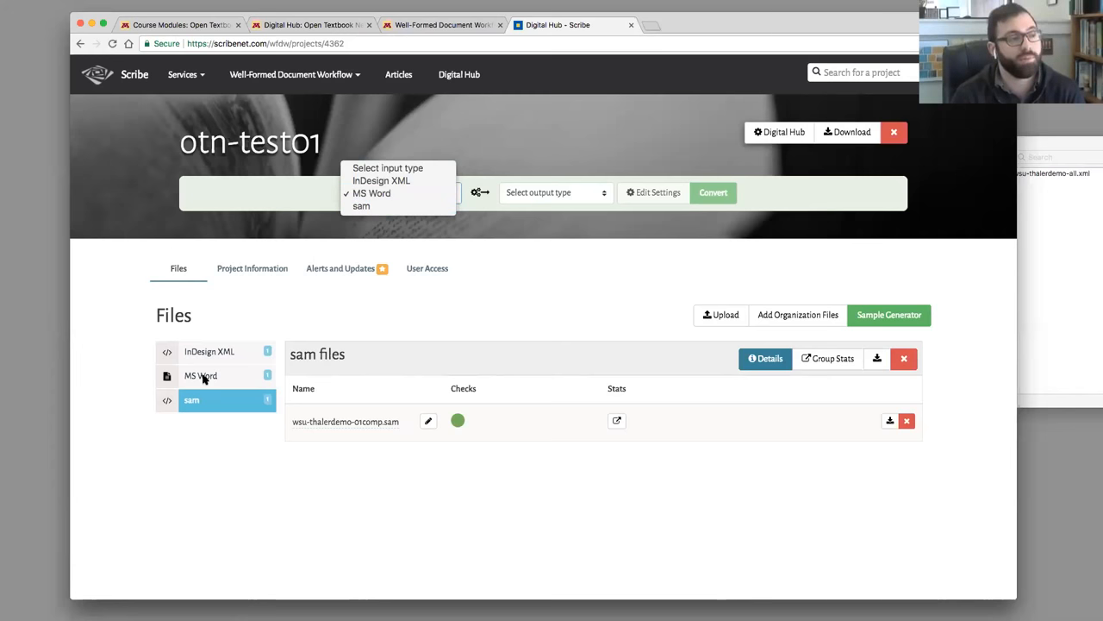
click(373, 193)
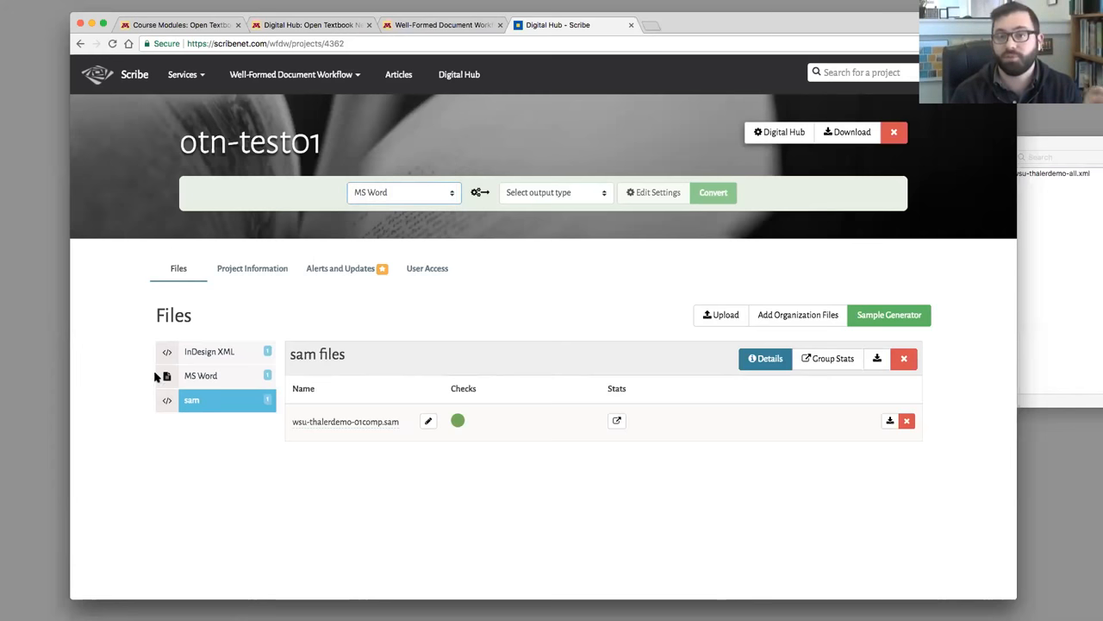
click(404, 193)
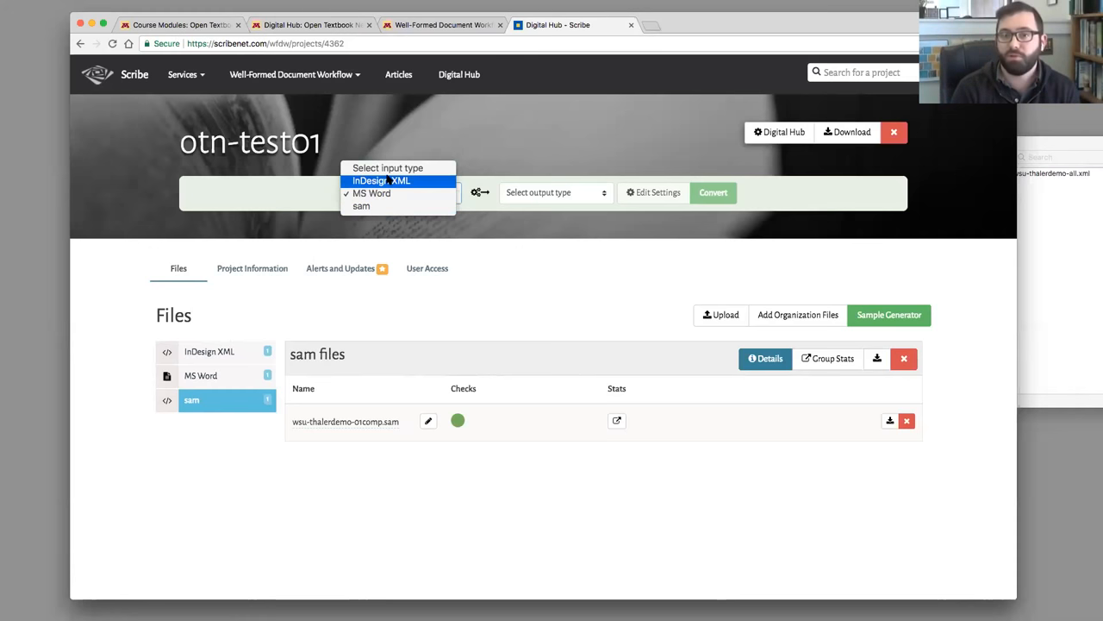
click(373, 193)
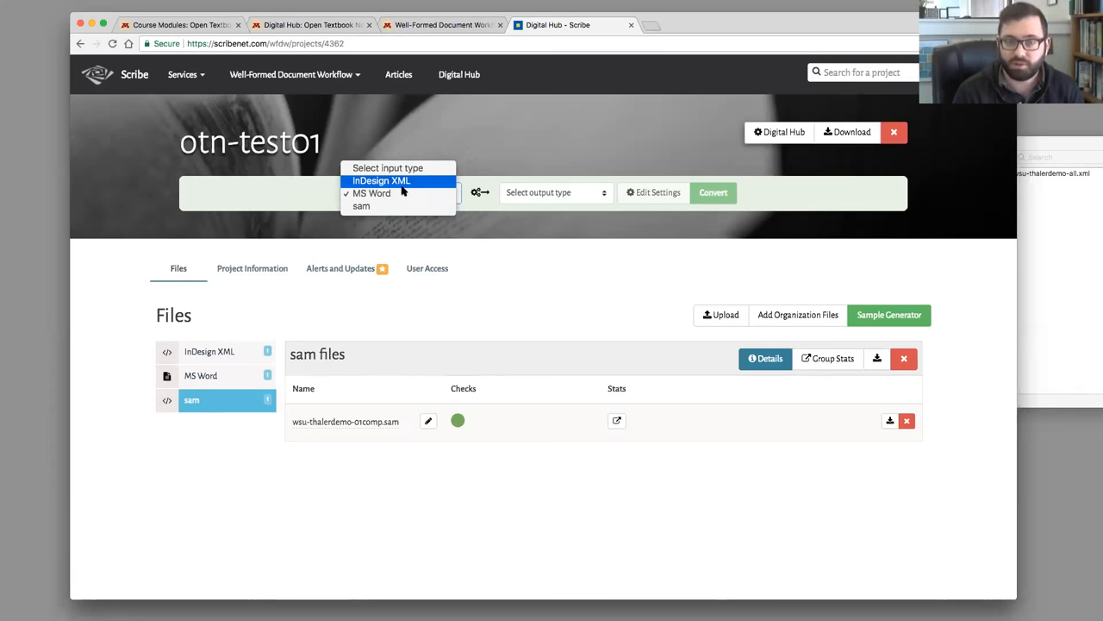
click(555, 193)
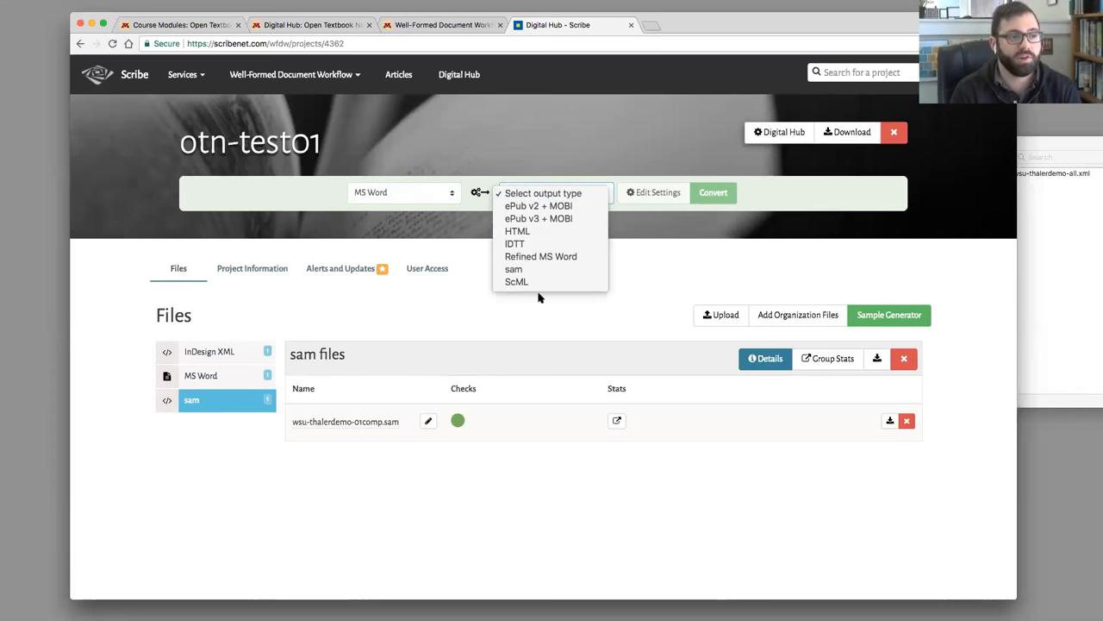
mouse_move(538, 218)
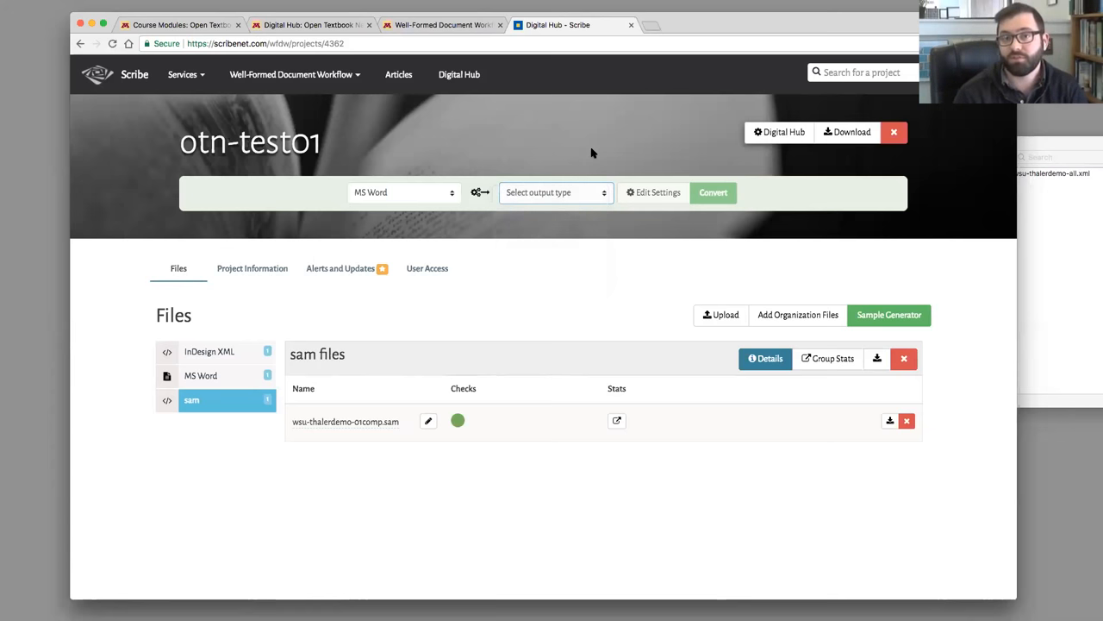
click(555, 193)
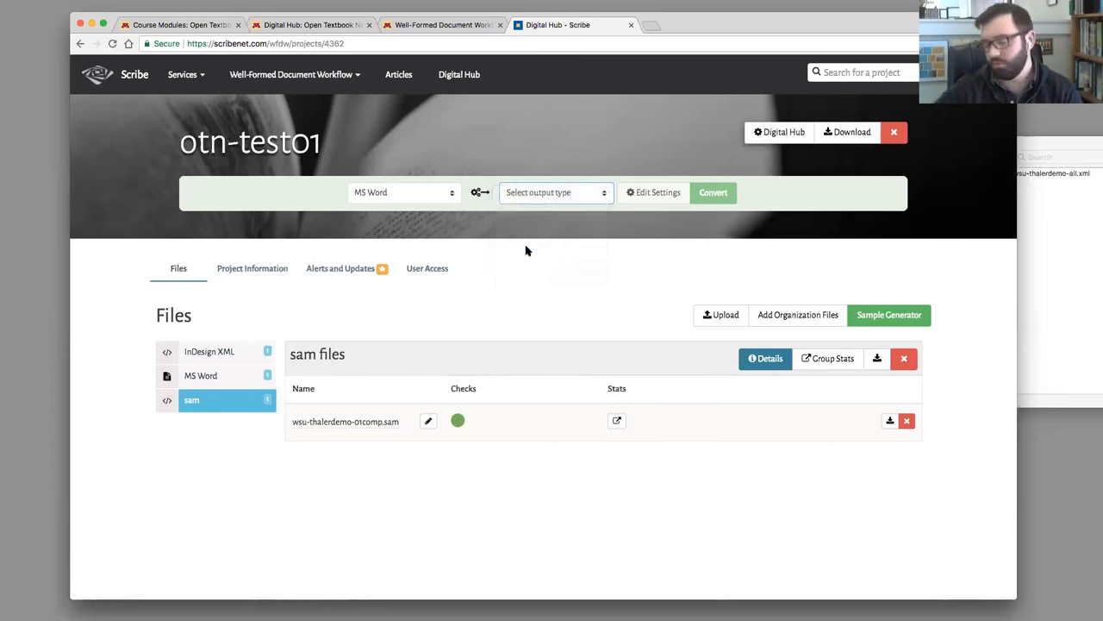
Convert the Word file to IDTT, generating wsu-thalerdemo-01comp.txt.
click(555, 193)
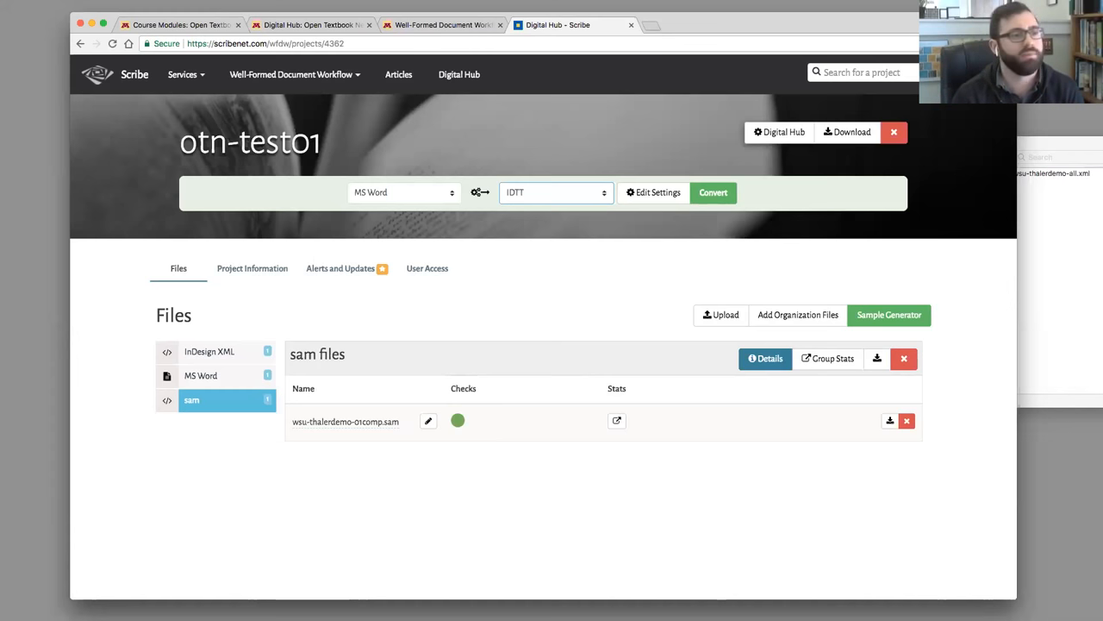
click(714, 193)
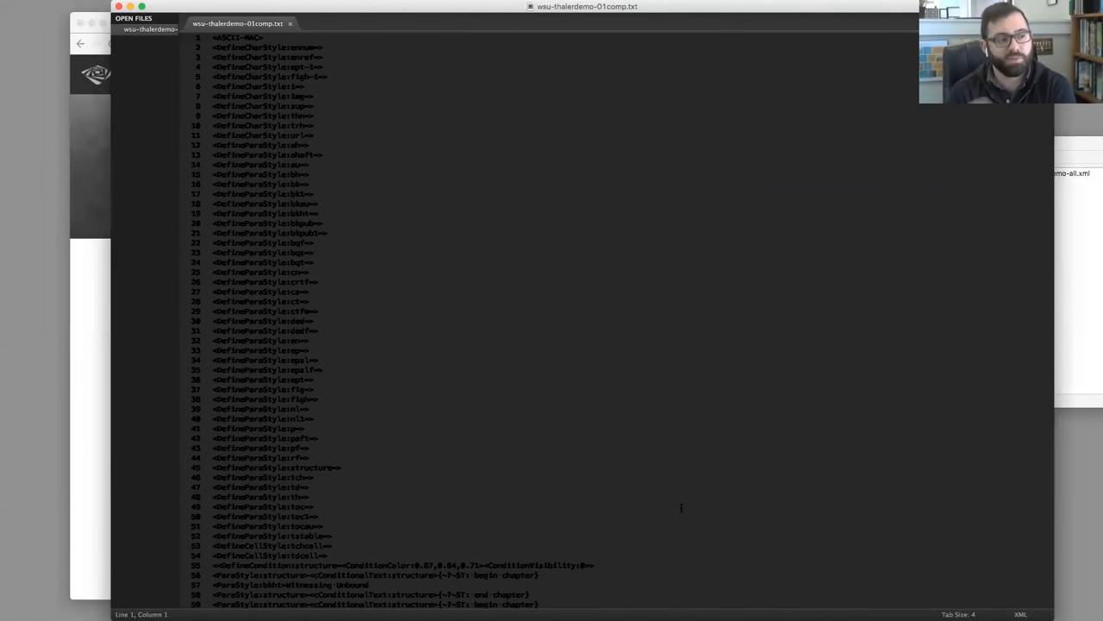
Read through the IDTT tagged text in Sublime Text and return to the Scribe project page.
scroll(down, 3)
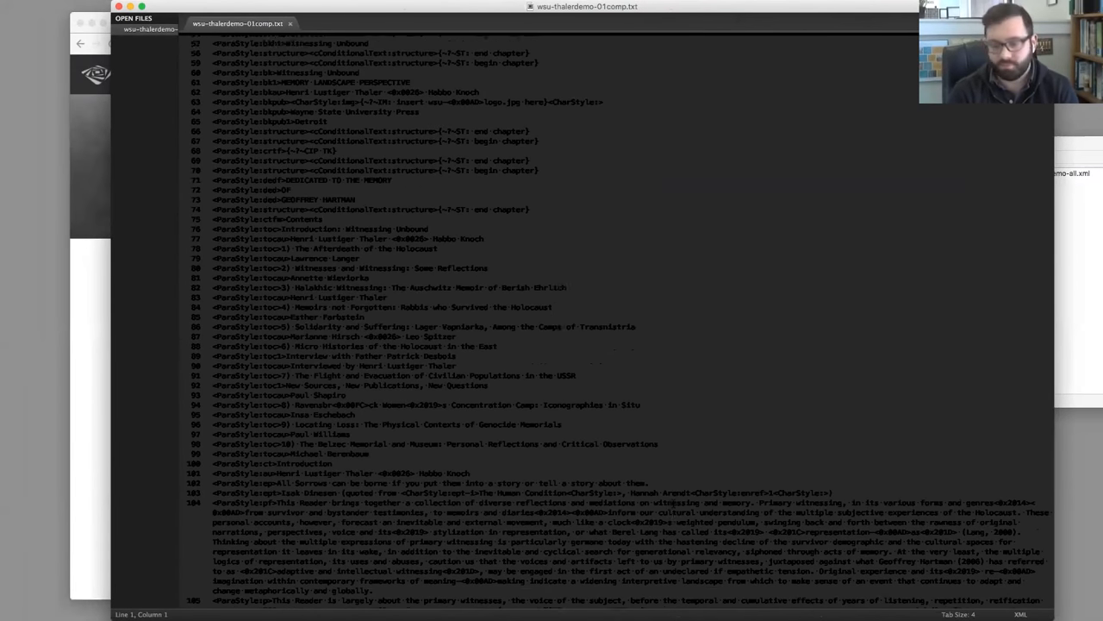
scroll(down, 3)
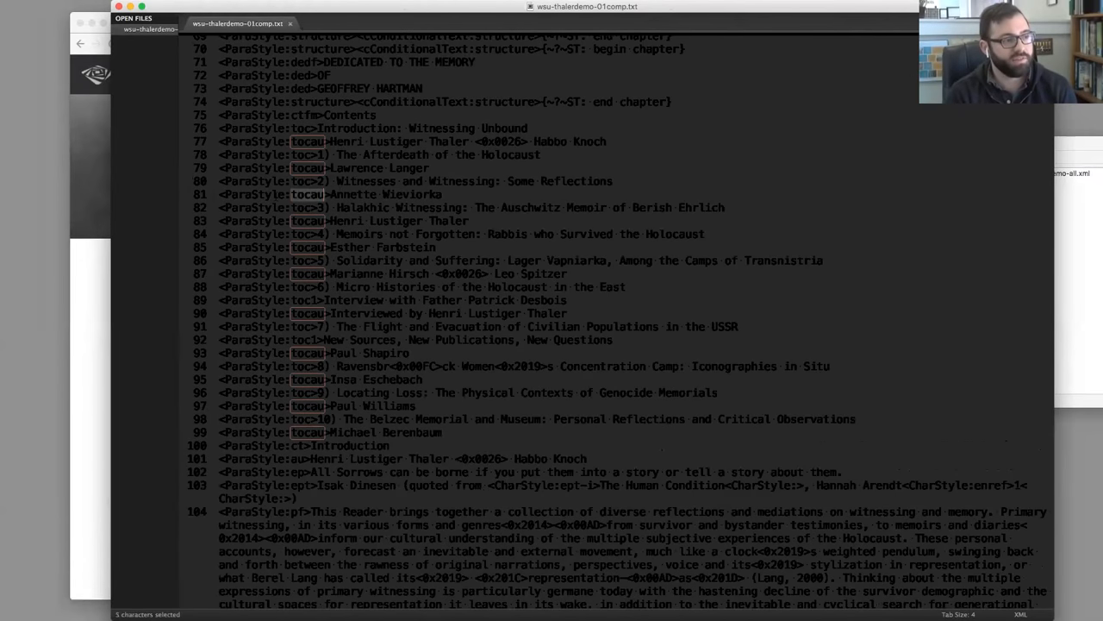
scroll(down, 3)
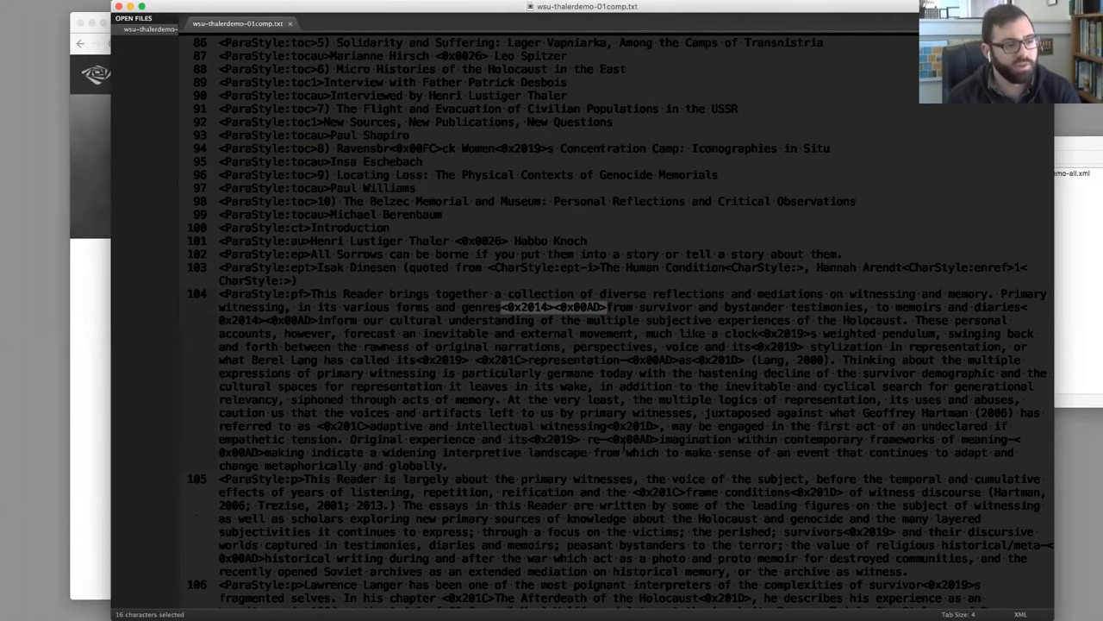
click(607, 439)
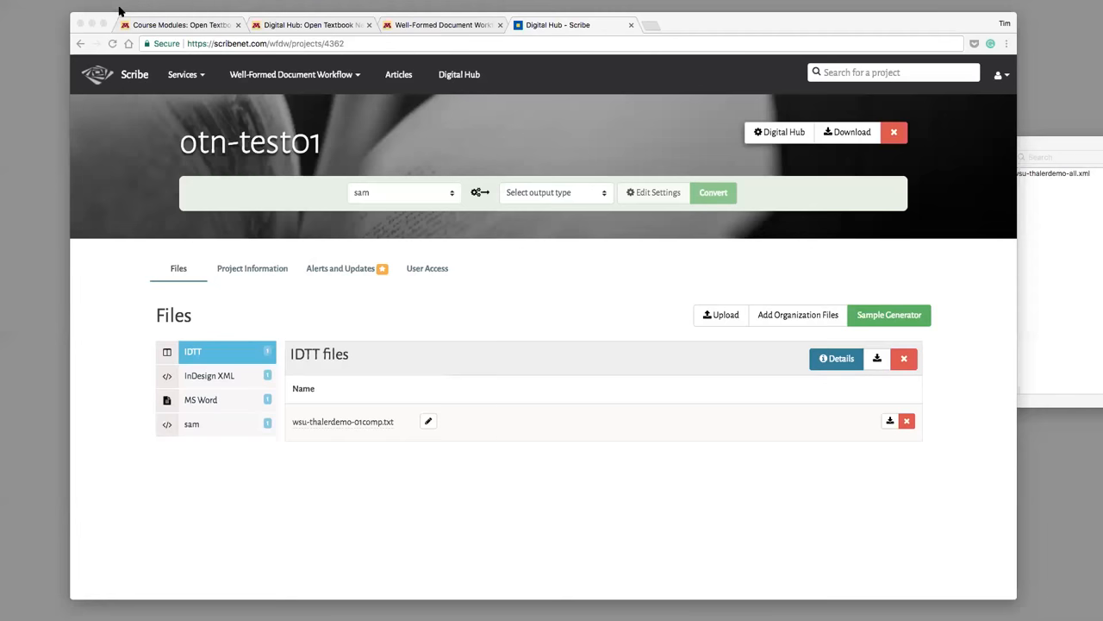
mouse_move(657, 273)
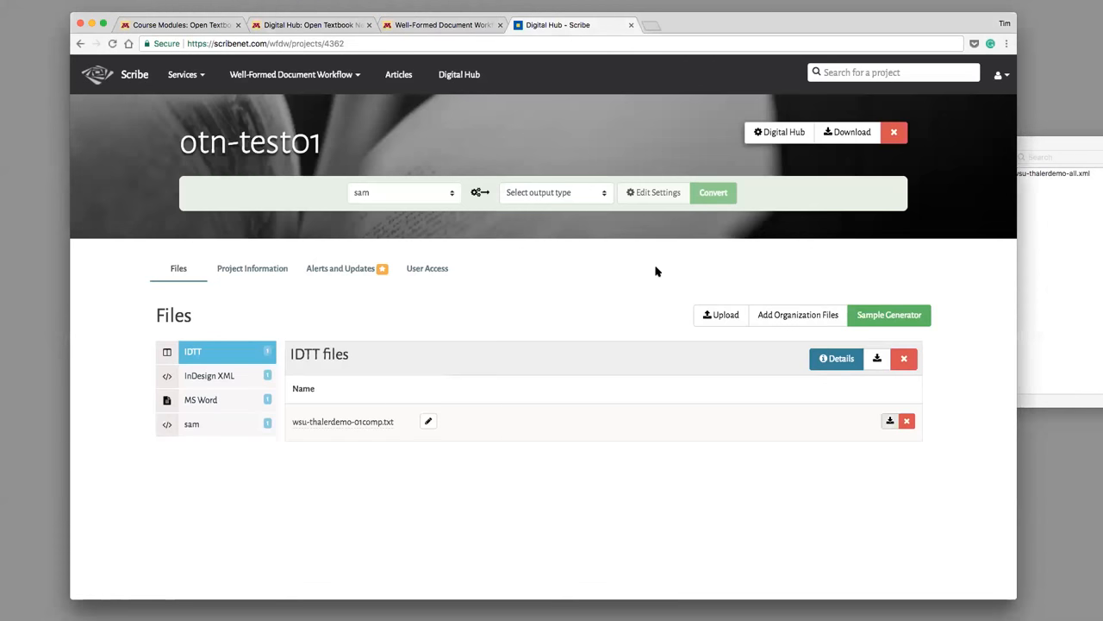
mouse_move(553, 183)
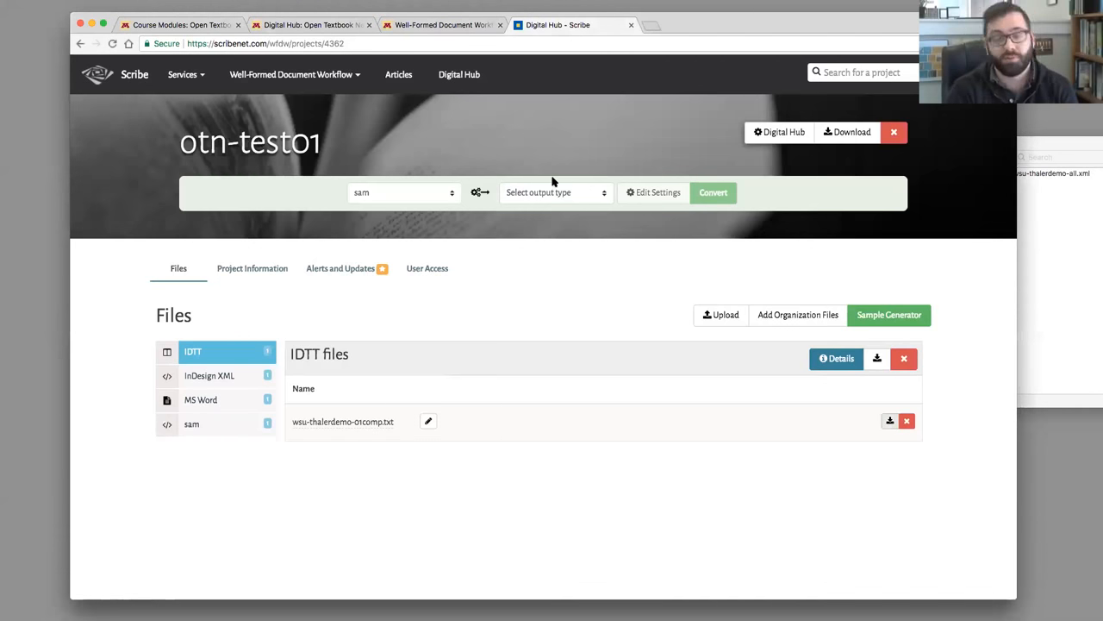
mouse_move(251, 269)
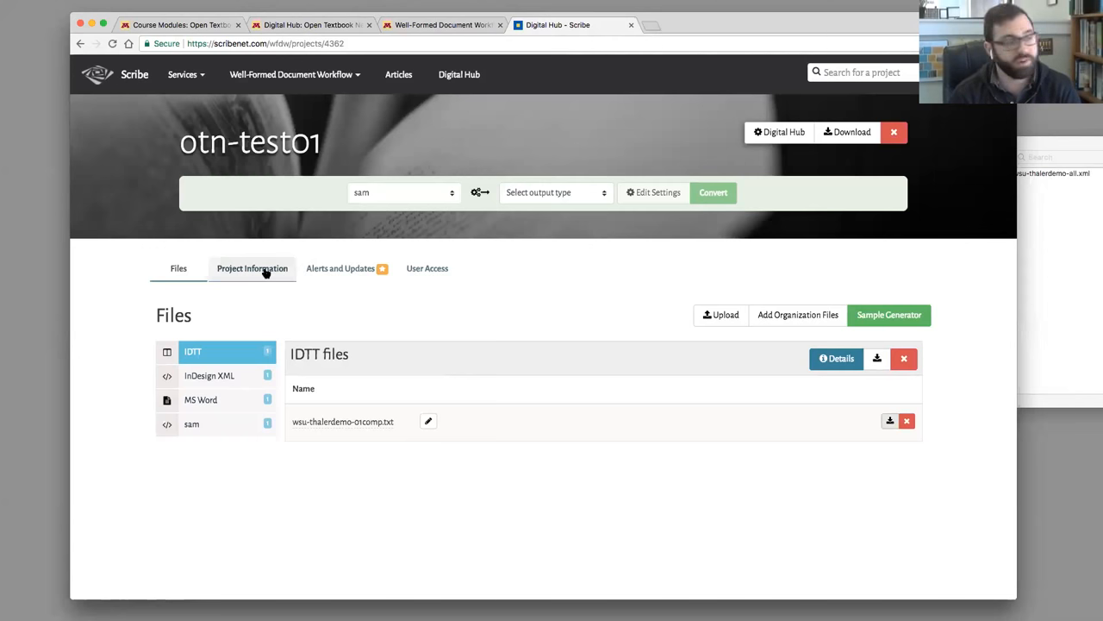
mouse_move(262, 280)
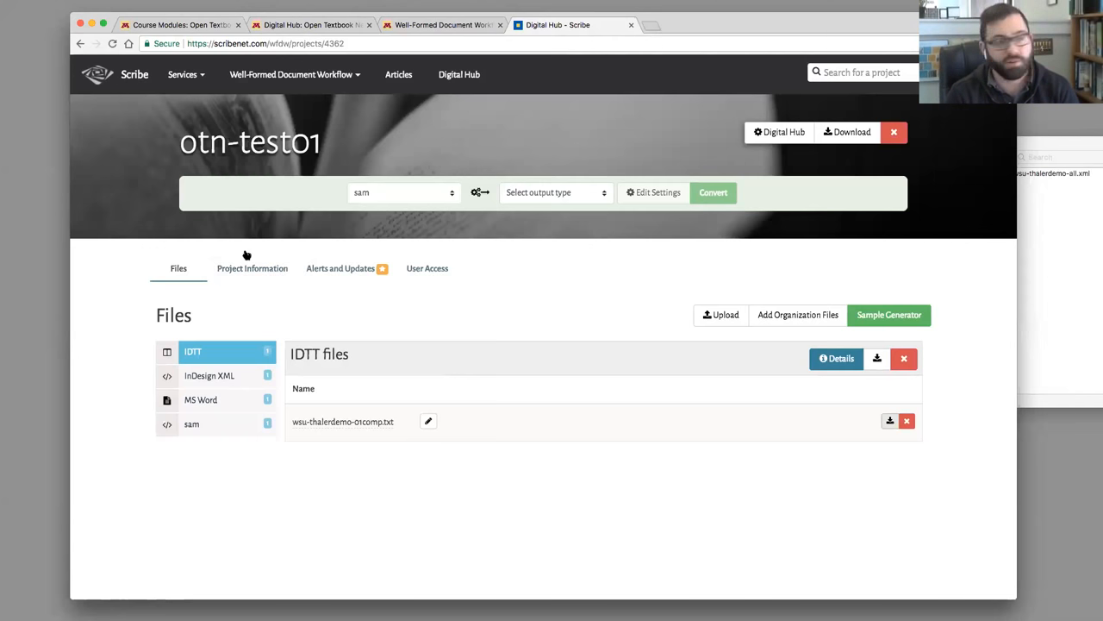
Check the Project Information view, then show the project's MS Word files list.
click(252, 268)
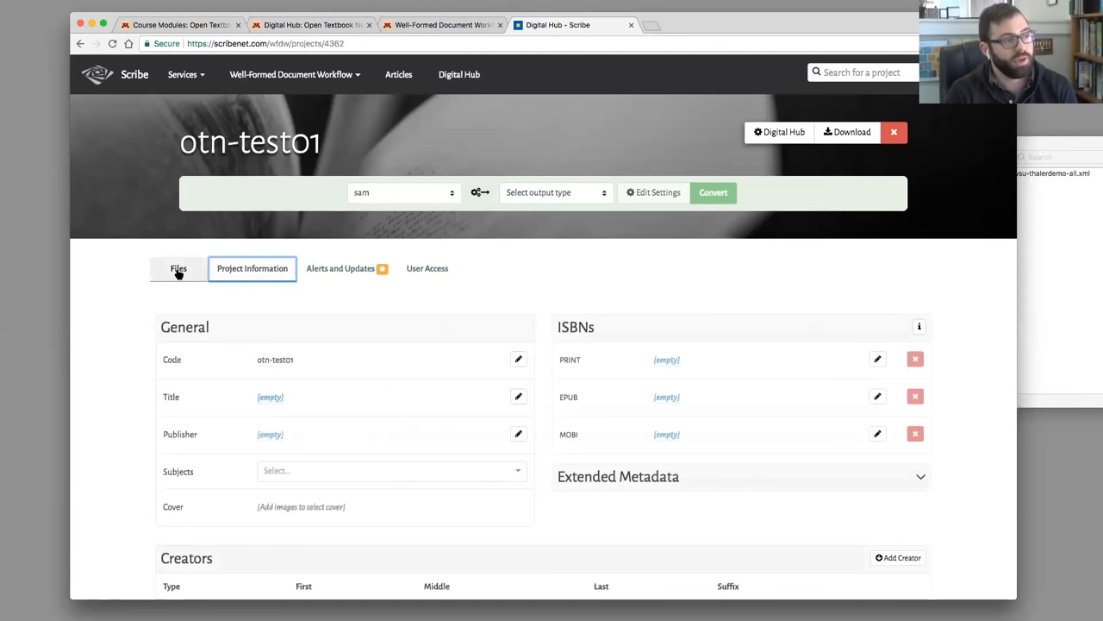
click(179, 268)
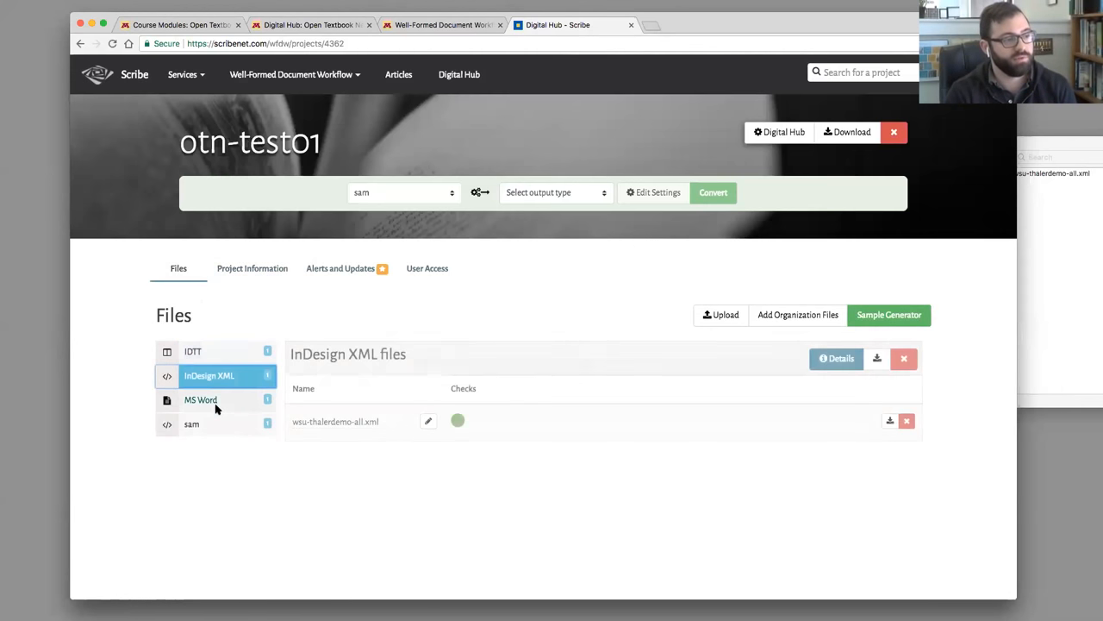
click(200, 400)
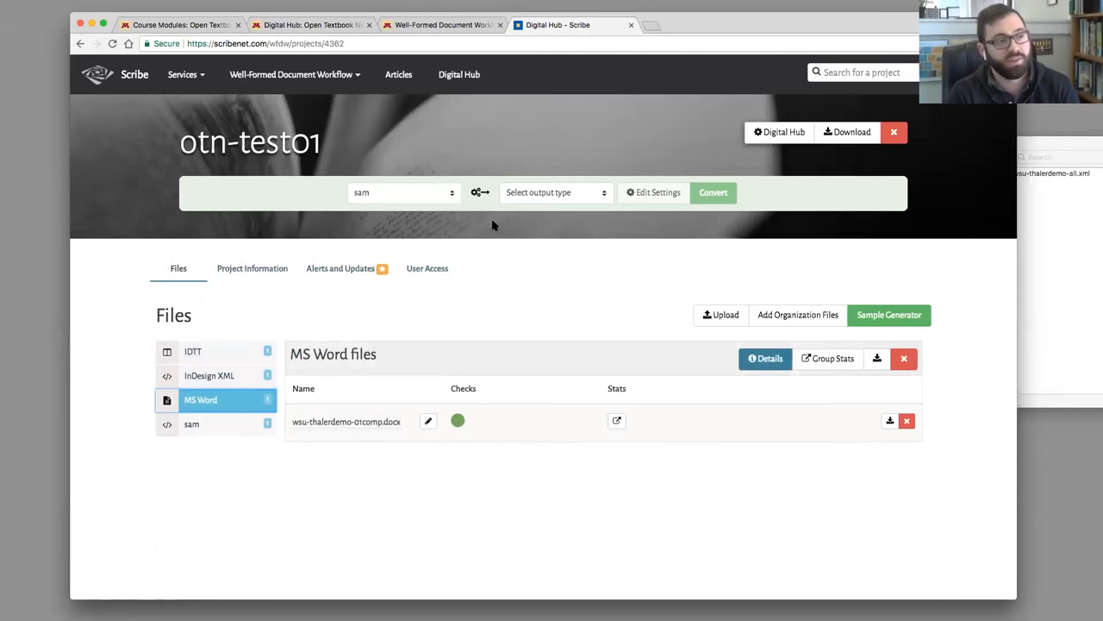
mouse_move(462, 207)
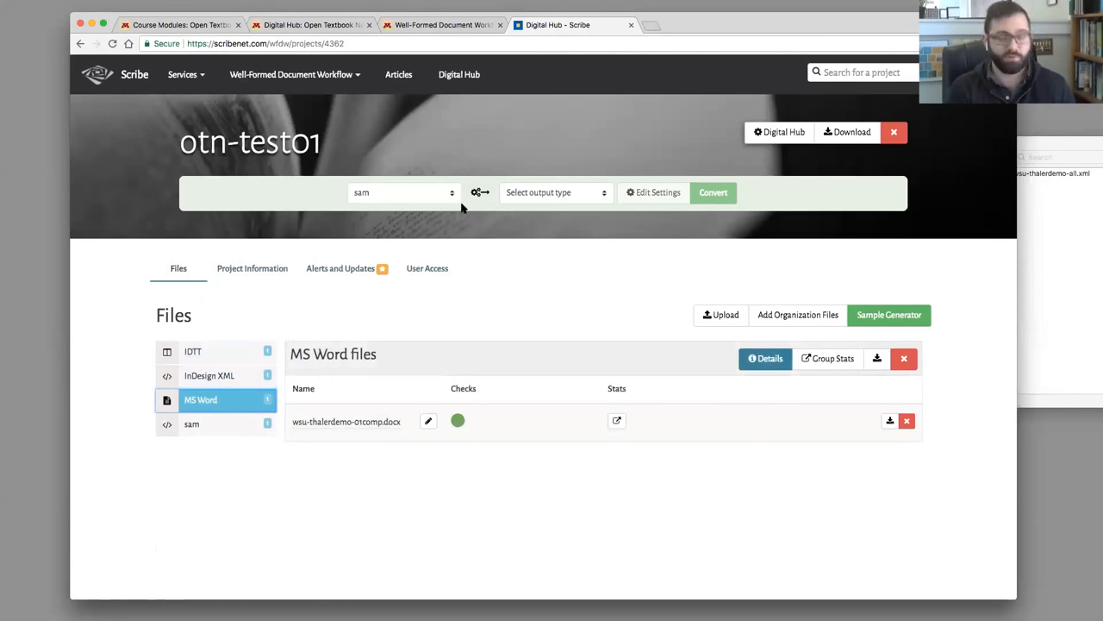